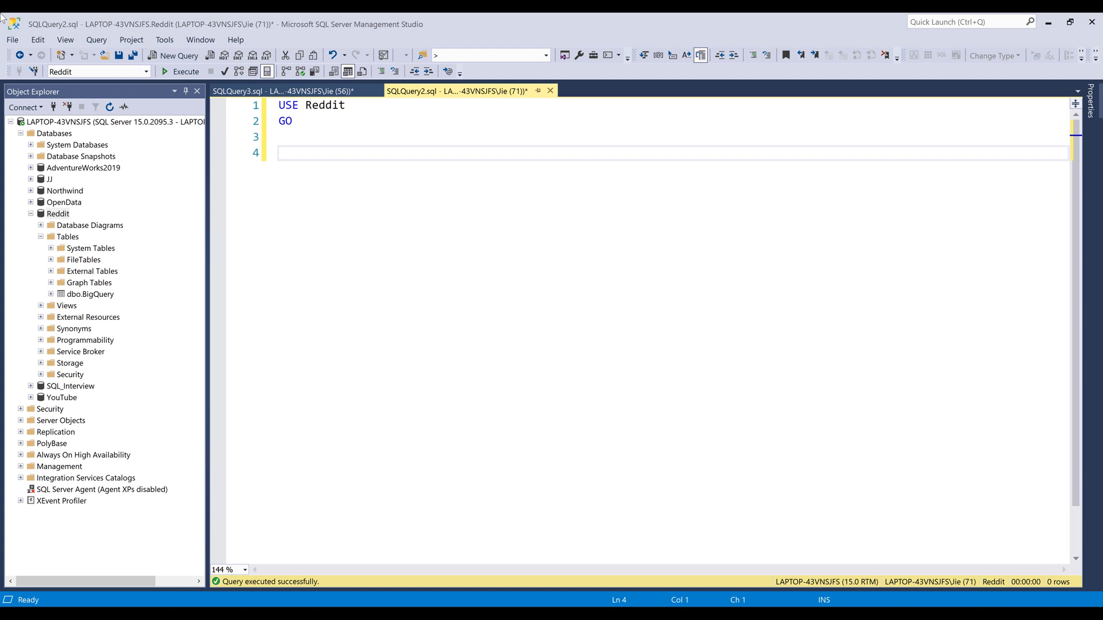
pyautogui.moveTo(506, 180)
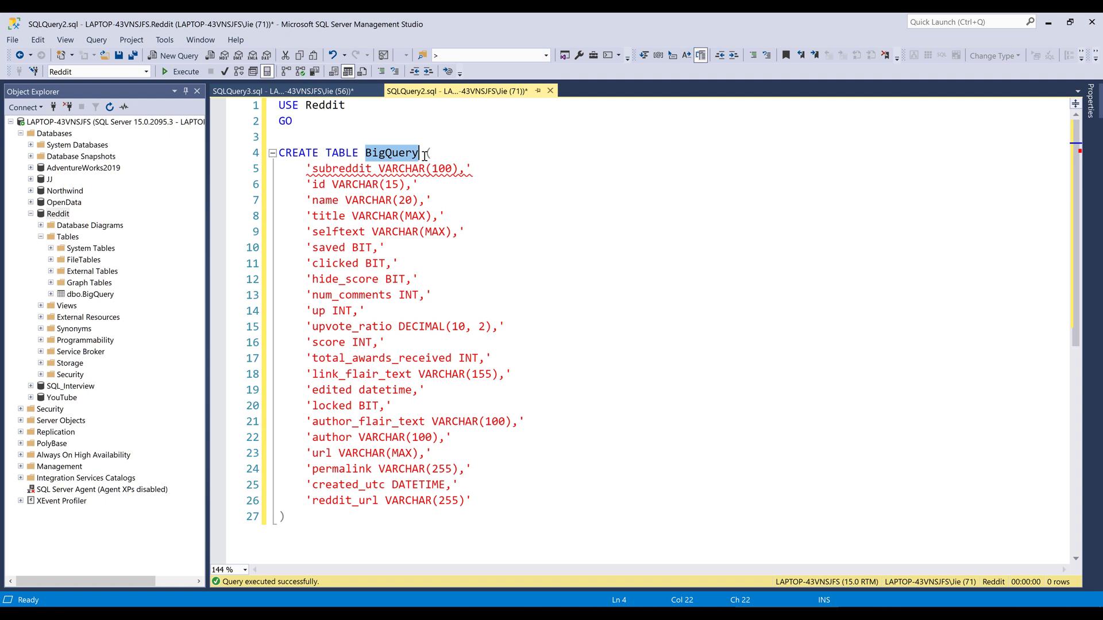
pyautogui.moveTo(423, 153)
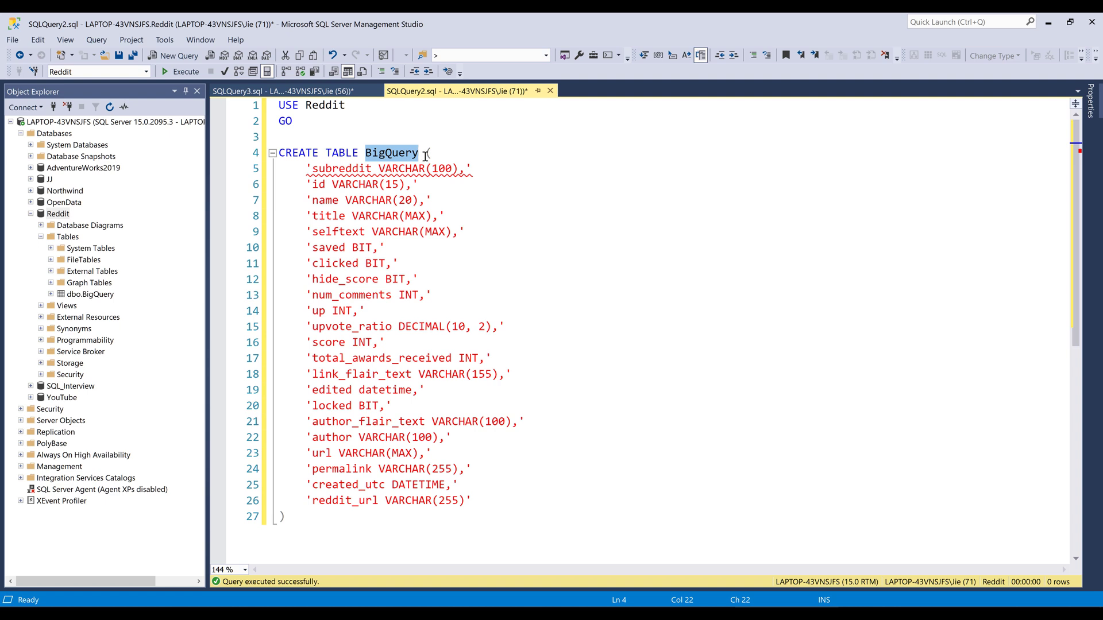
# Step: Insert a blank line after GO, above the pasted CREATE TABLE BigQuery statement
pyautogui.click(428, 153)
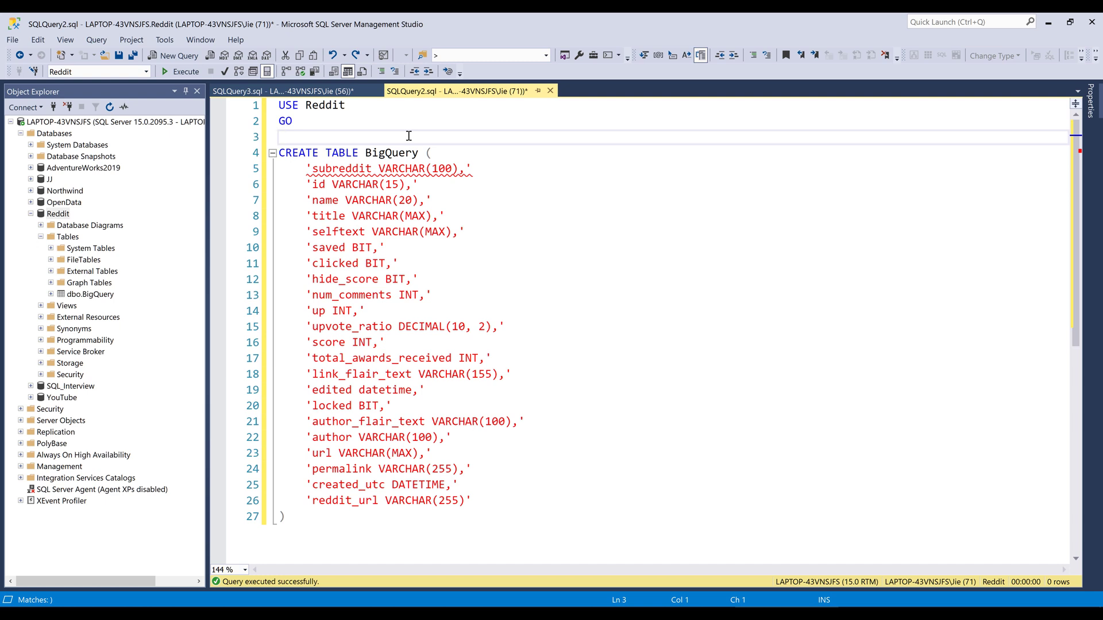
pyautogui.press('Return')
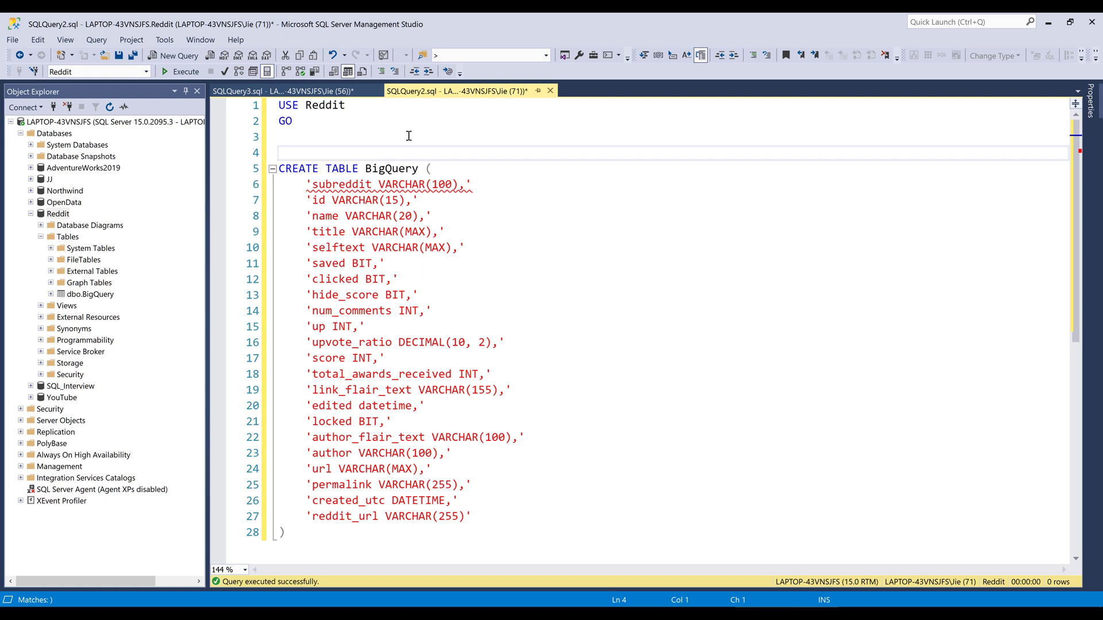
pyautogui.click(57, 213)
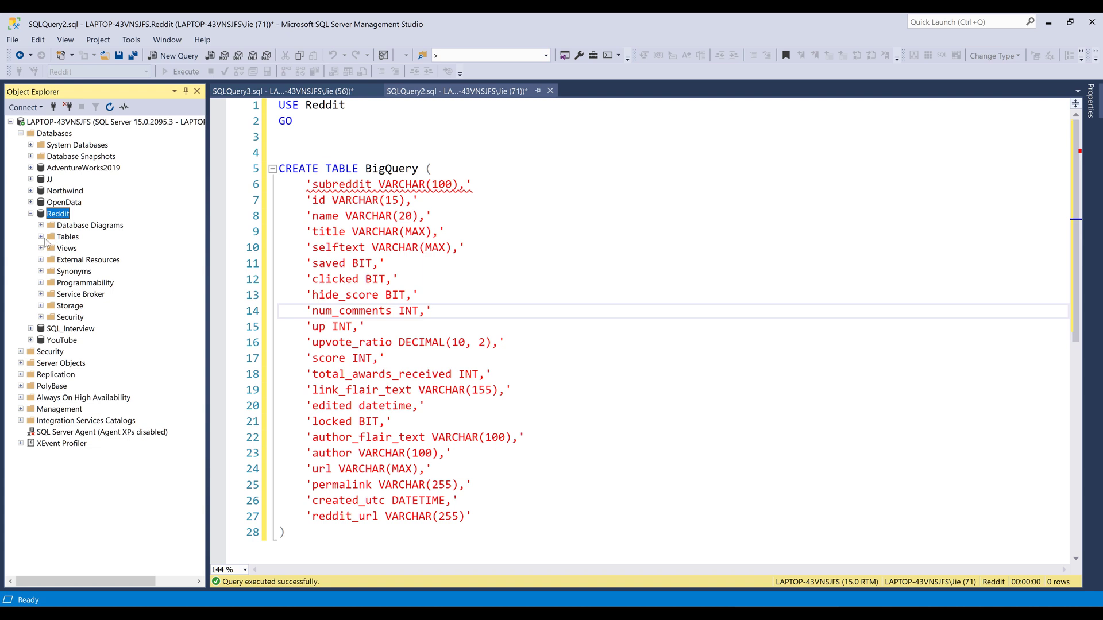
pyautogui.click(41, 238)
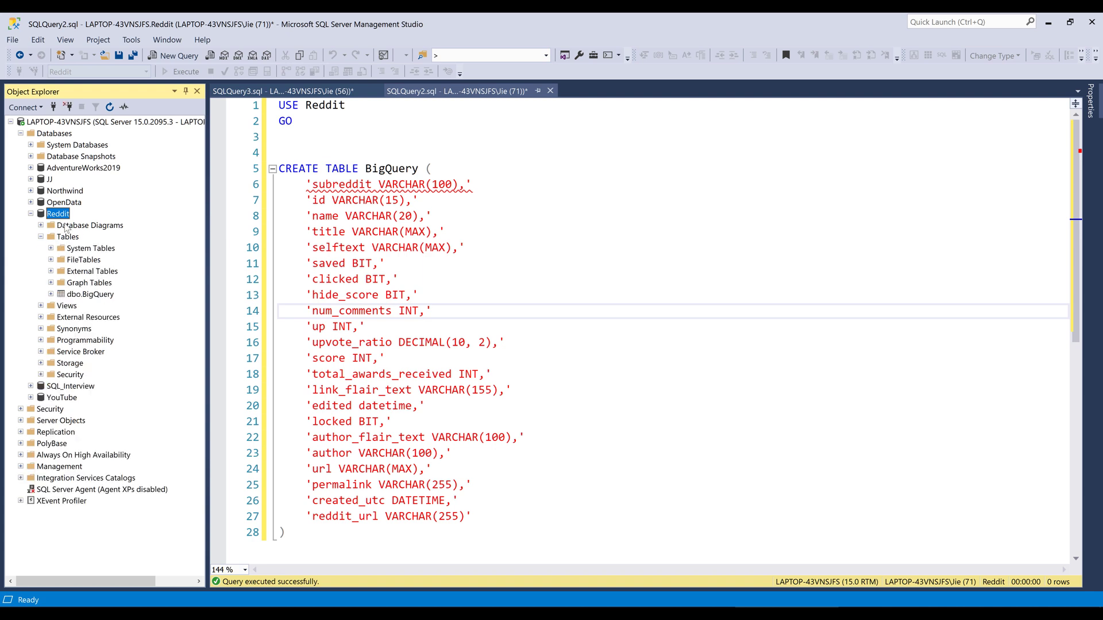
pyautogui.click(94, 294)
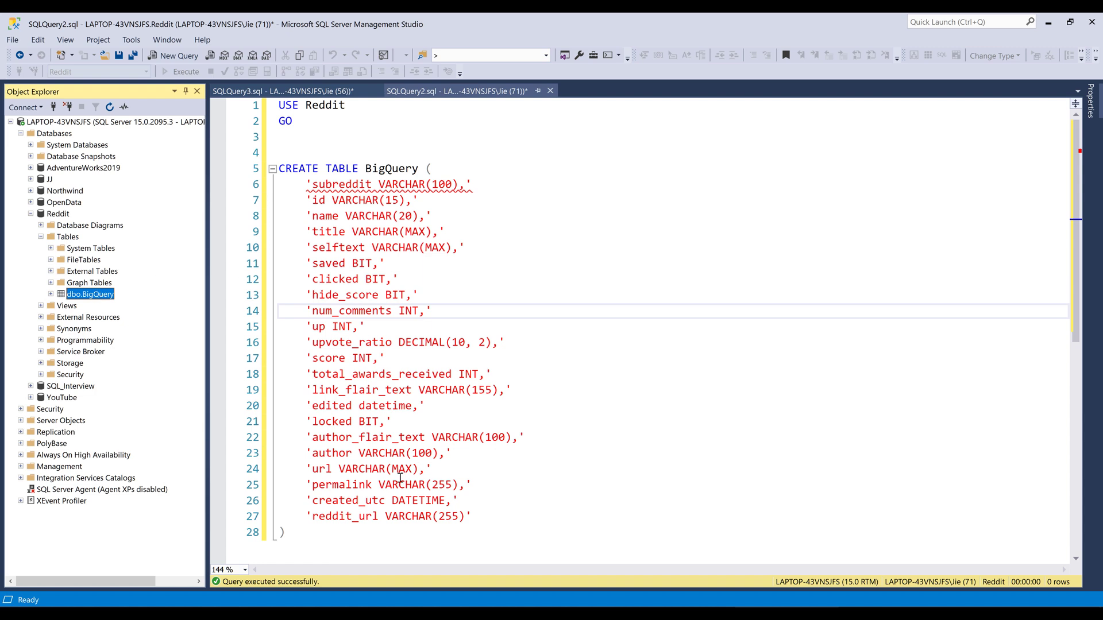
pyautogui.click(400, 484)
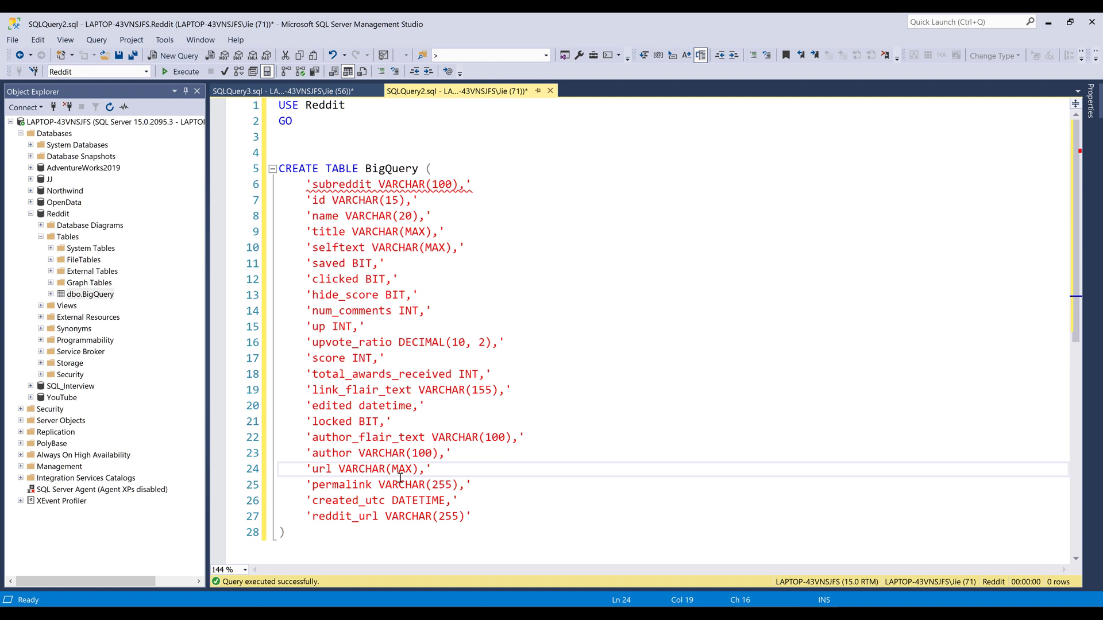
pyautogui.moveTo(374, 536)
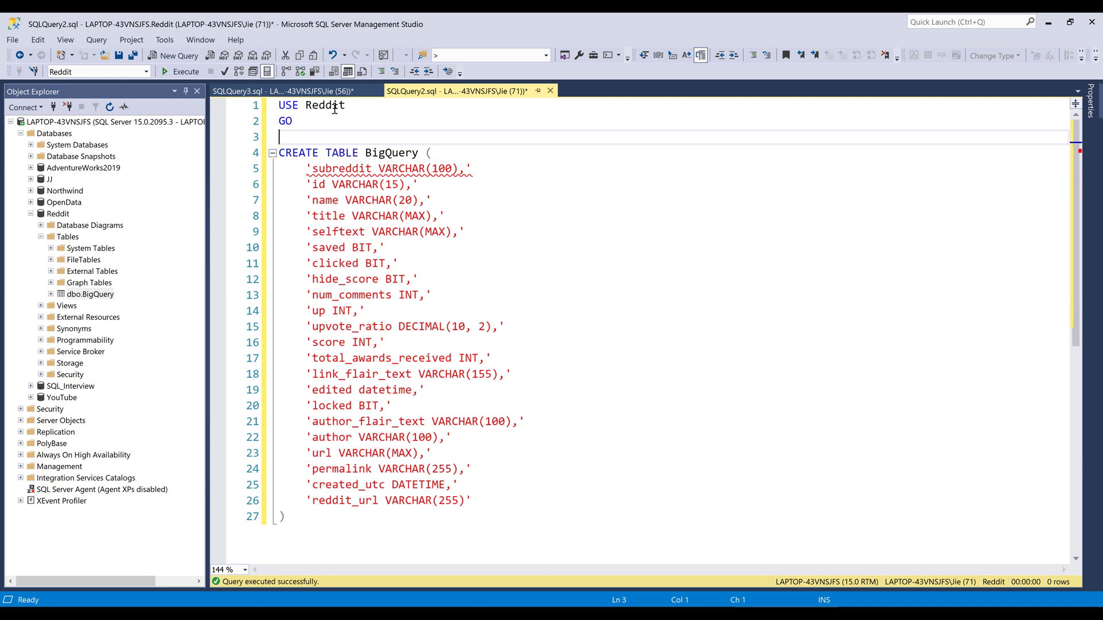
pyautogui.moveTo(405, 138)
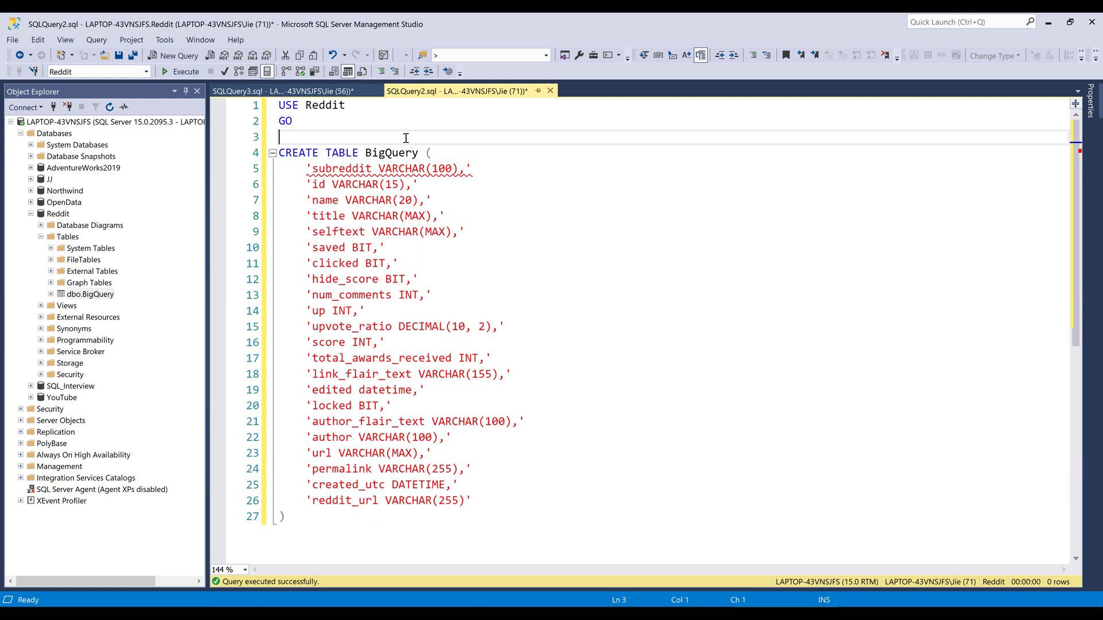
pyautogui.write('DECLARE')
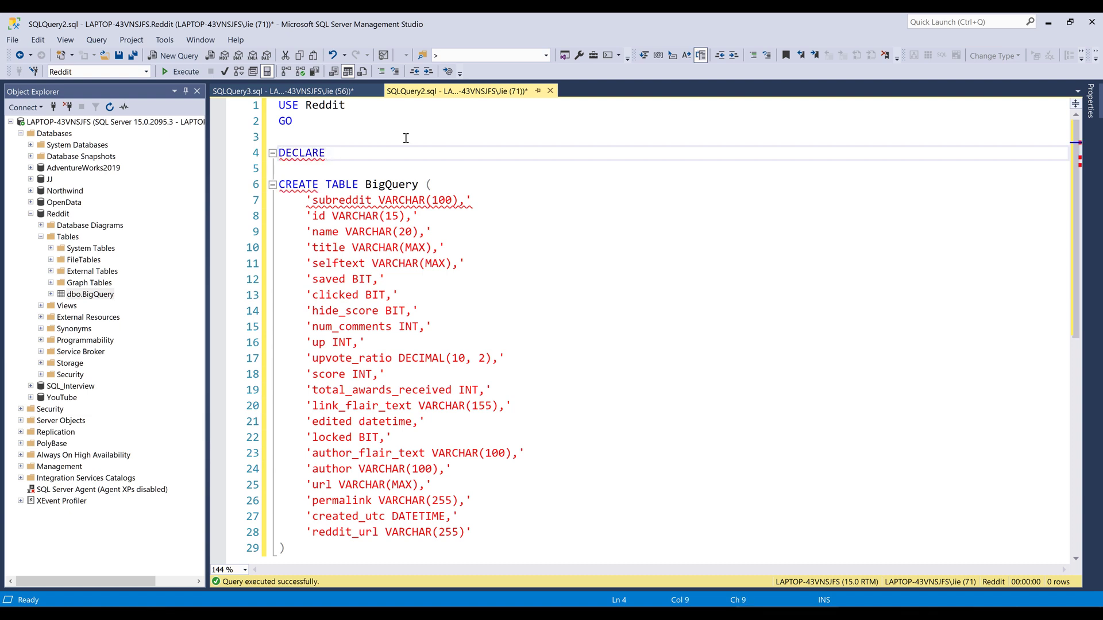
pyautogui.write('@table')
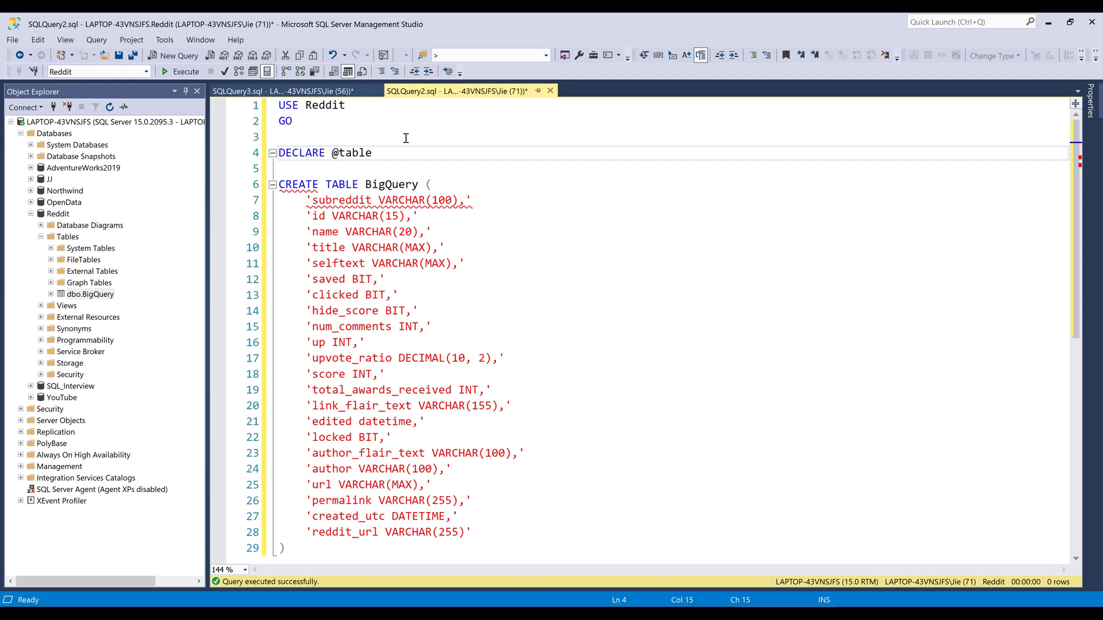
pyautogui.write('_list')
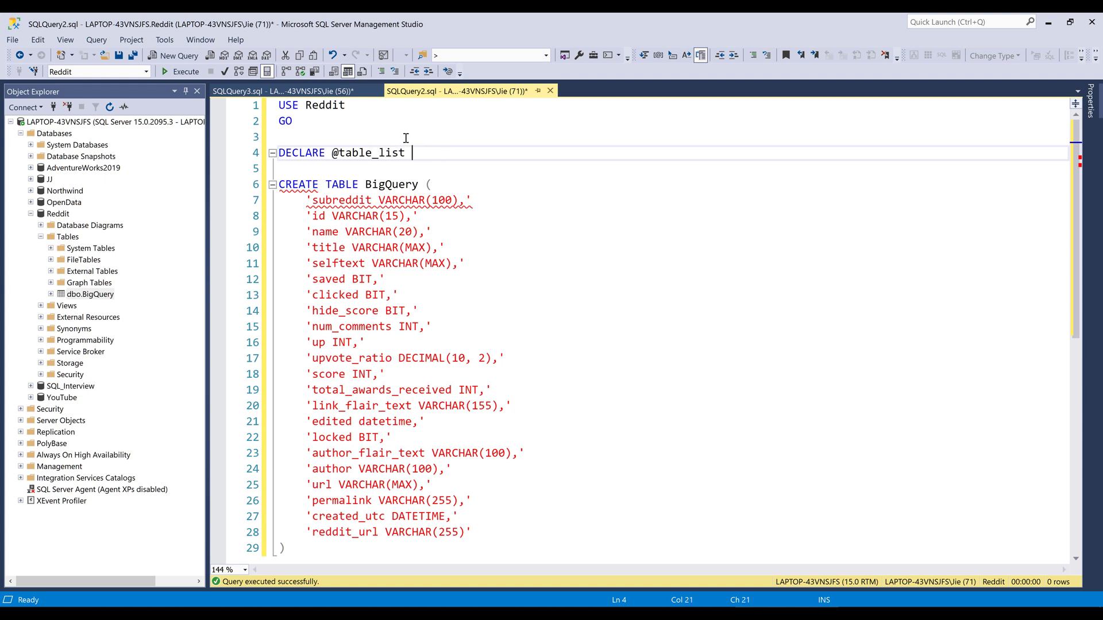
pyautogui.write('TA')
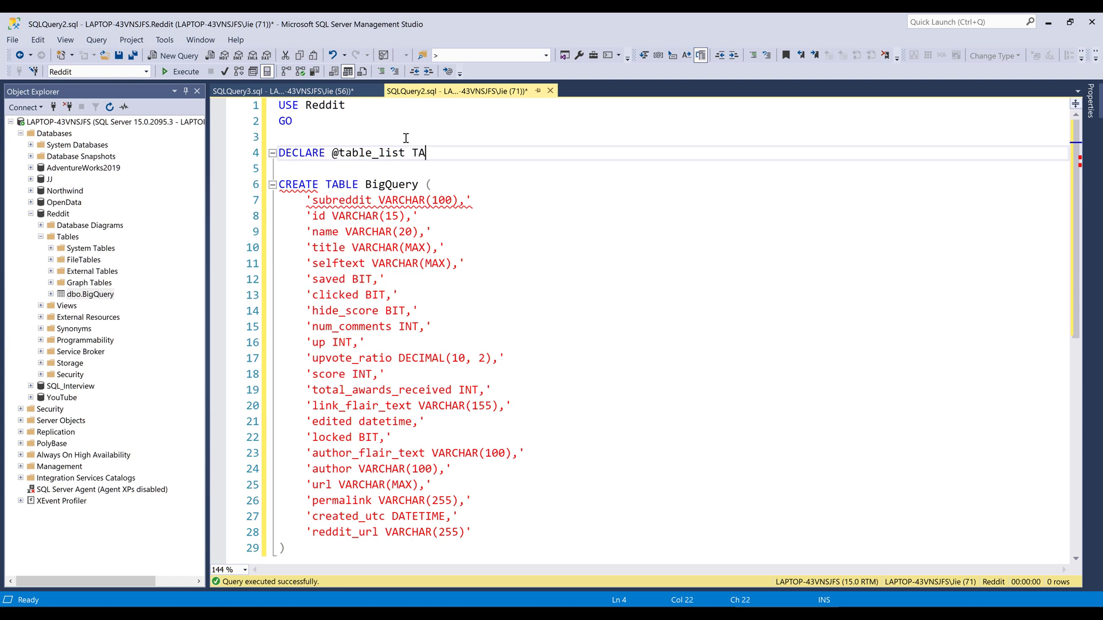
pyautogui.write('BLE(VALUE')
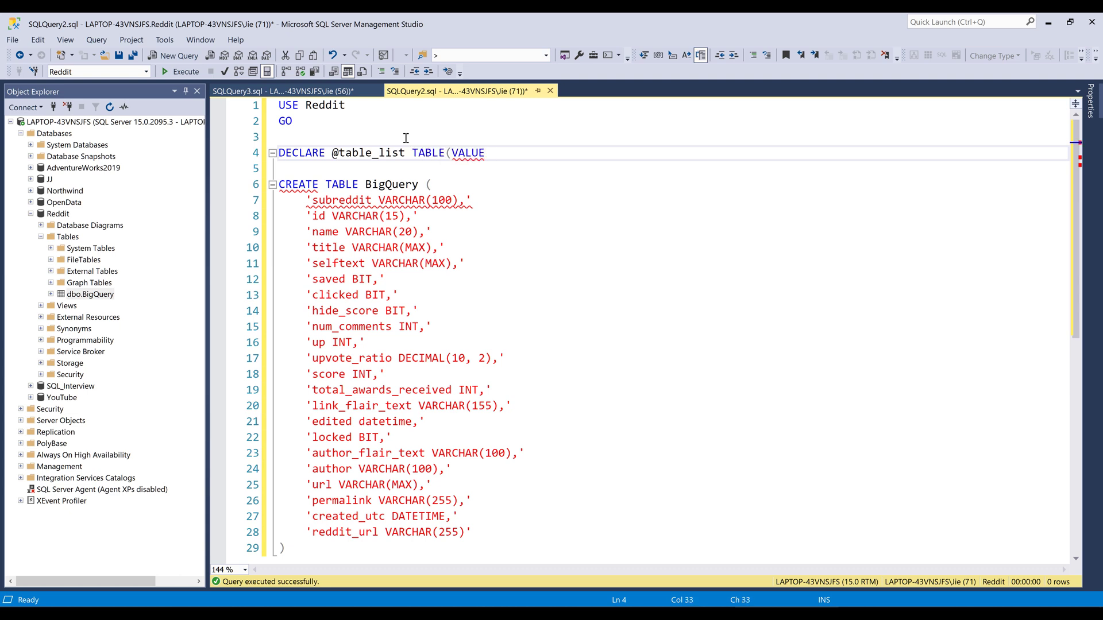
pyautogui.write('N')
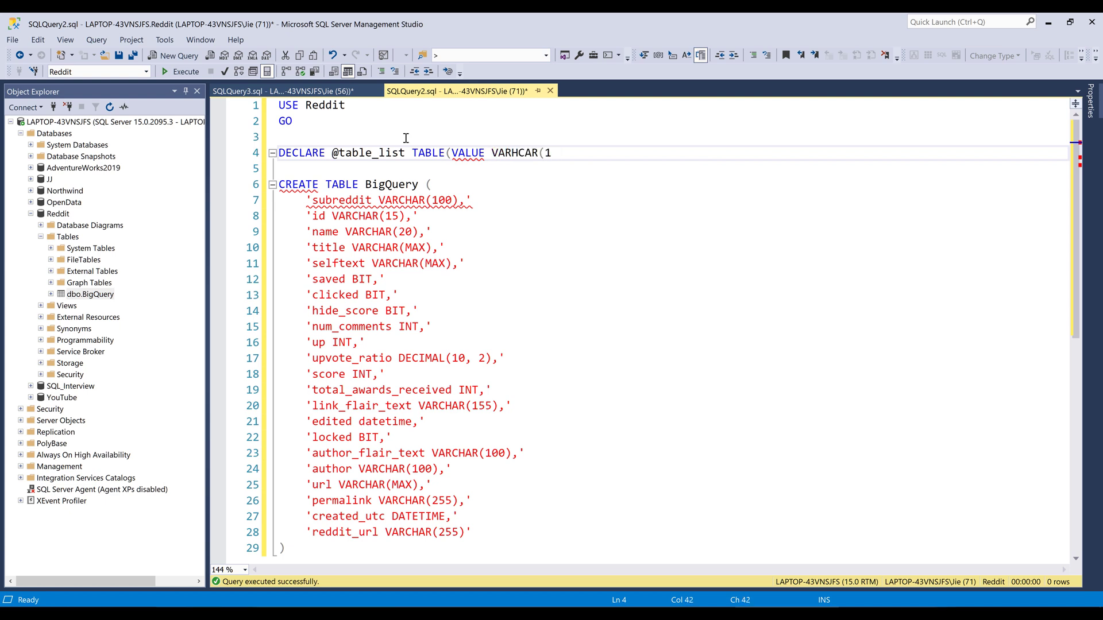
pyautogui.write('50))')
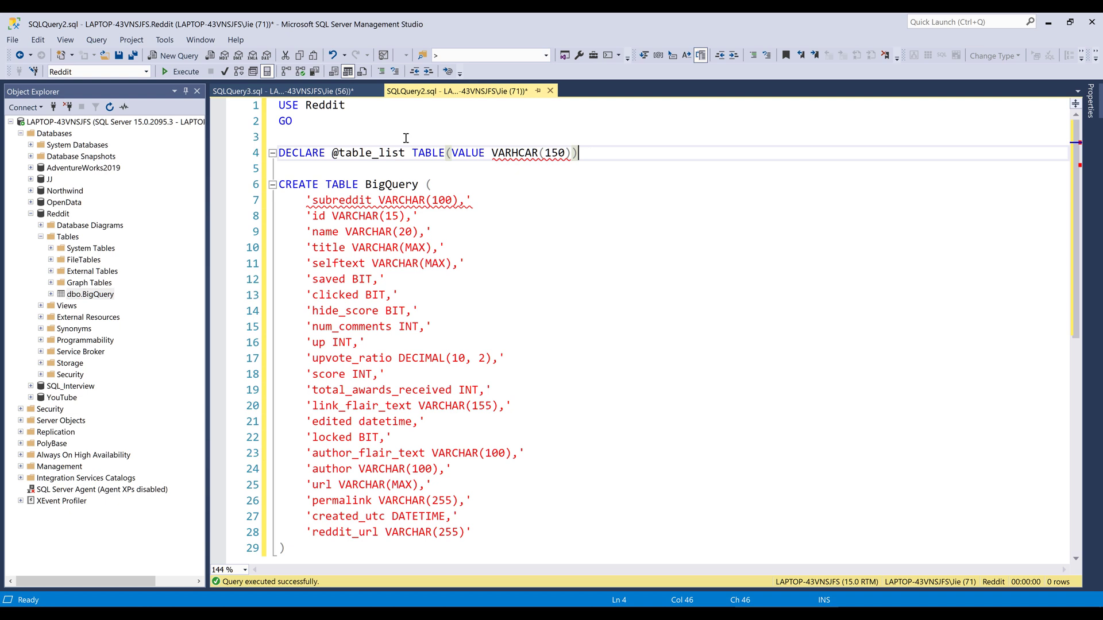
pyautogui.doubleClick(366, 153)
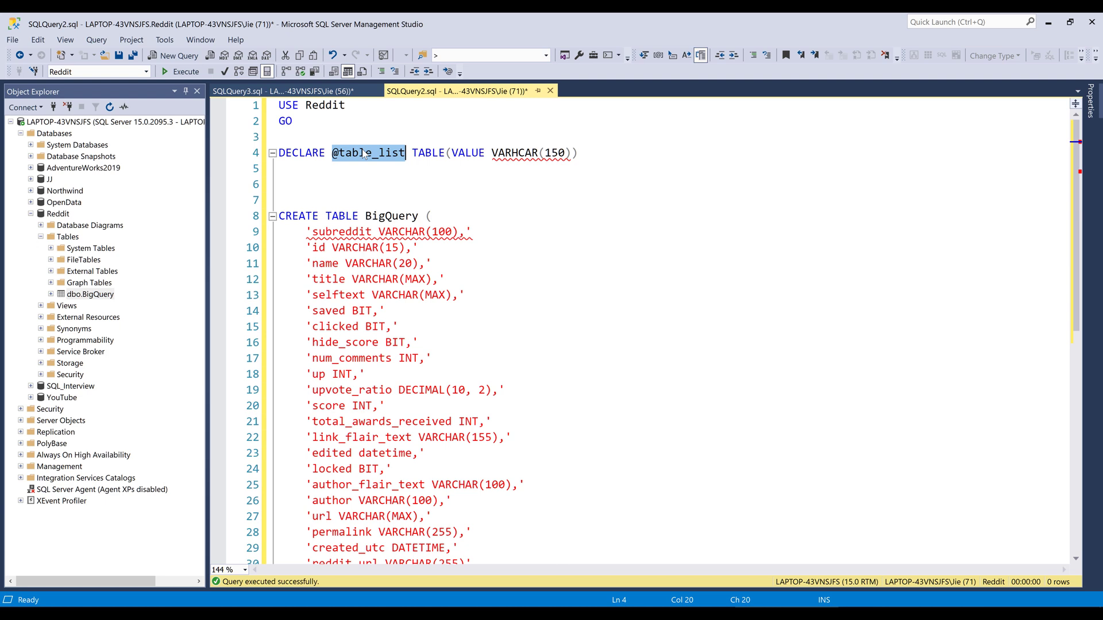
pyautogui.click(579, 153)
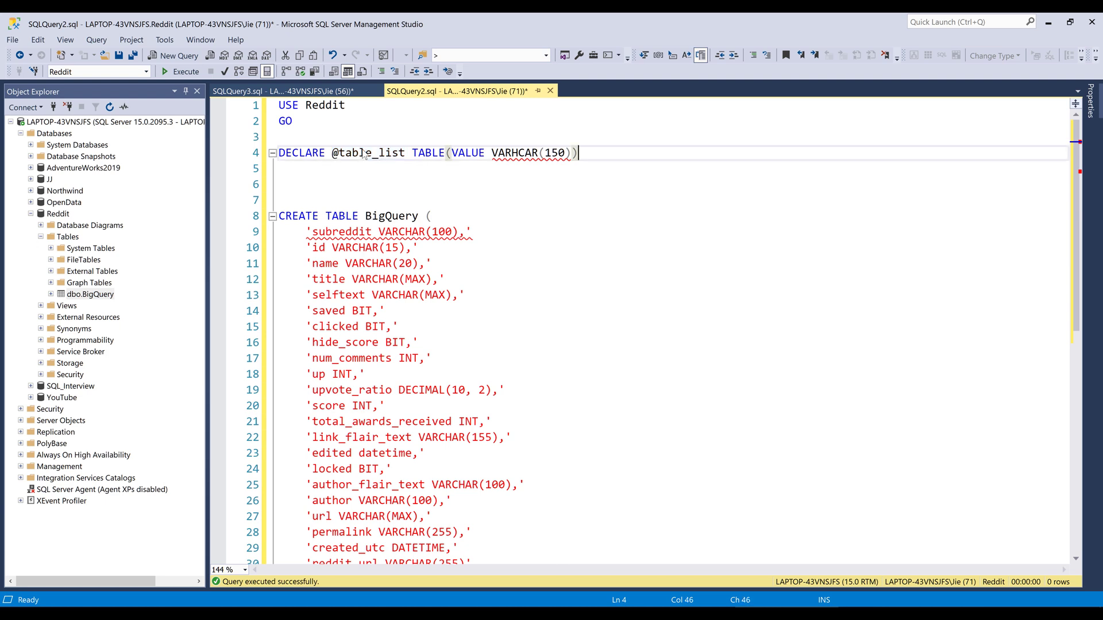
# Step: Start the INSERT INTO line and rename the declared column to table_name
pyautogui.write('U')
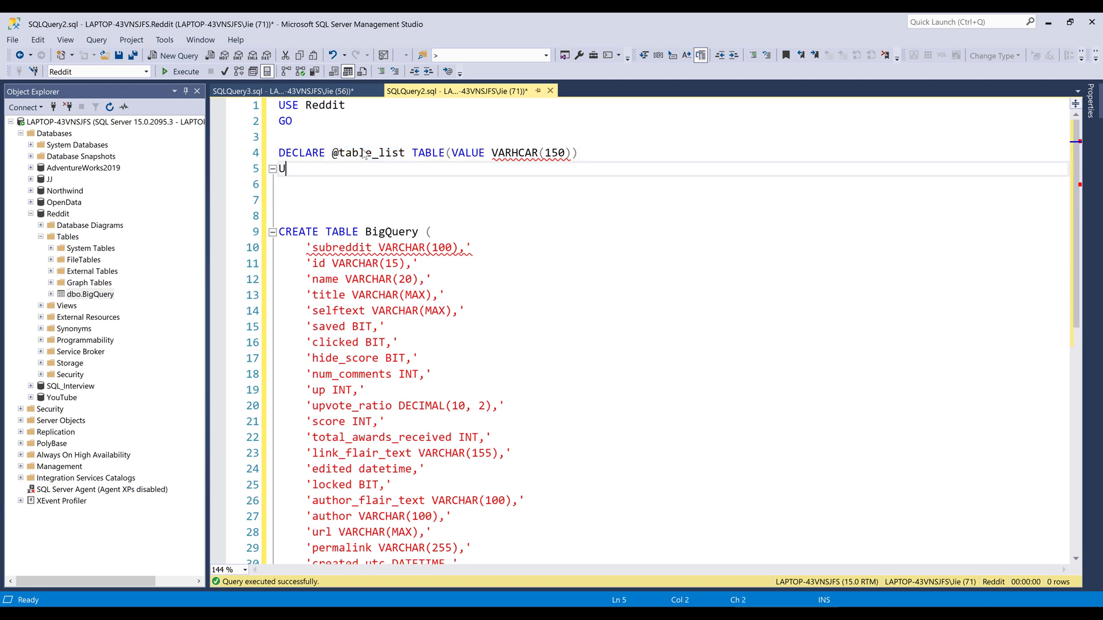
pyautogui.press('Backspace')
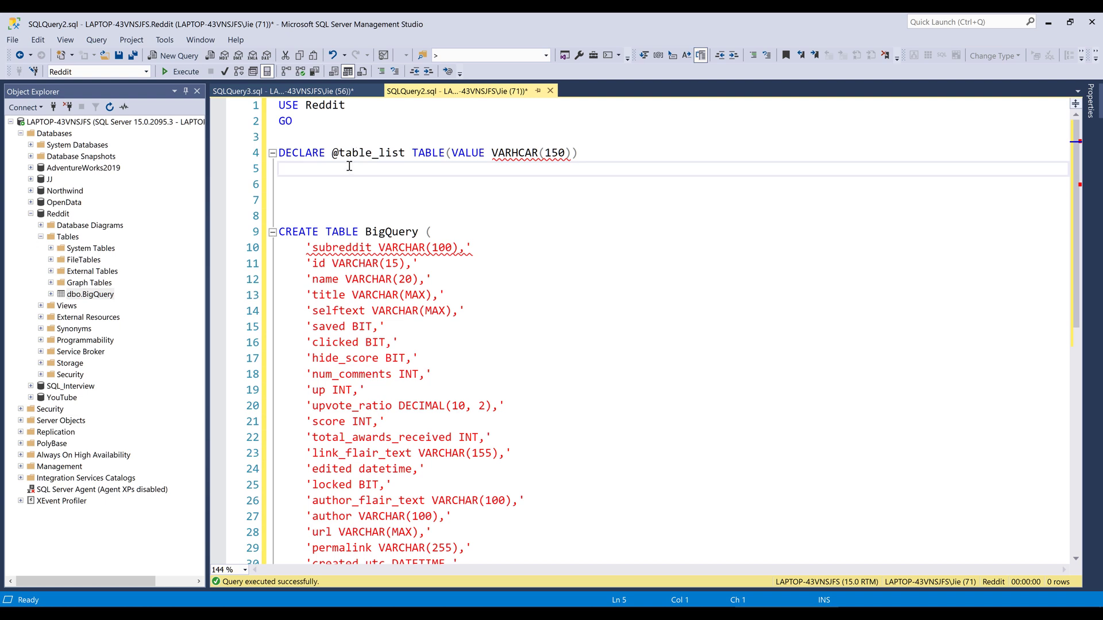
pyautogui.write('INSERT')
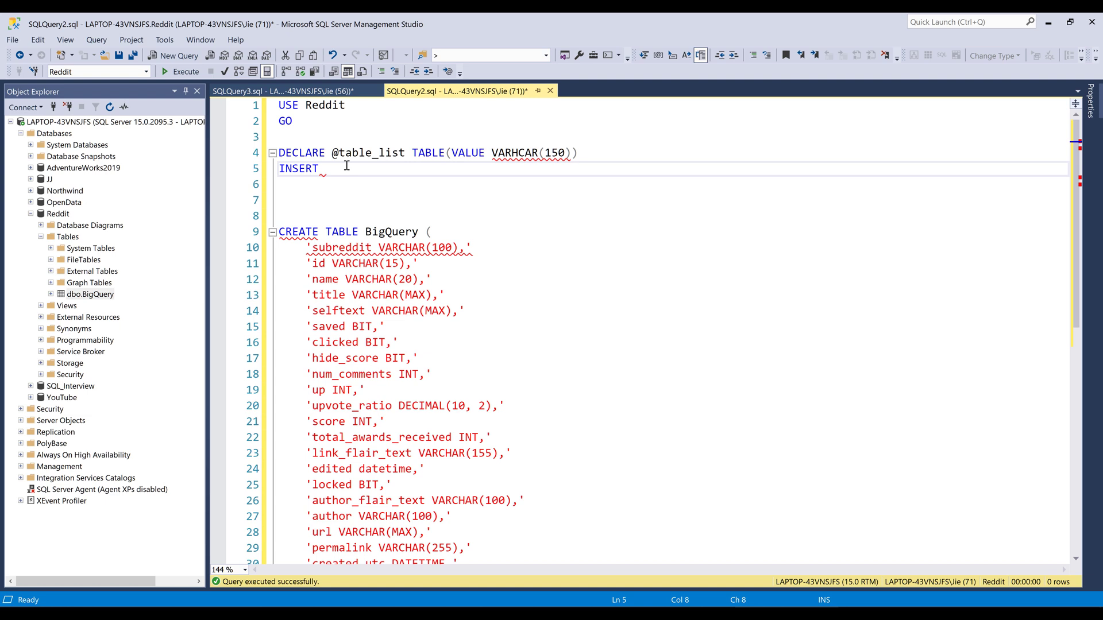
pyautogui.write('INT')
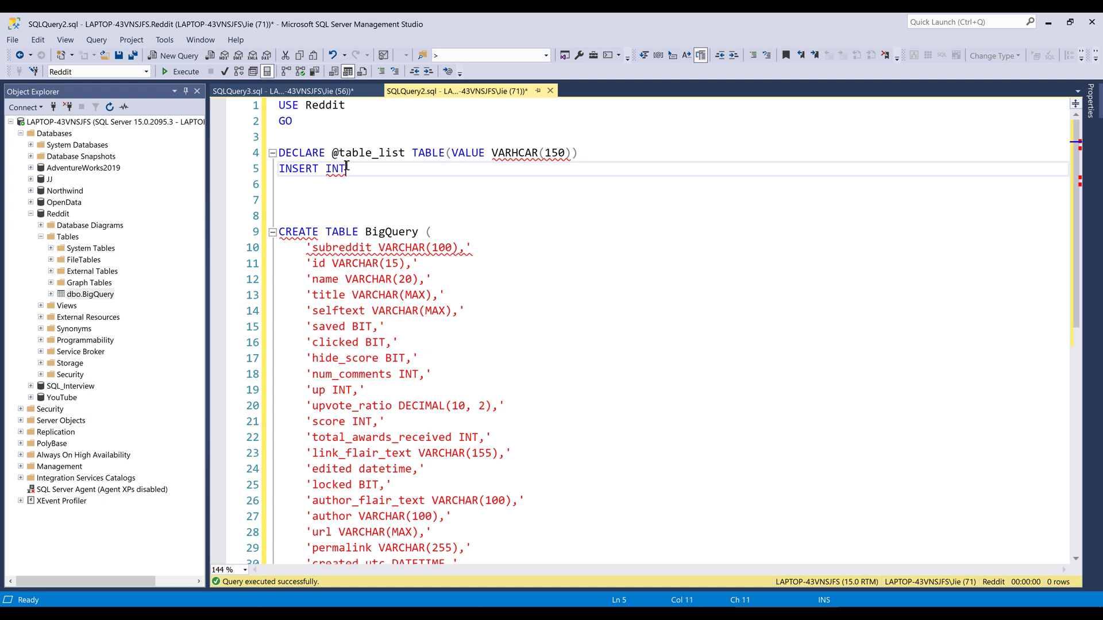
pyautogui.write('O')
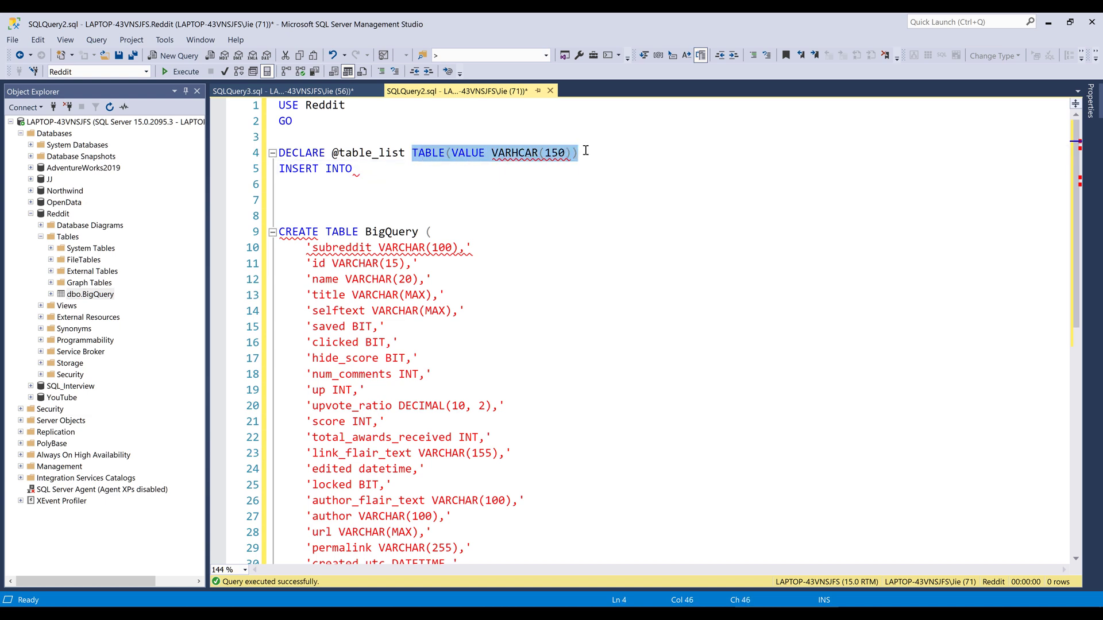
pyautogui.moveTo(521, 164)
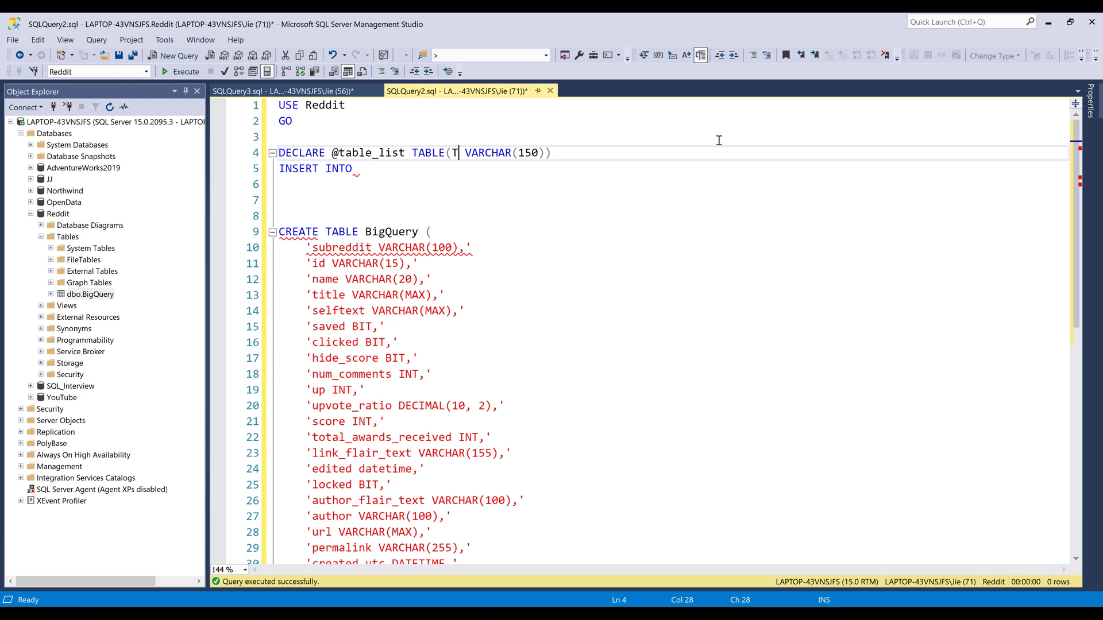
pyautogui.write('able_Na')
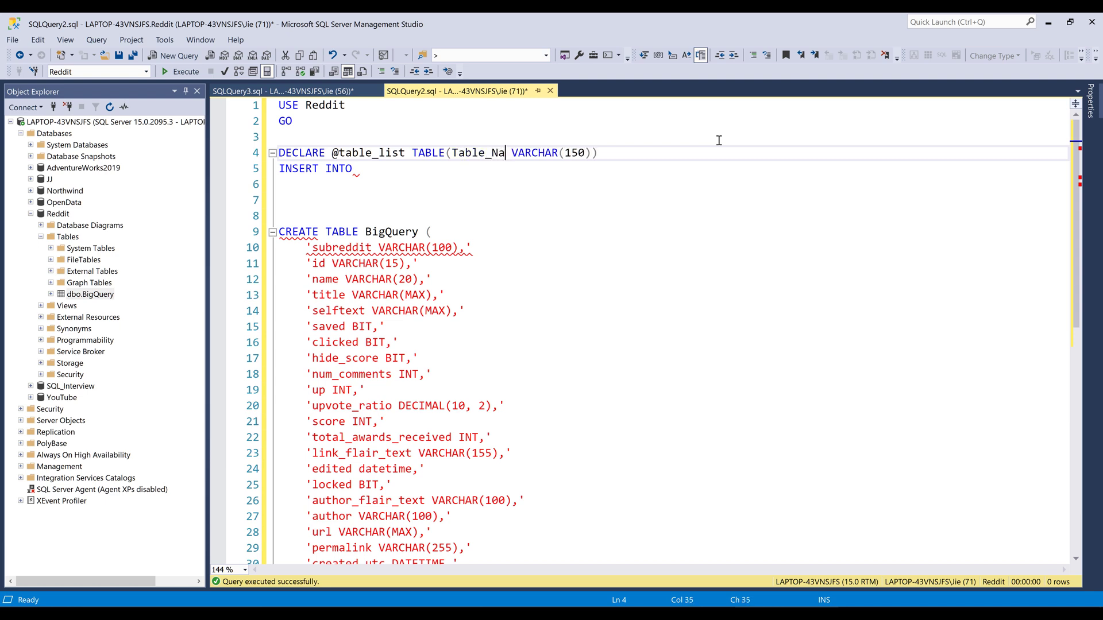
pyautogui.write('table_name')
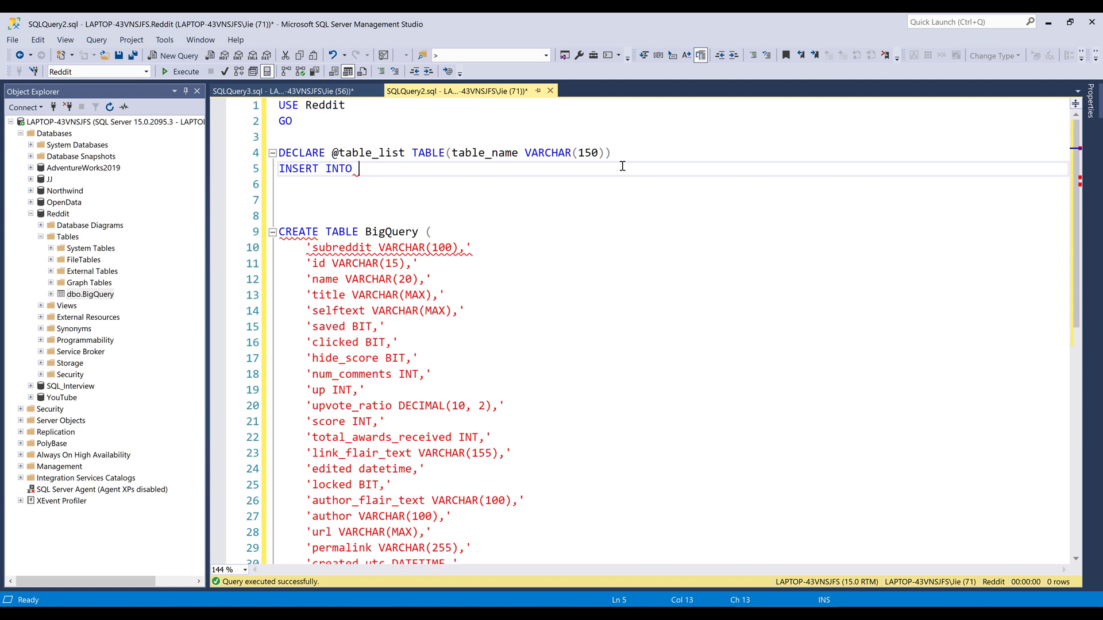
pyautogui.write('@')
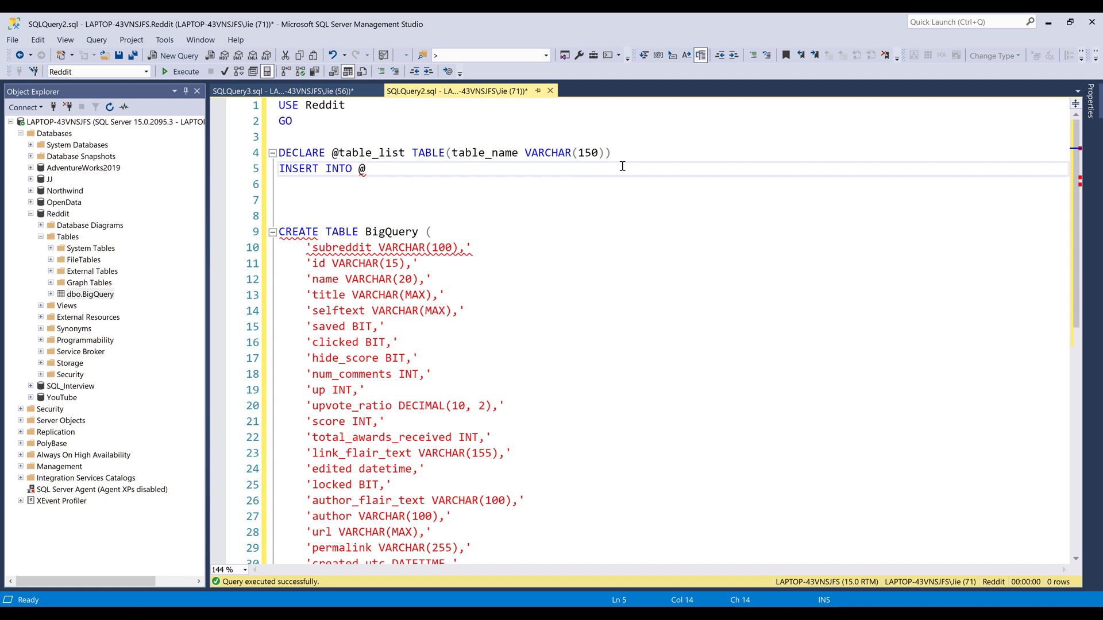
pyautogui.write('table_list')
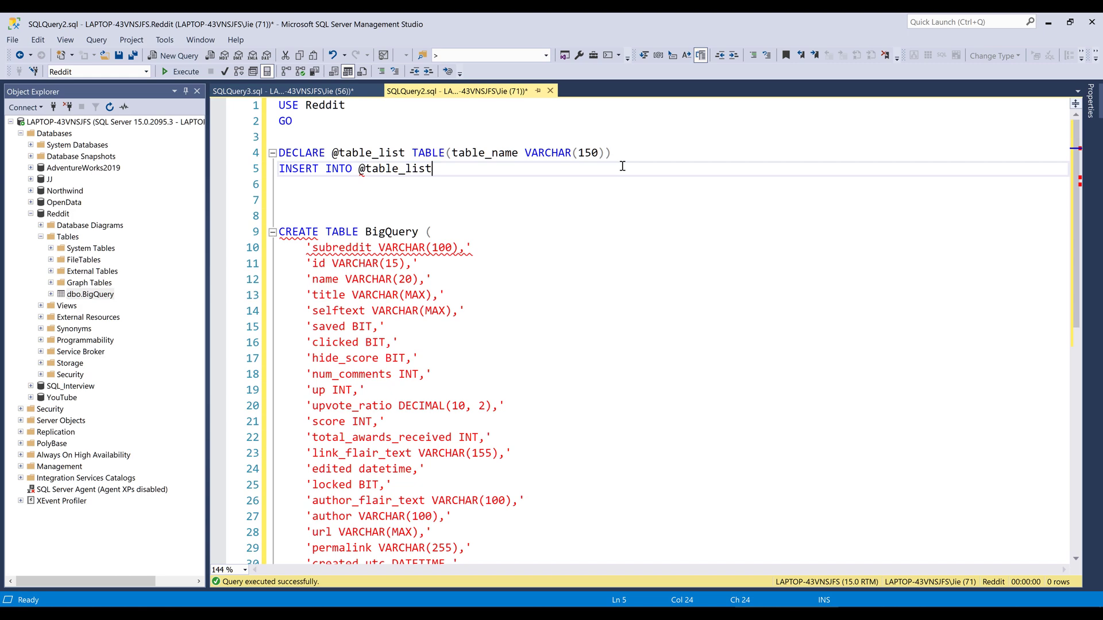
pyautogui.write("VALUES ('python')")
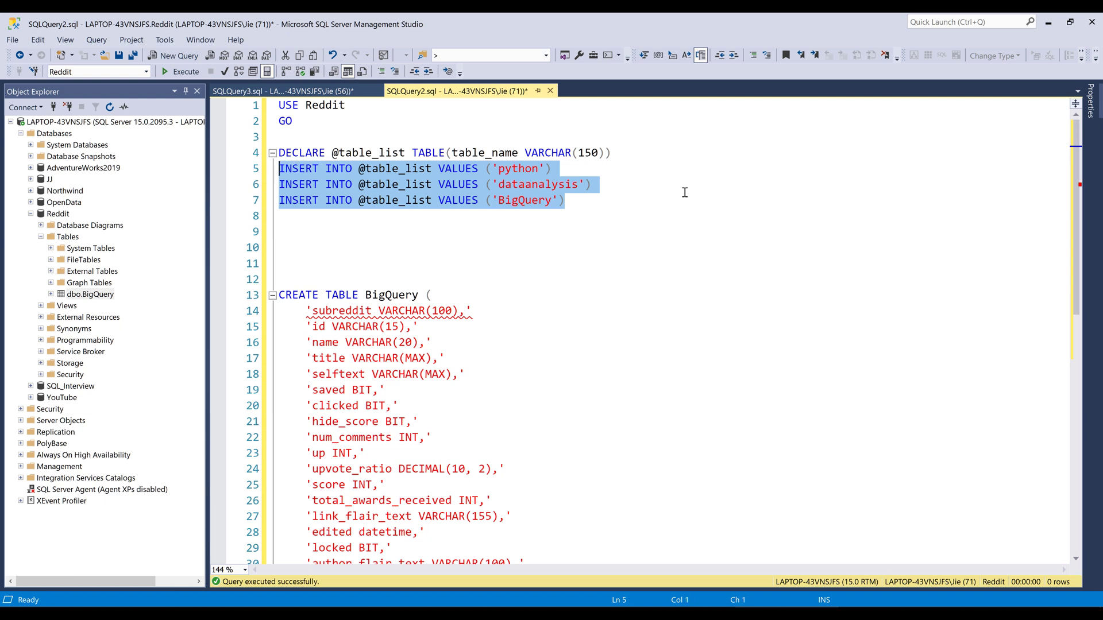
pyautogui.click(593, 184)
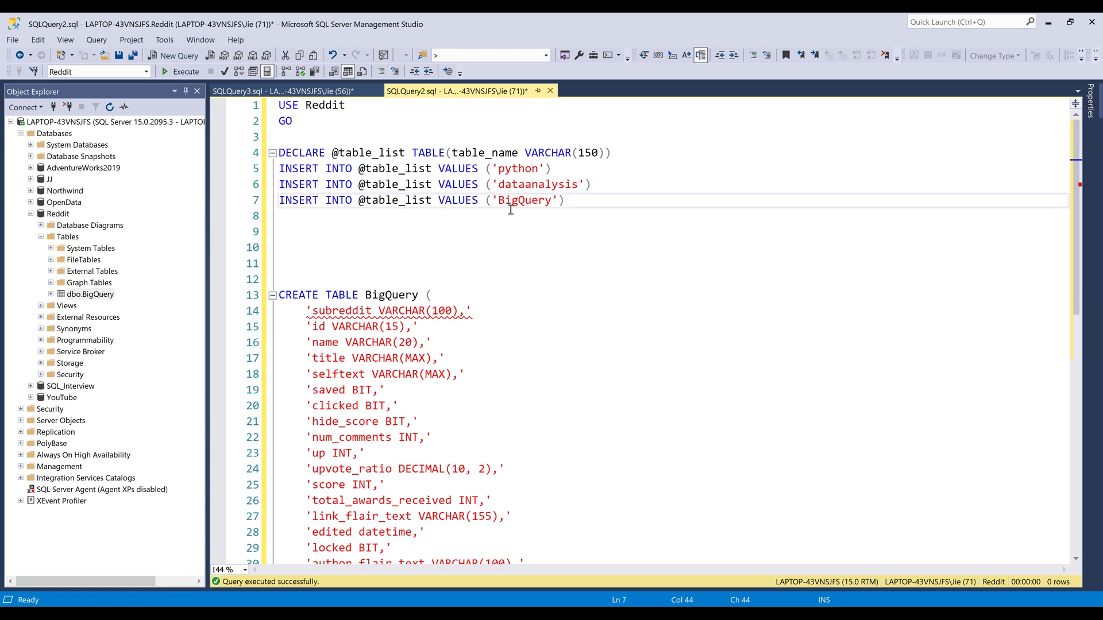
pyautogui.click(598, 200)
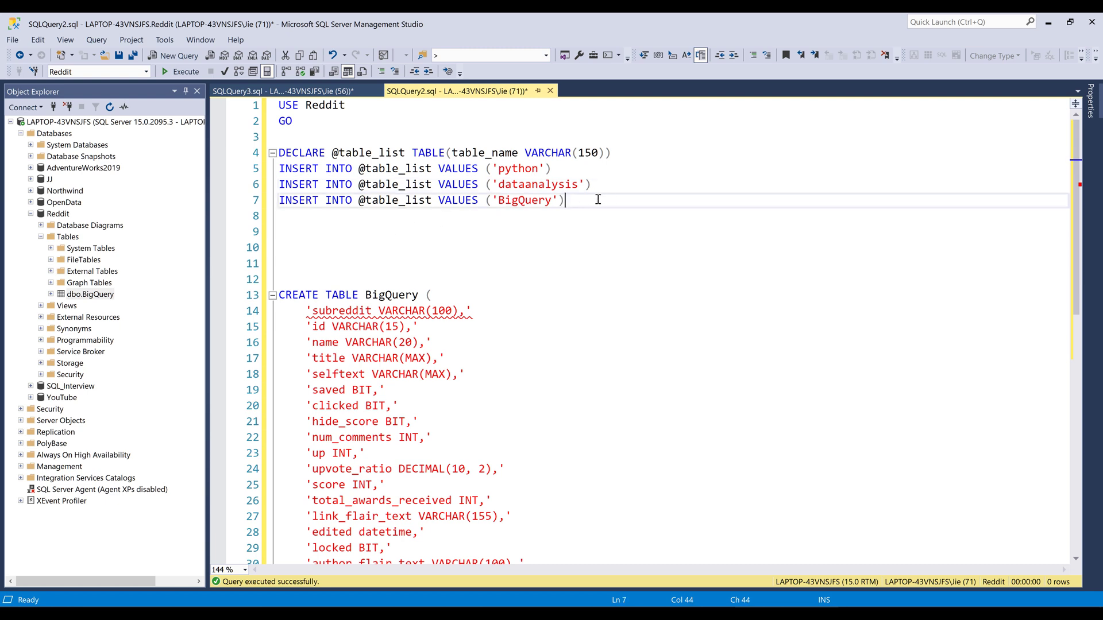
pyautogui.doubleClick(523, 200)
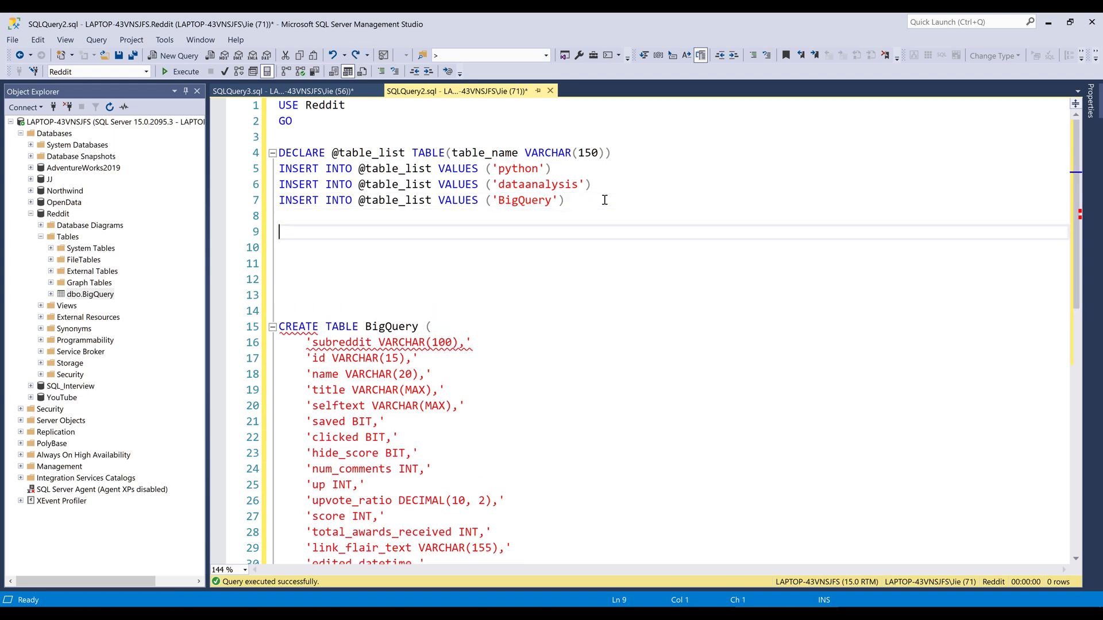
pyautogui.write('DECL')
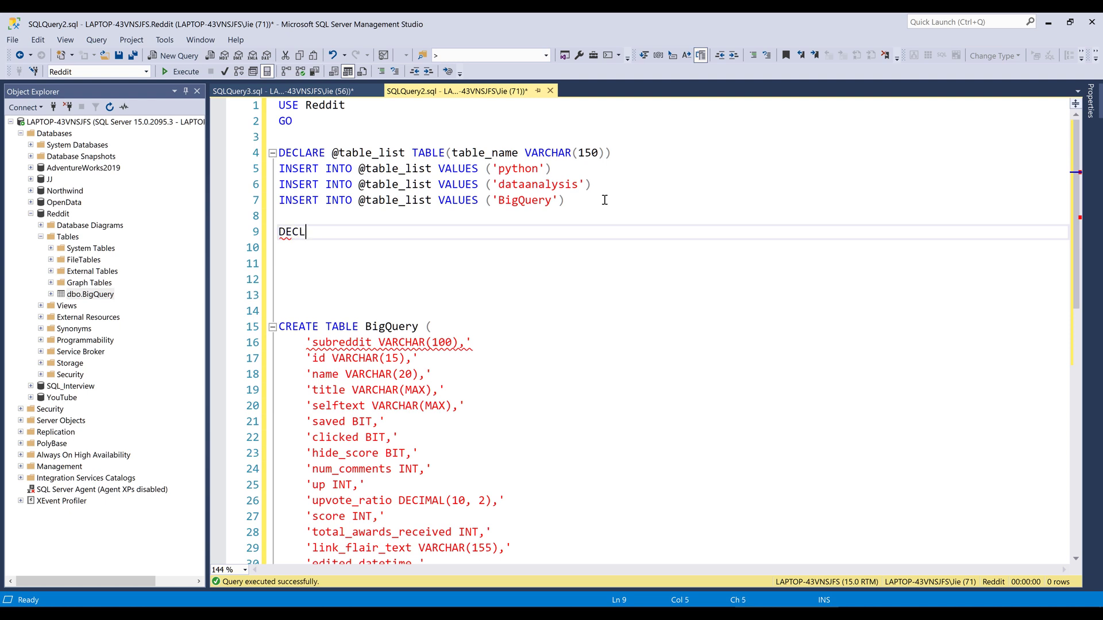
pyautogui.write('ARE @sql_')
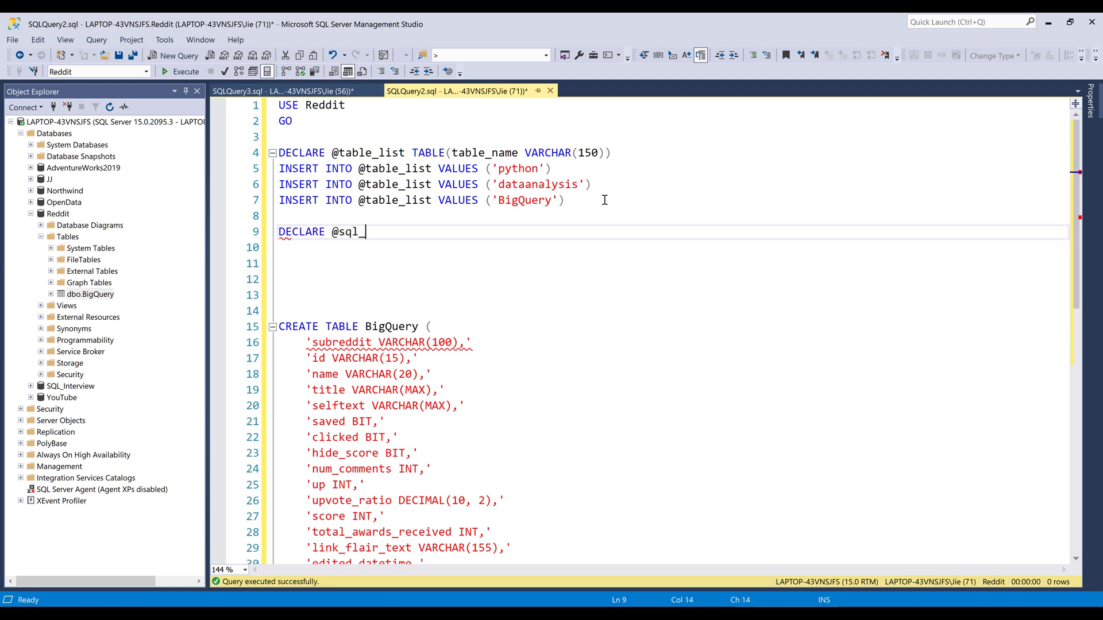
pyautogui.write('state')
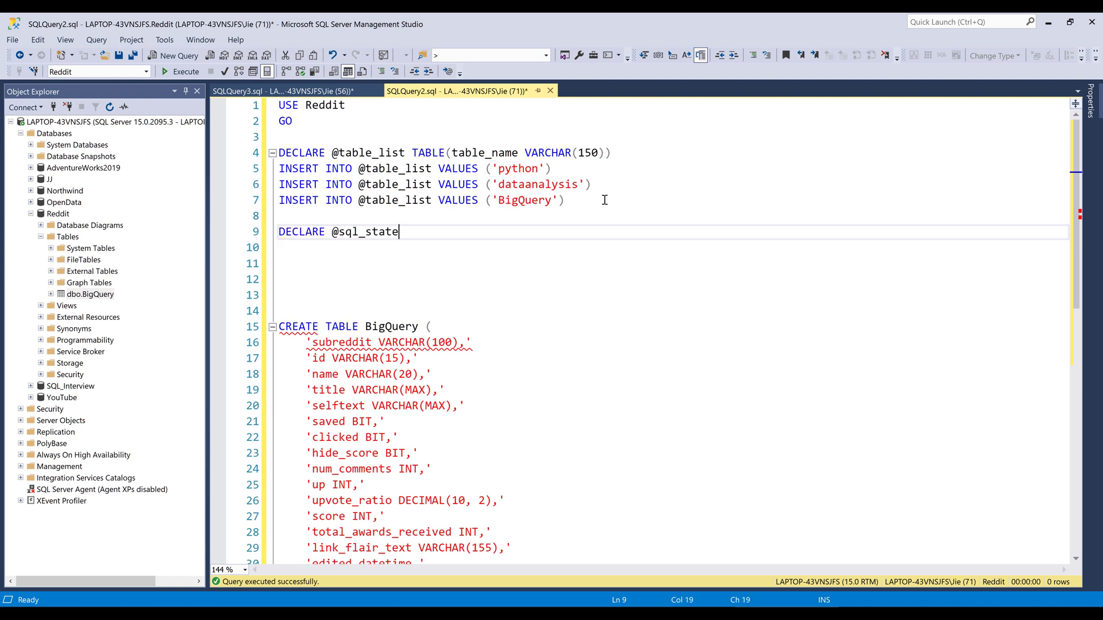
pyautogui.write('ment')
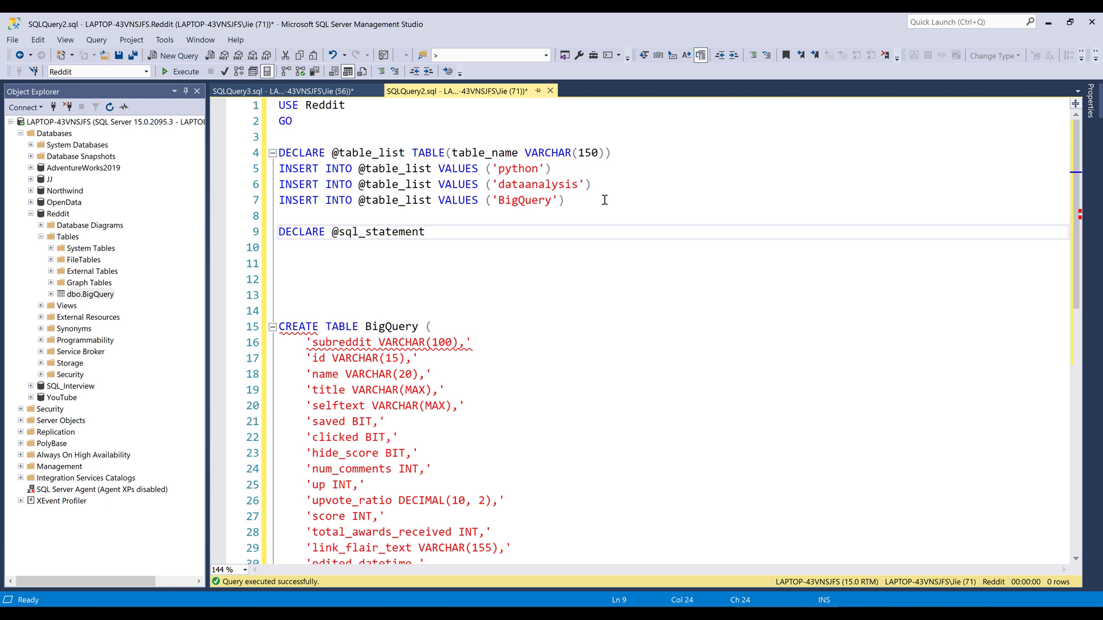
pyautogui.write('VARCHAR()')
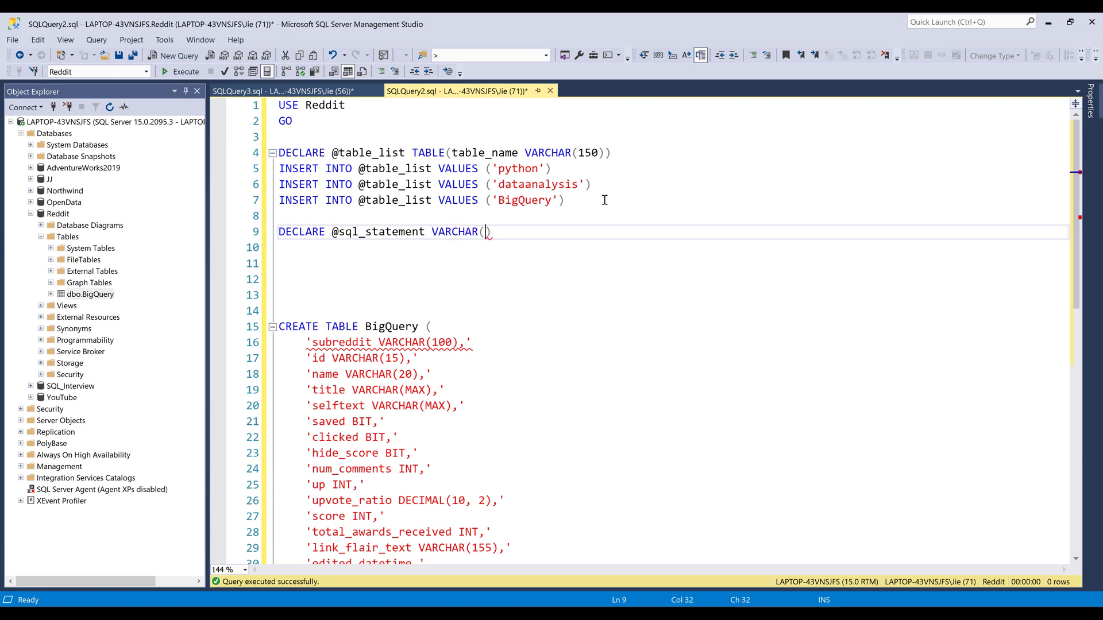
pyautogui.write('MAX')
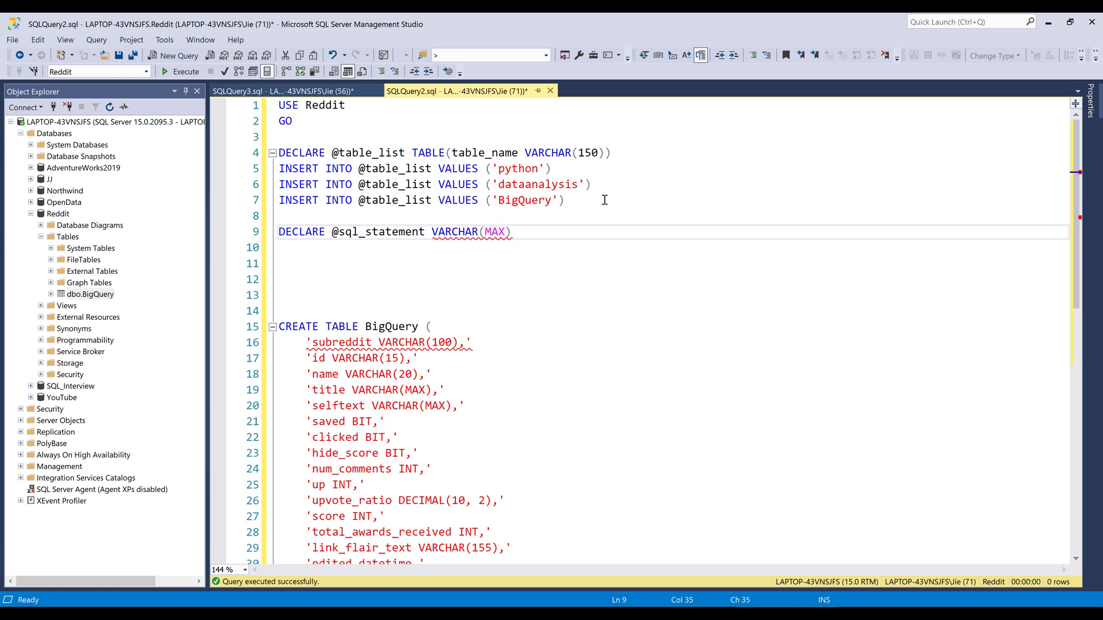
pyautogui.write('D')
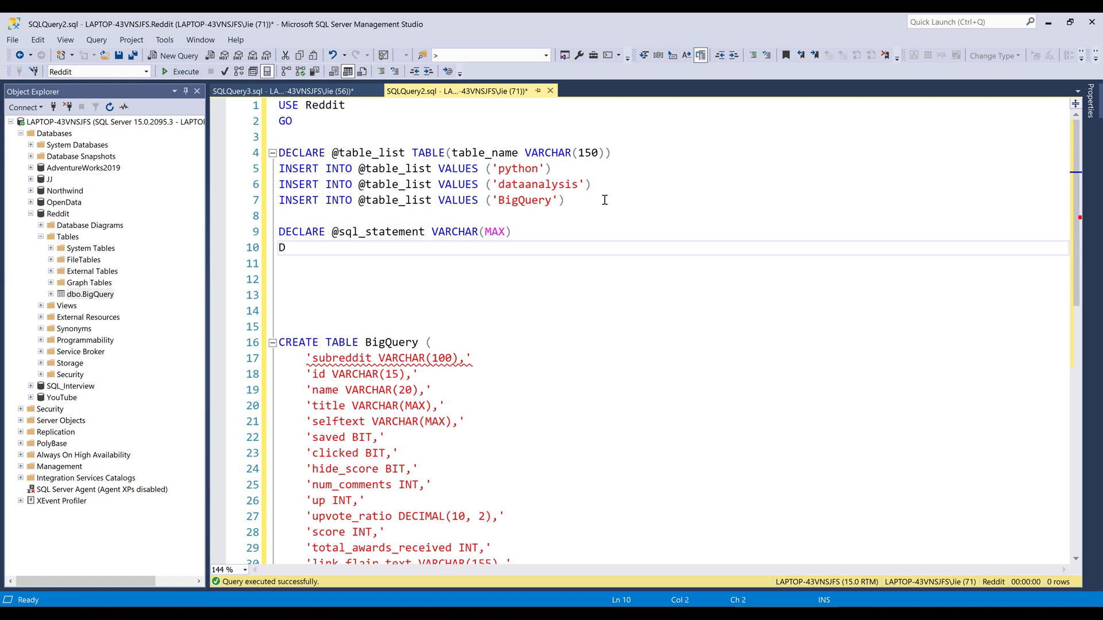
pyautogui.write('ECLARE @')
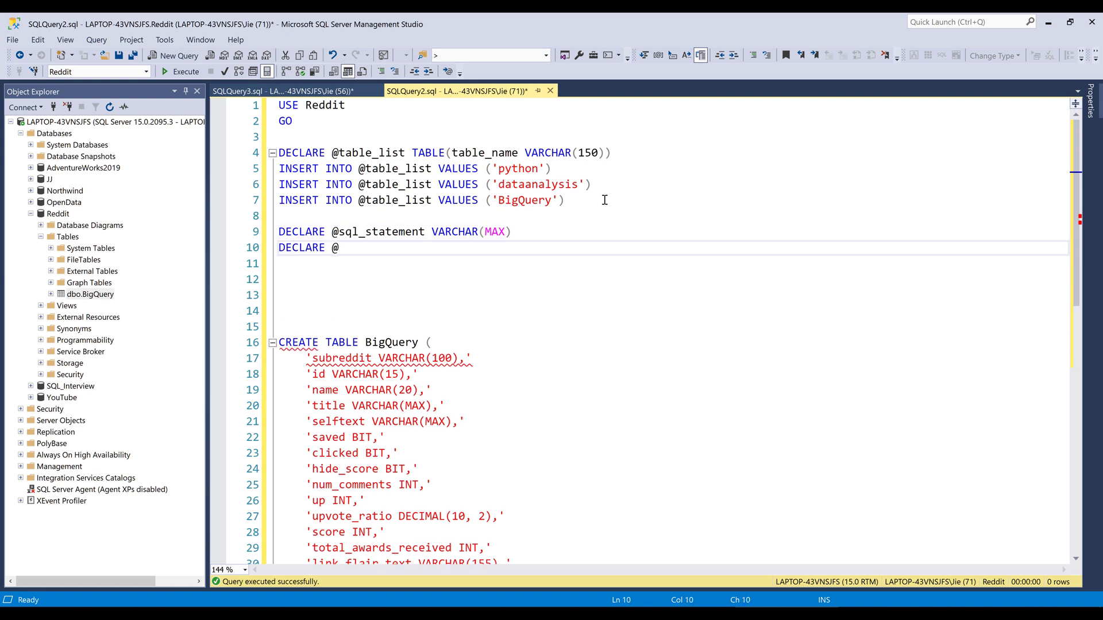
pyautogui.write('table')
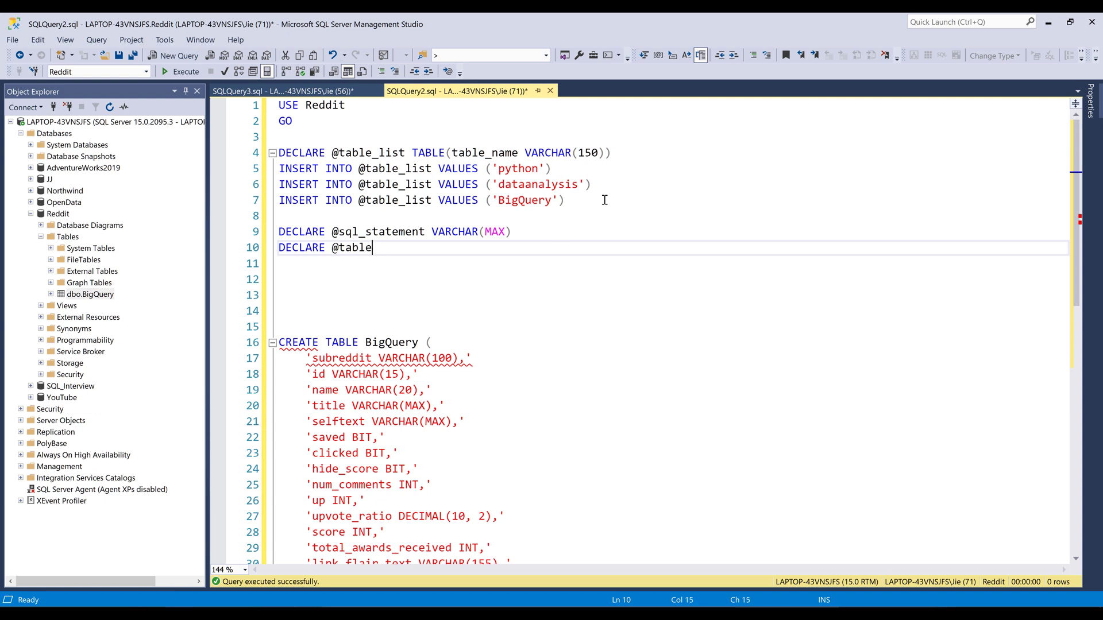
pyautogui.write('_name V')
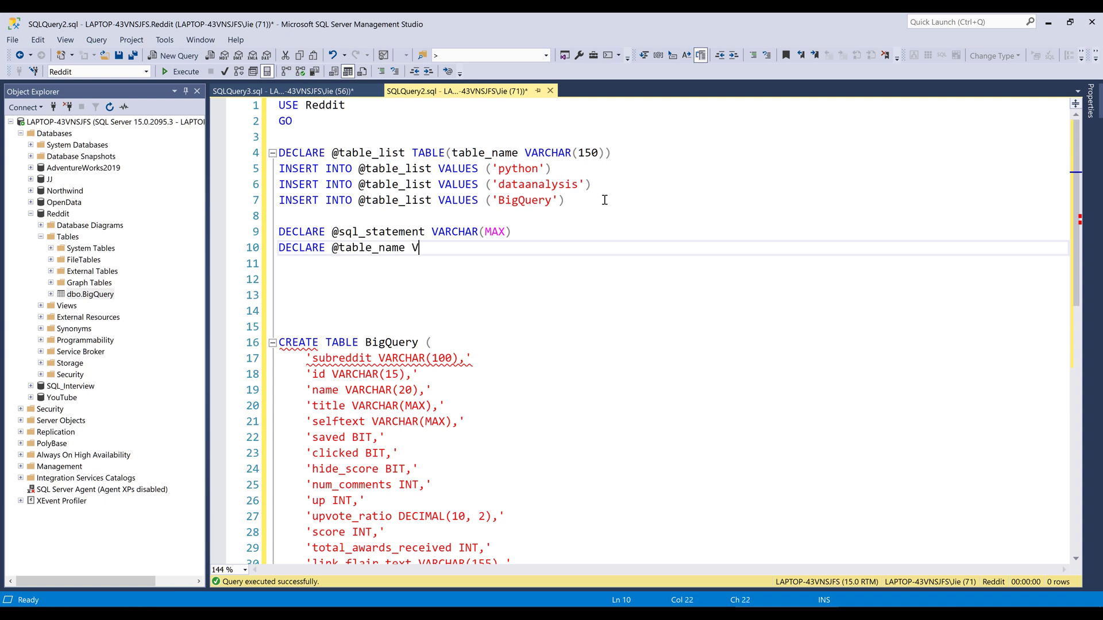
pyautogui.write('ARCHAR(150')
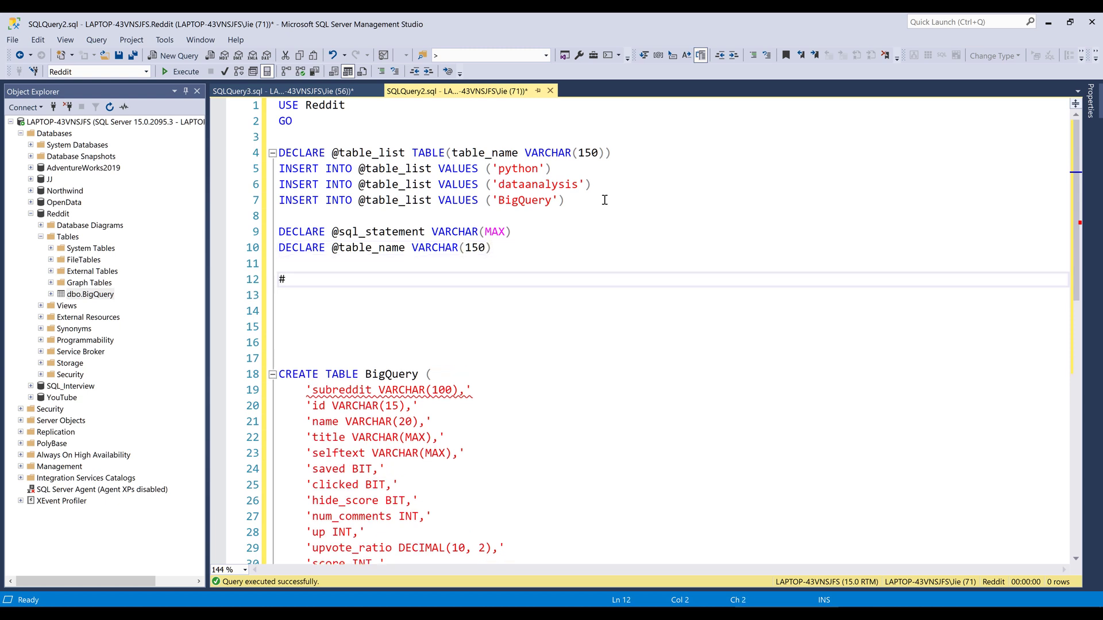
pyautogui.write('--')
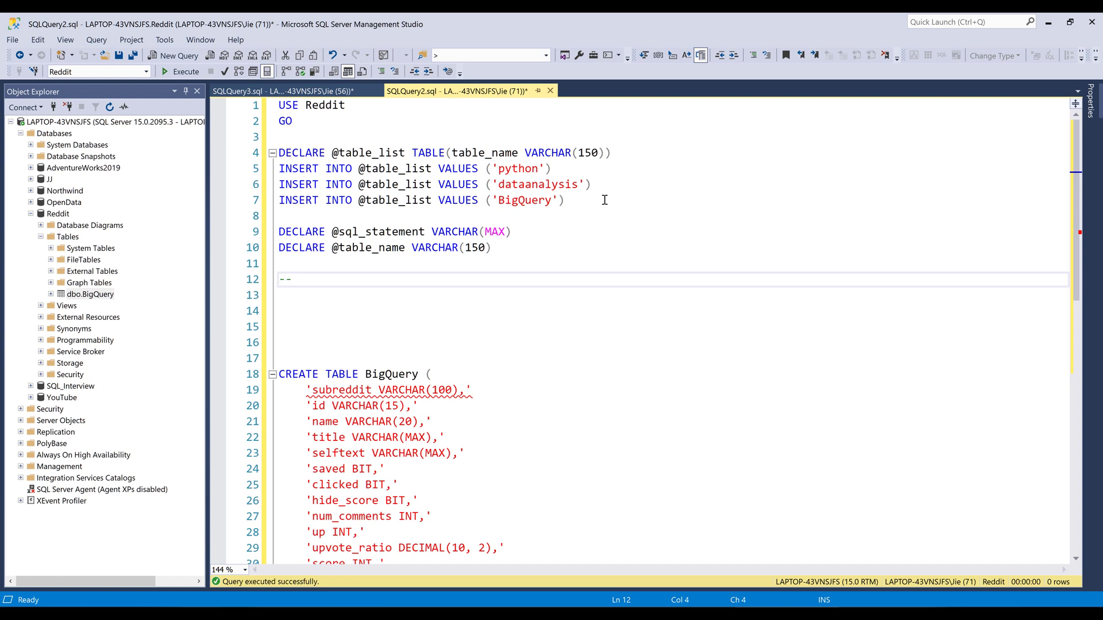
pyautogui.write('Cursor Operation')
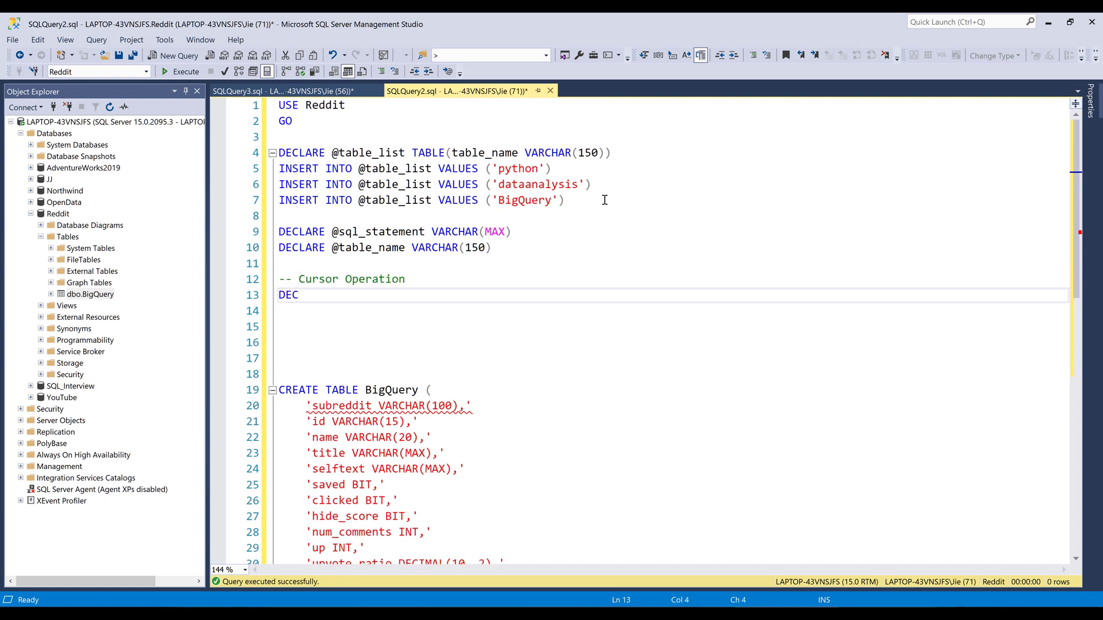
pyautogui.write('LARE d')
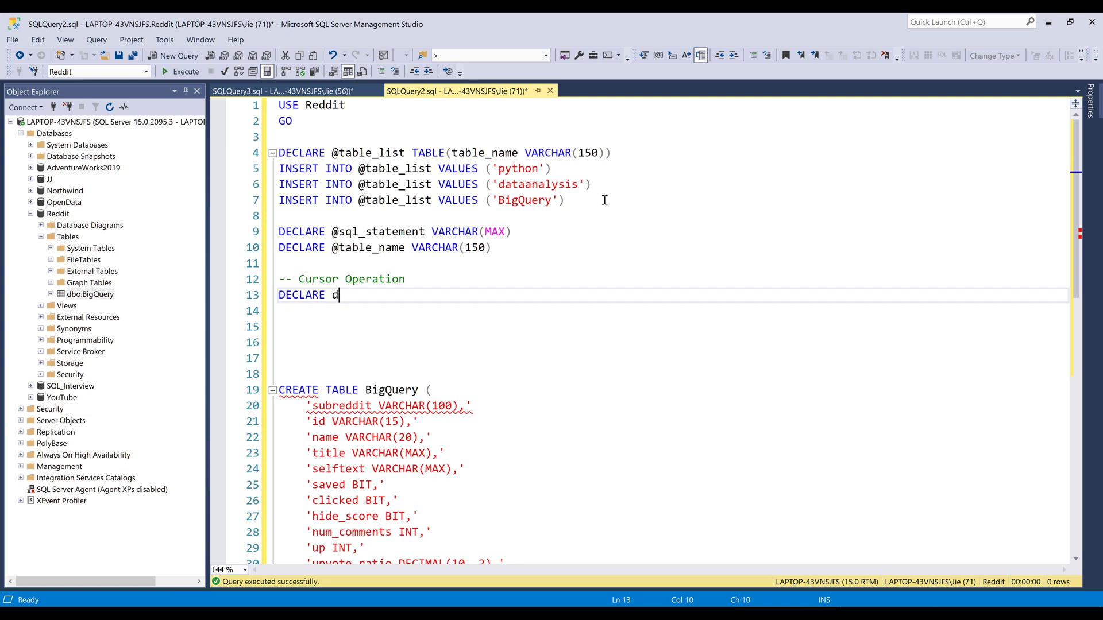
pyautogui.write('b')
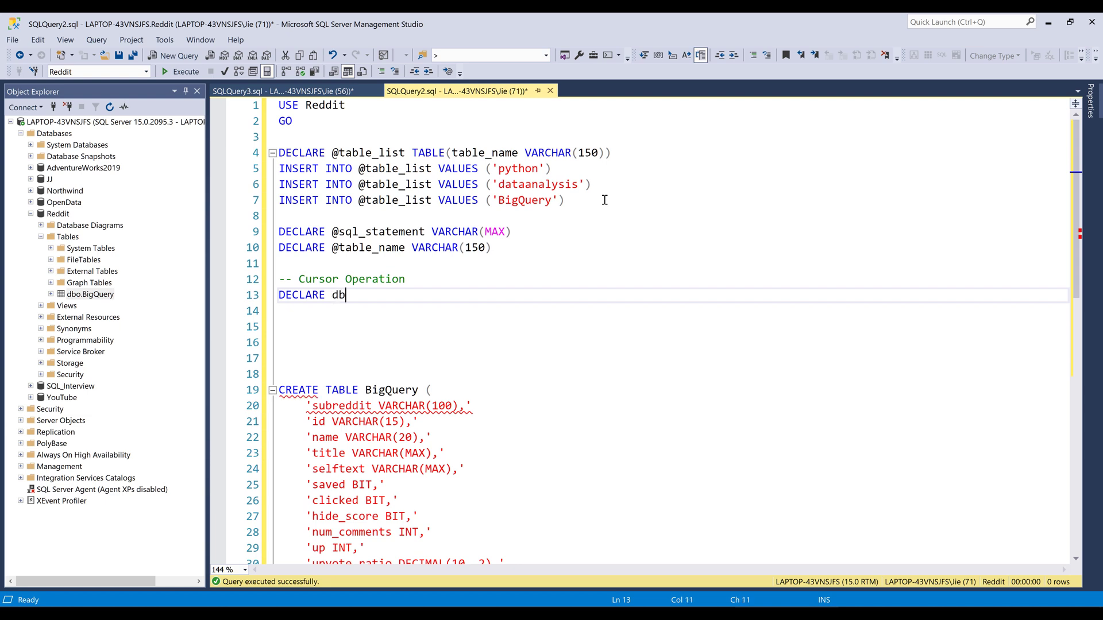
pyautogui.write('_')
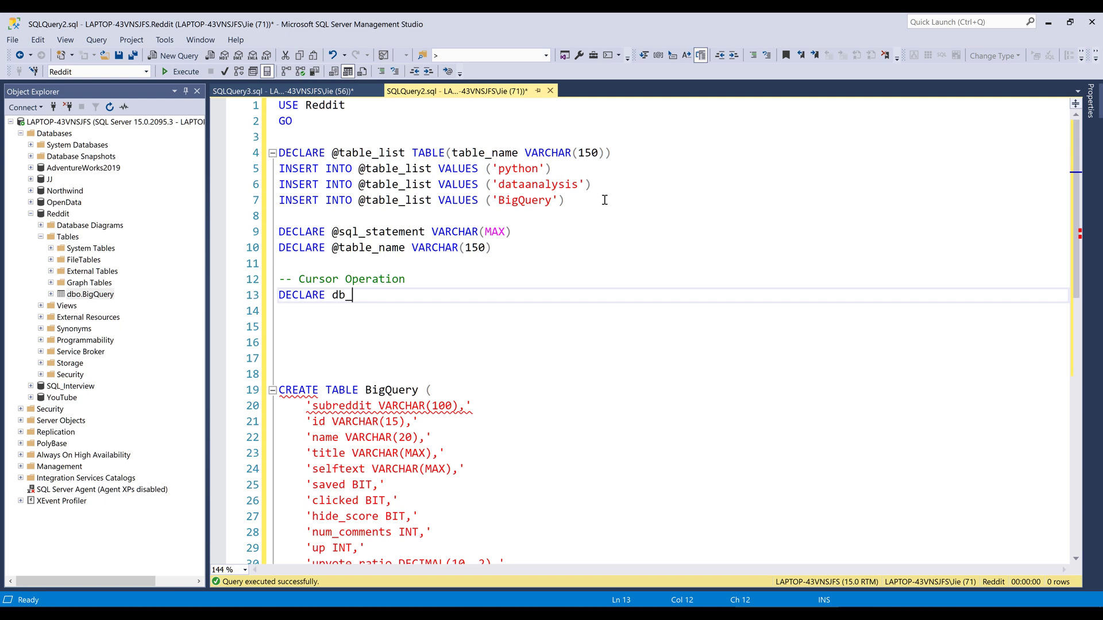
pyautogui.write('cursor')
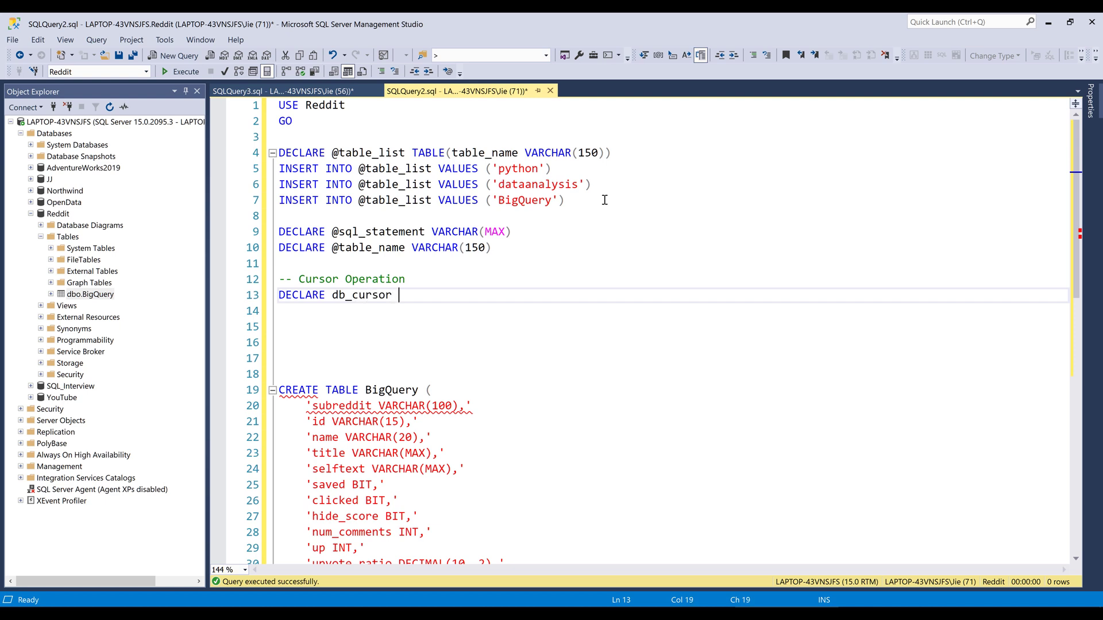
pyautogui.write('CURSOR')
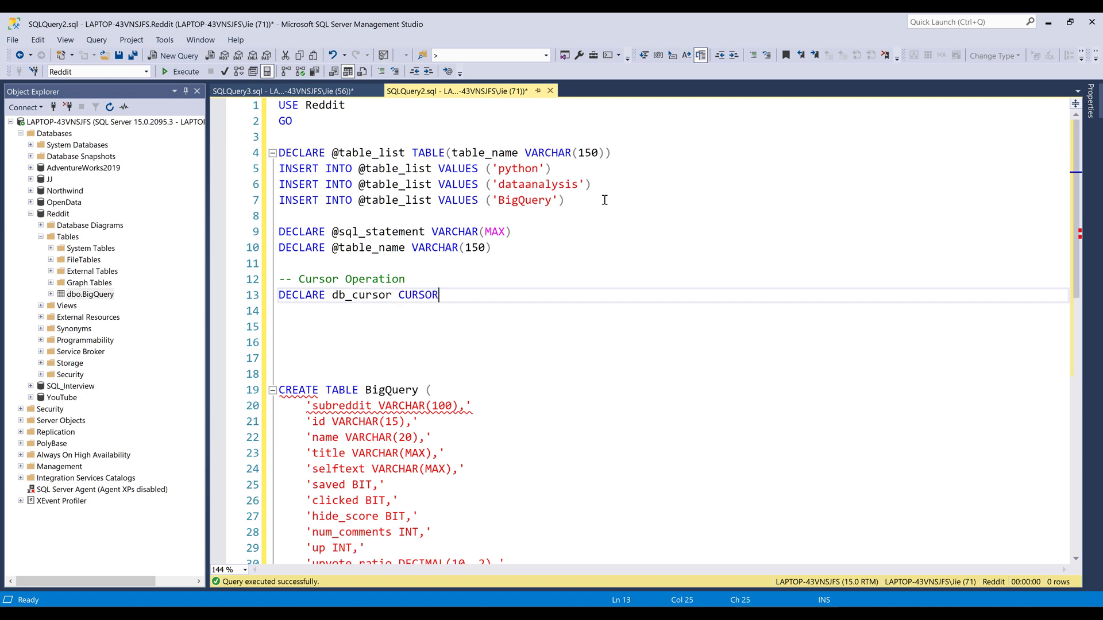
pyautogui.write('FOR')
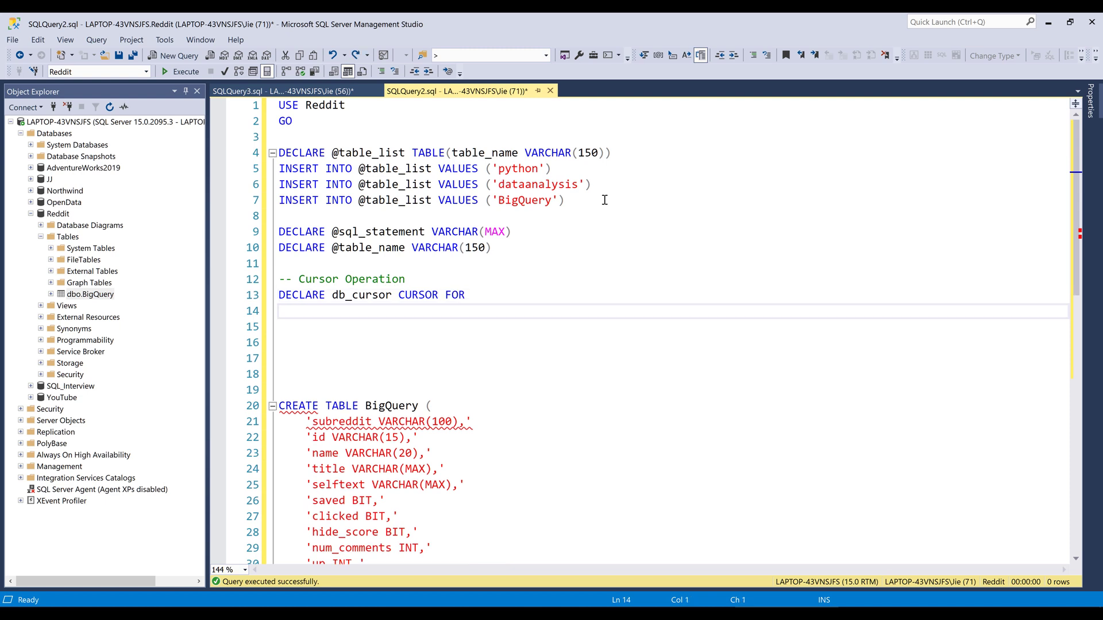
pyautogui.write('SELECT table_')
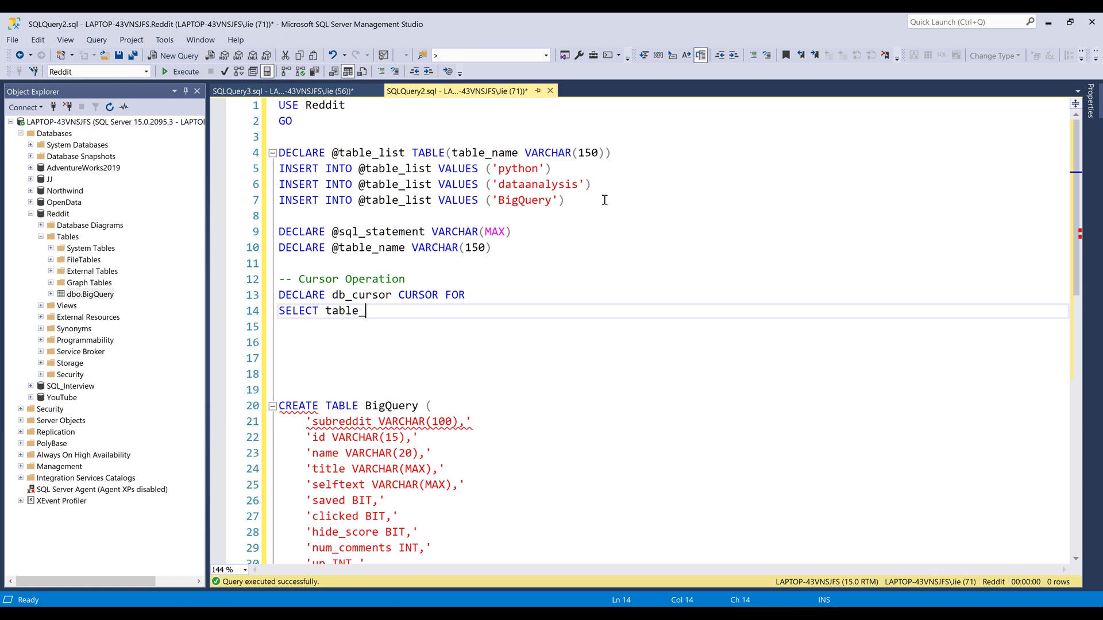
pyautogui.write('name FROM @')
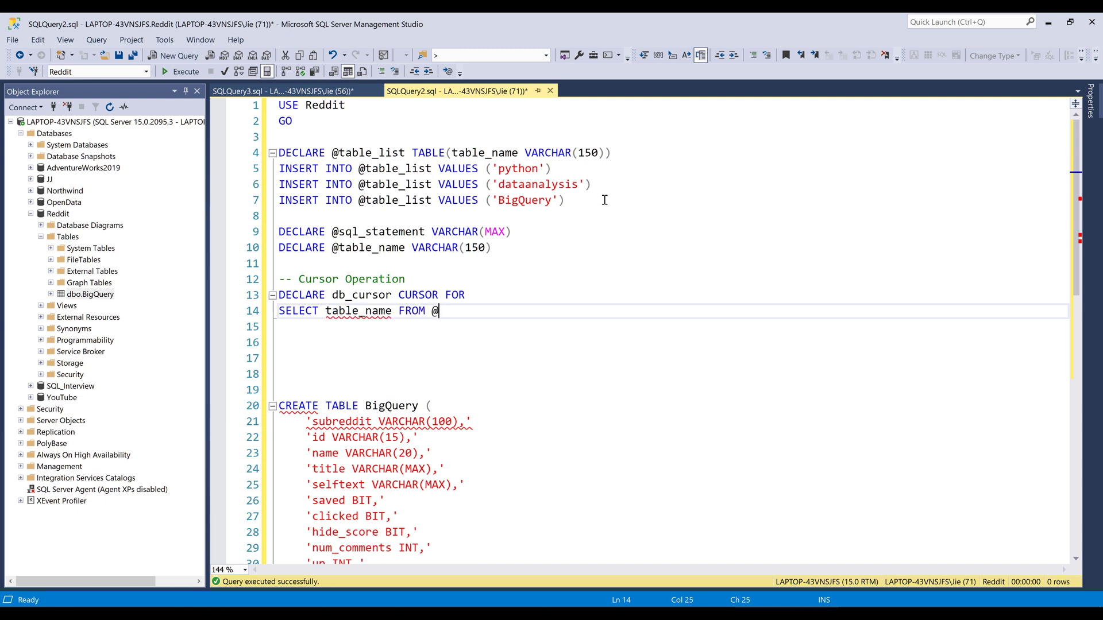
pyautogui.write('table_list')
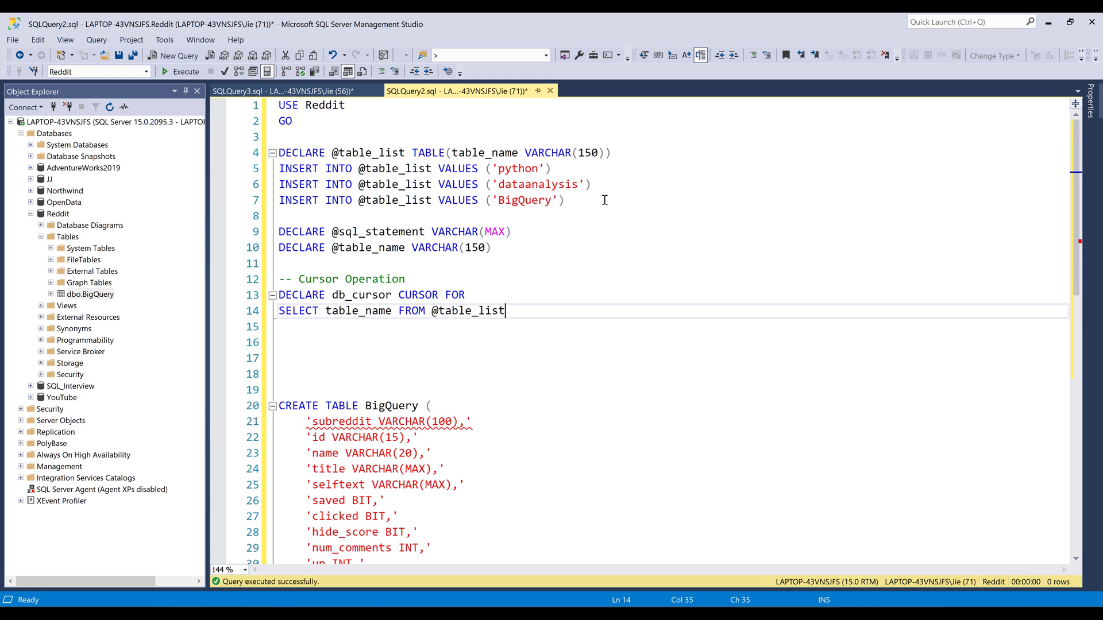
pyautogui.press('Return')
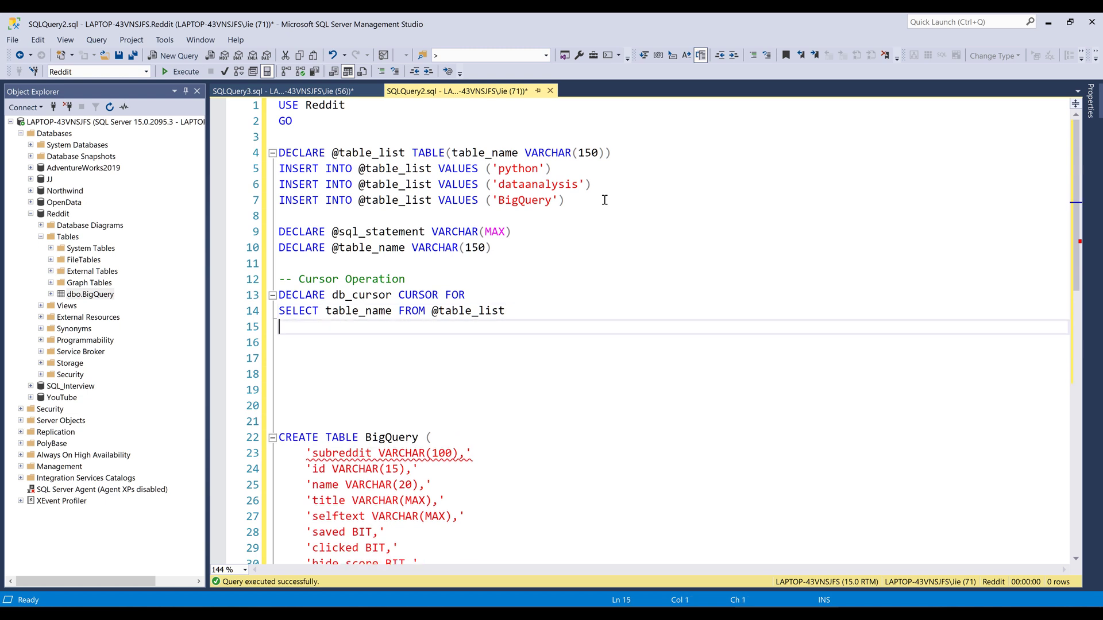
pyautogui.write('O')
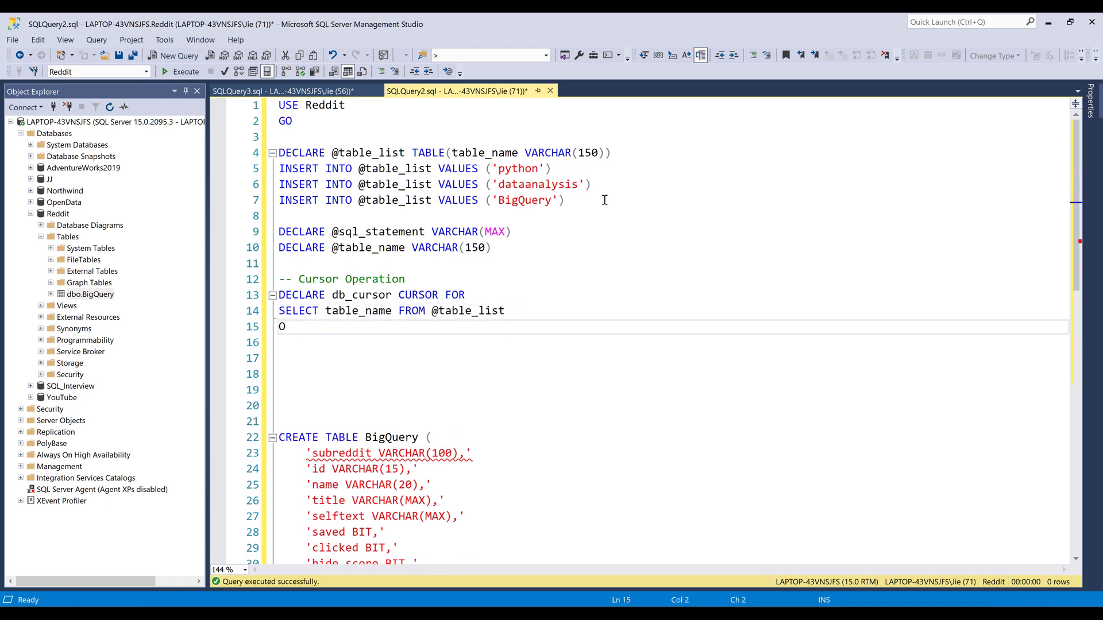
pyautogui.write('PEN db_cursor')
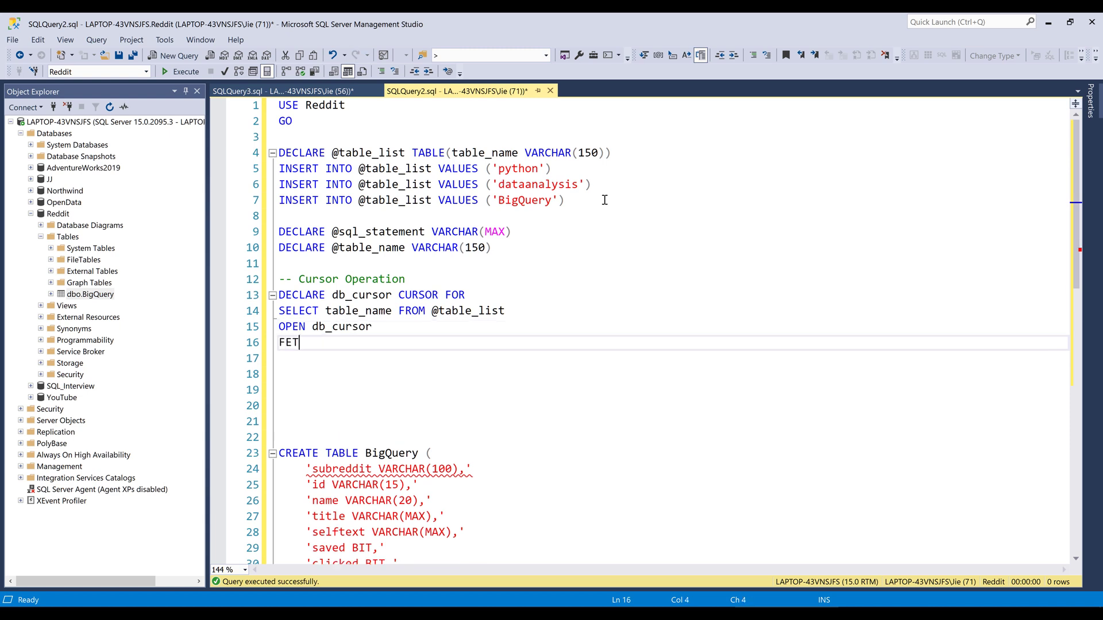
pyautogui.write('CH NEXT FROM')
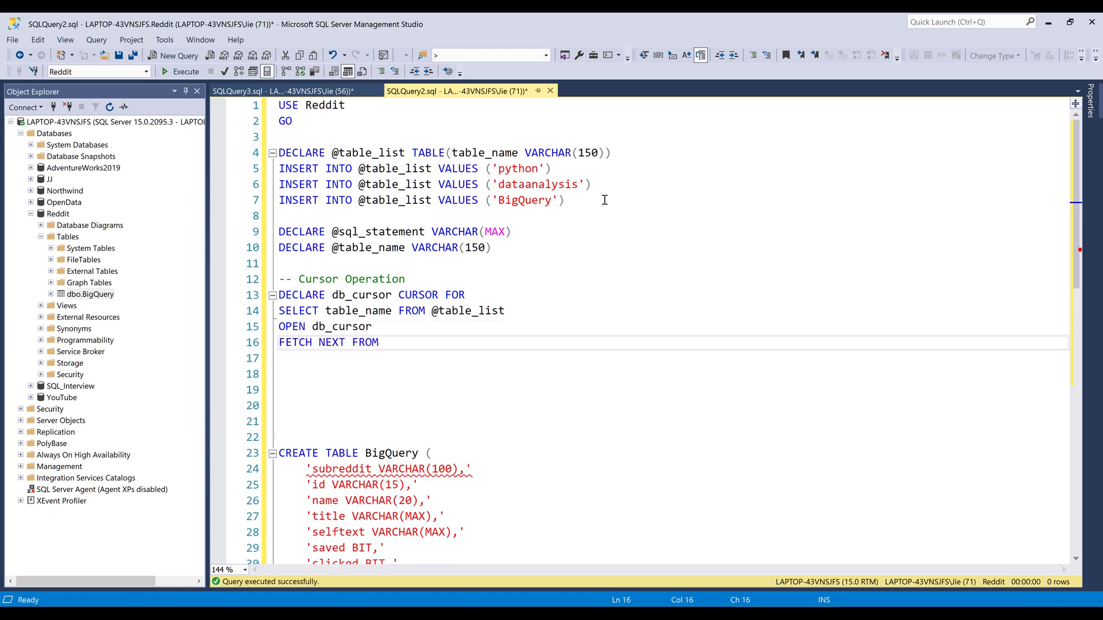
pyautogui.write('db')
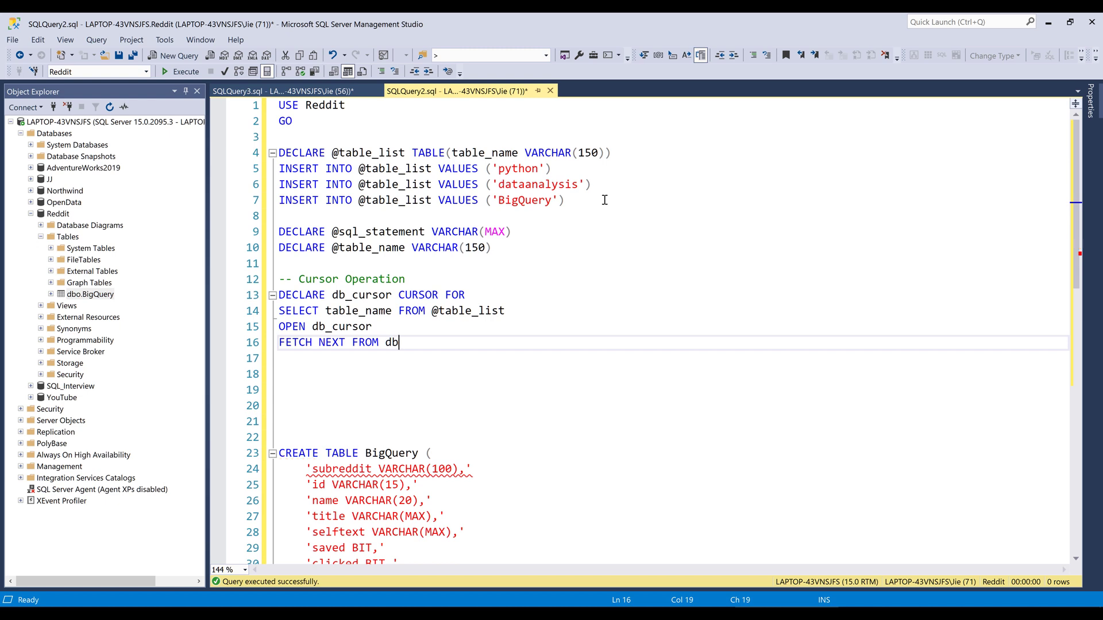
pyautogui.write('_cursor')
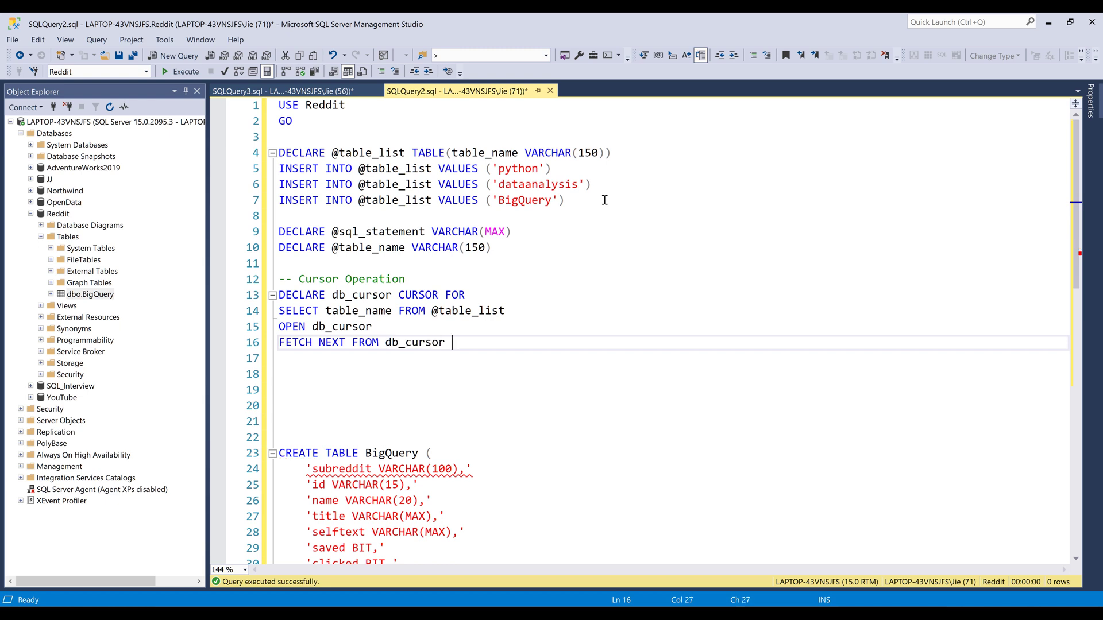
pyautogui.write('INTO')
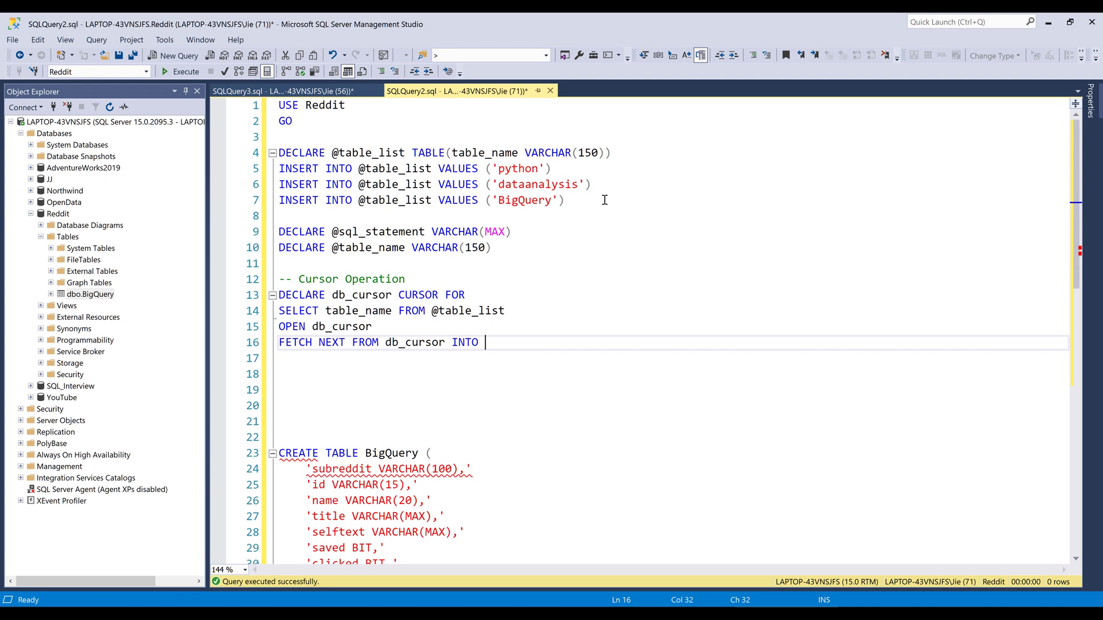
pyautogui.write('@table_')
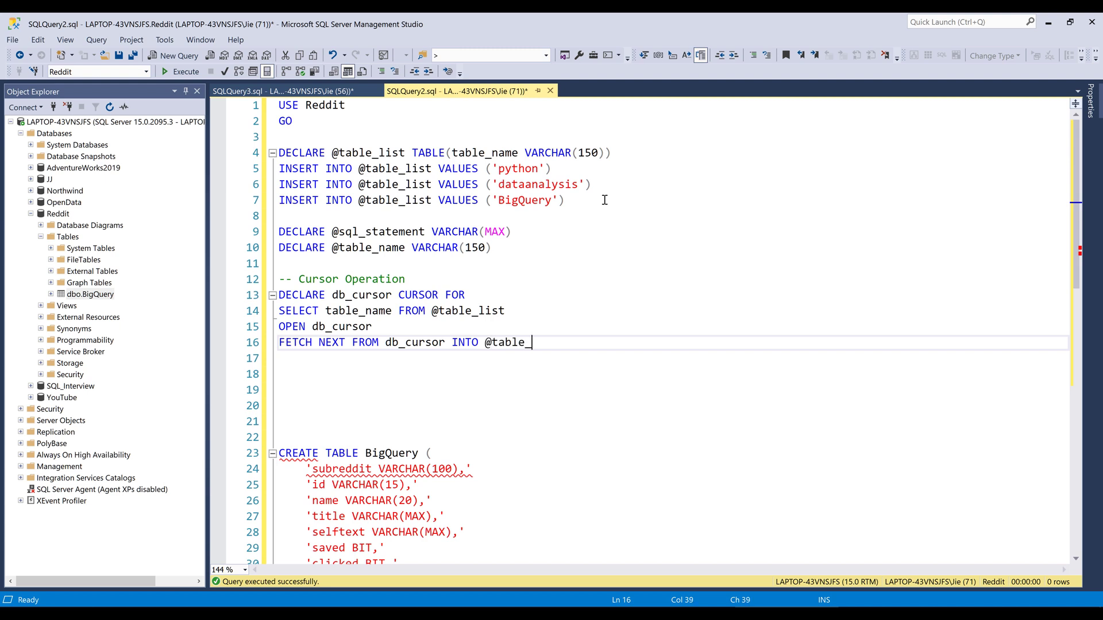
pyautogui.write('name')
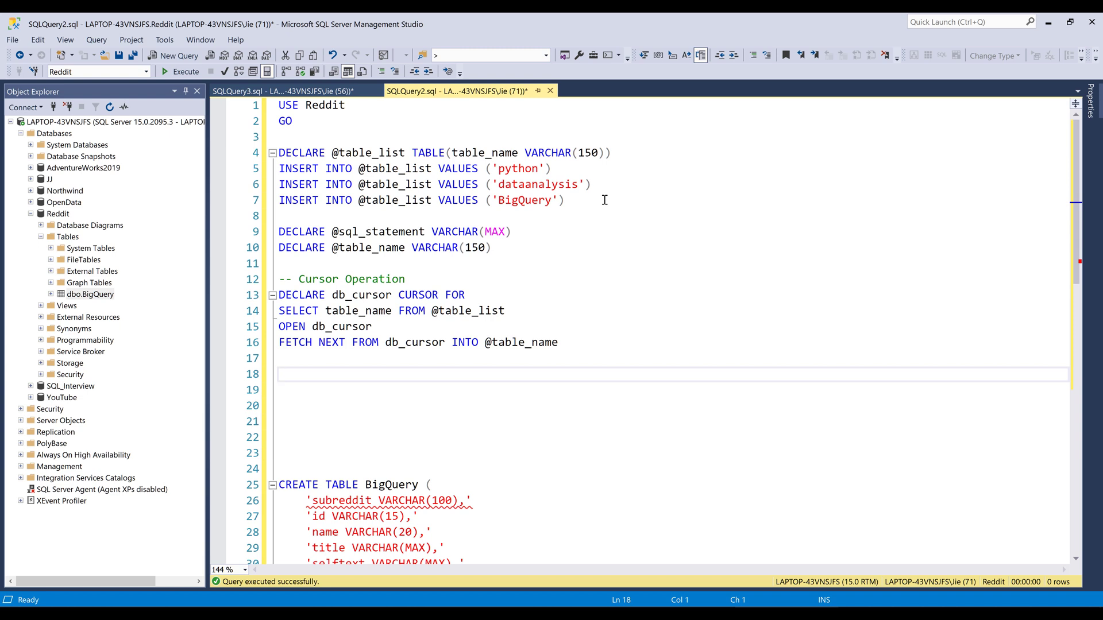
pyautogui.write('WHILE')
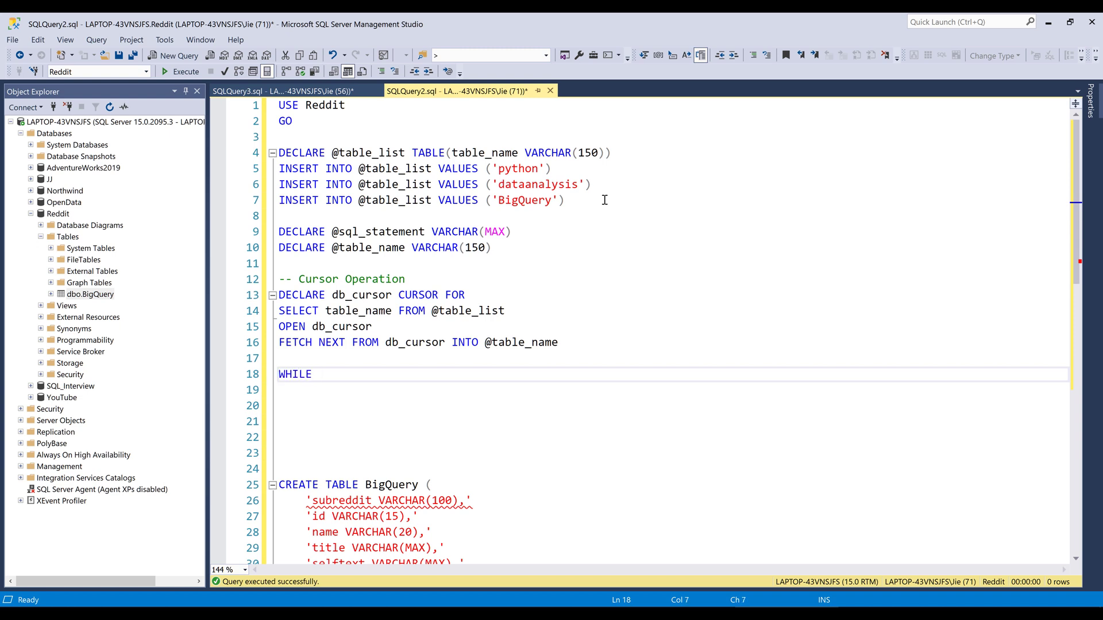
pyautogui.write('@@')
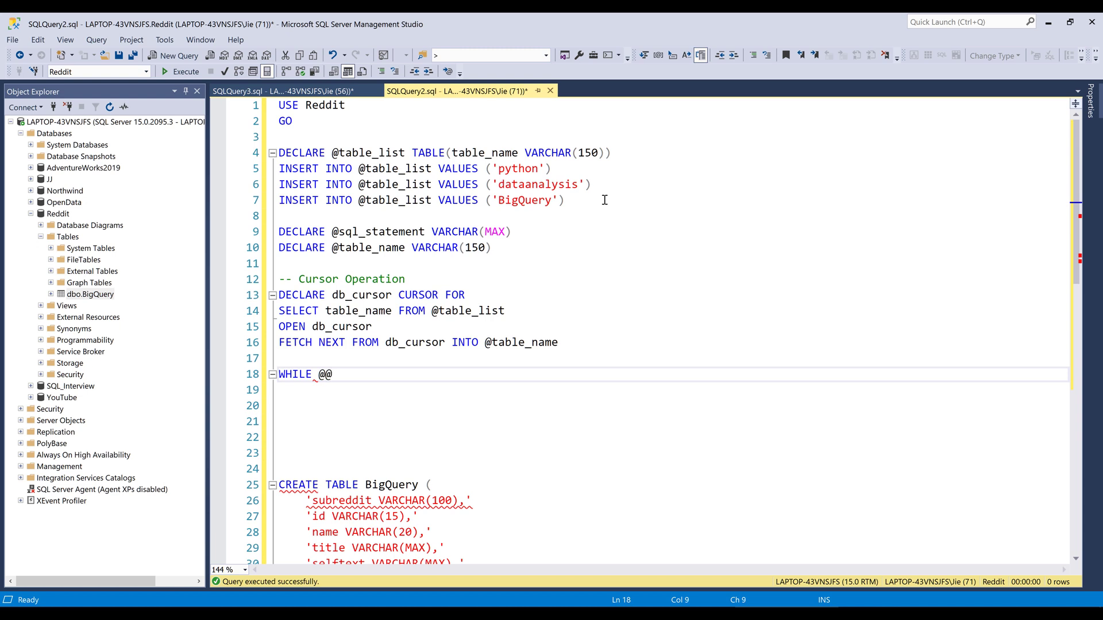
pyautogui.write('FET')
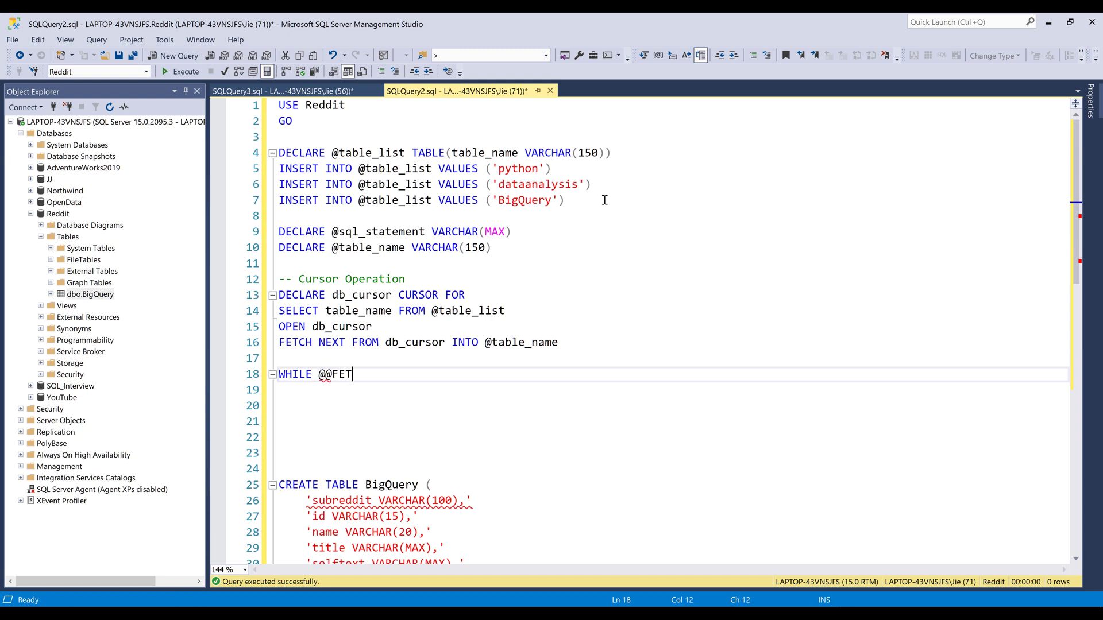
pyautogui.write('C')
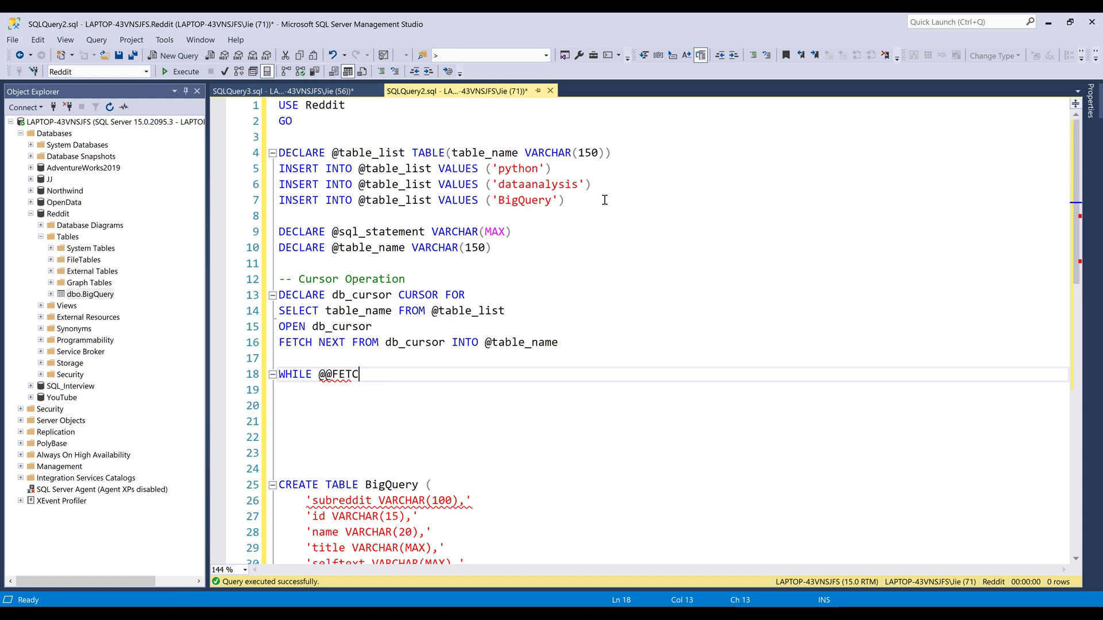
pyautogui.write('H_STATUS =')
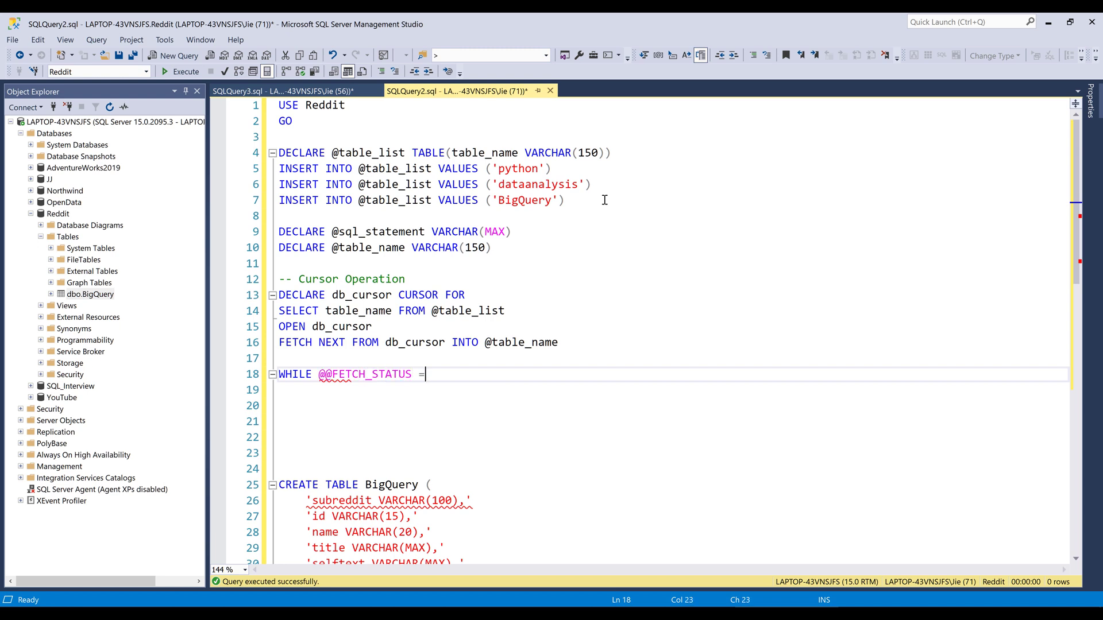
pyautogui.write('0')
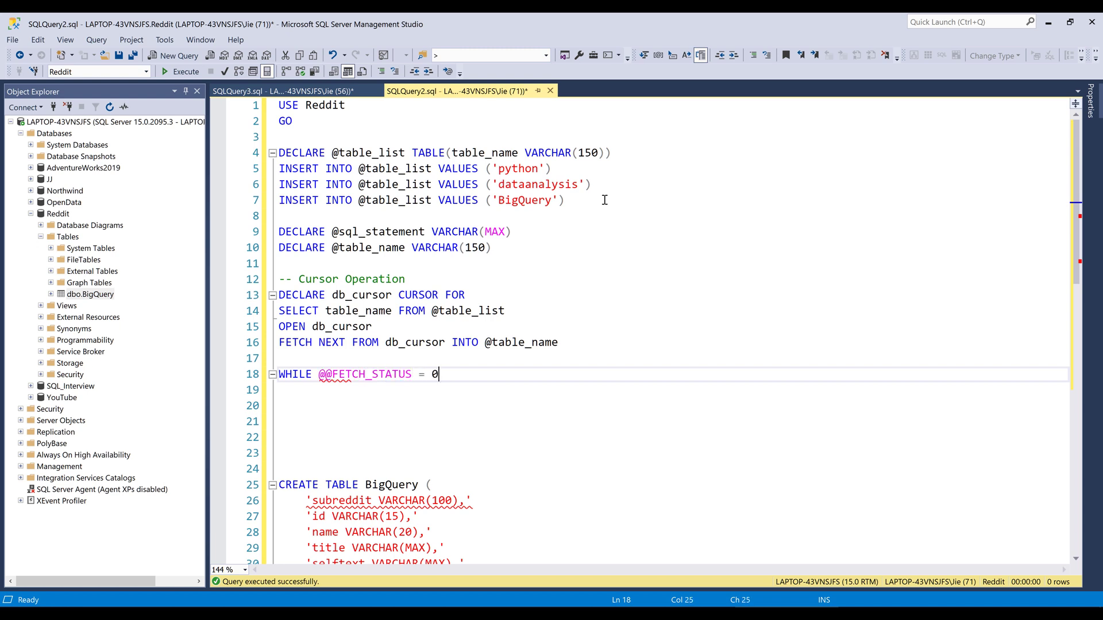
pyautogui.write('BEGIN')
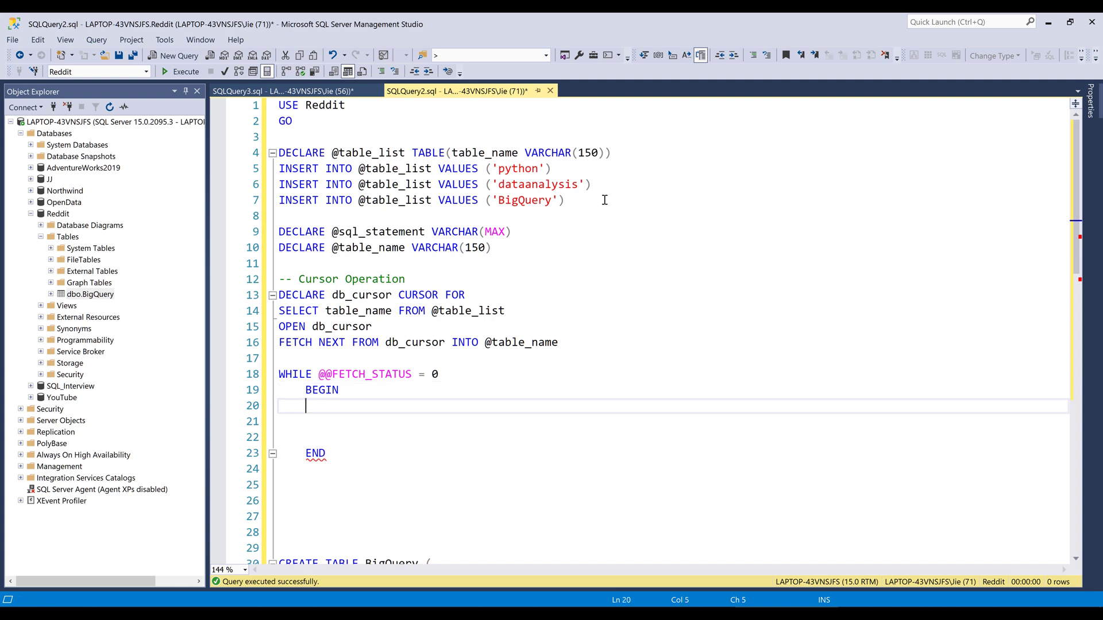
pyautogui.write('IF')
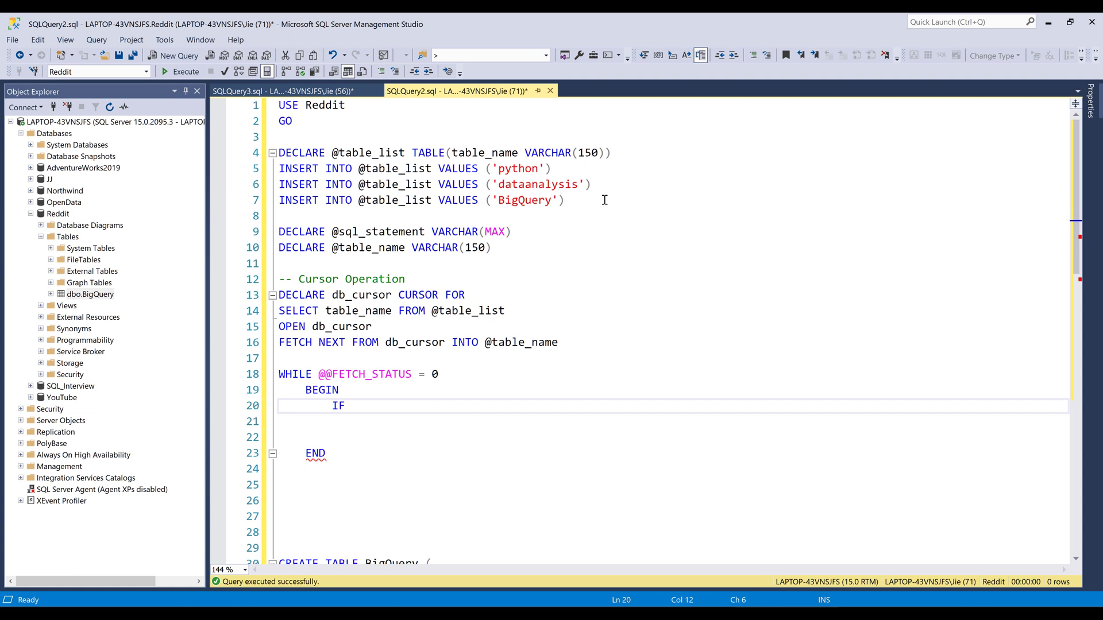
# Step: Write the condition NOT EXISTS (SELECT * FROM sys.objects WHERE object_id = after IF
pyautogui.write('NOT')
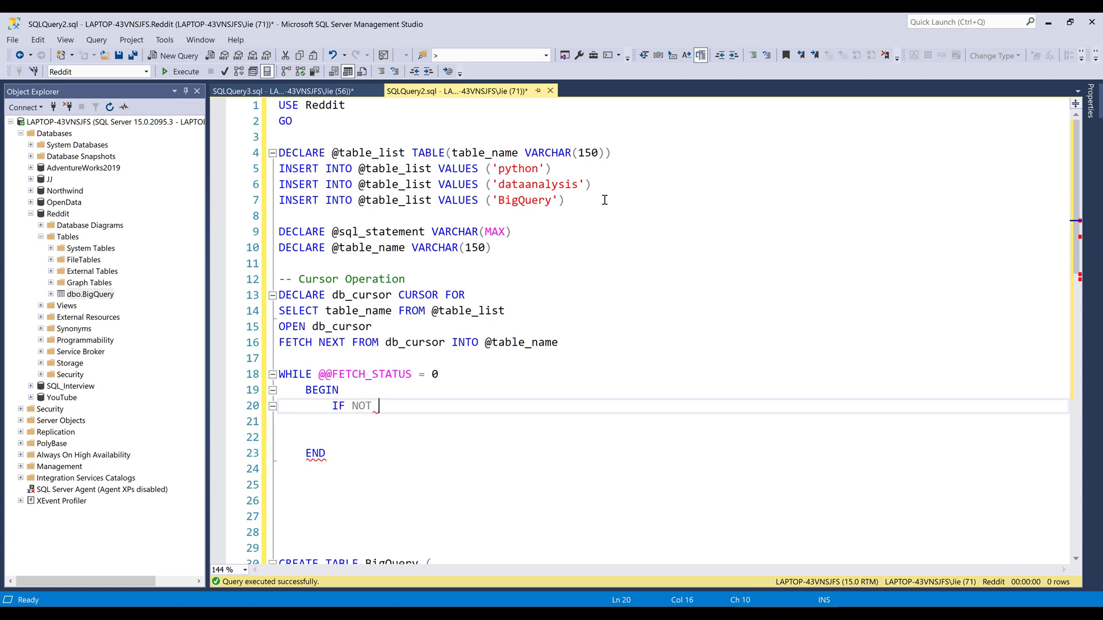
pyautogui.write('EXISTS')
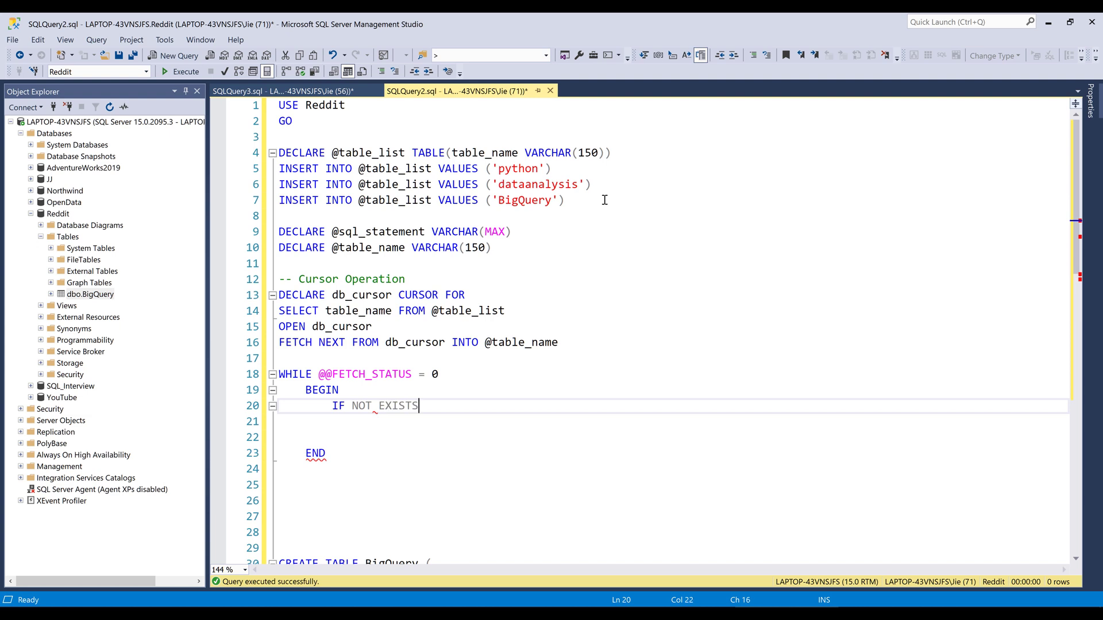
pyautogui.write('(SELECT *')
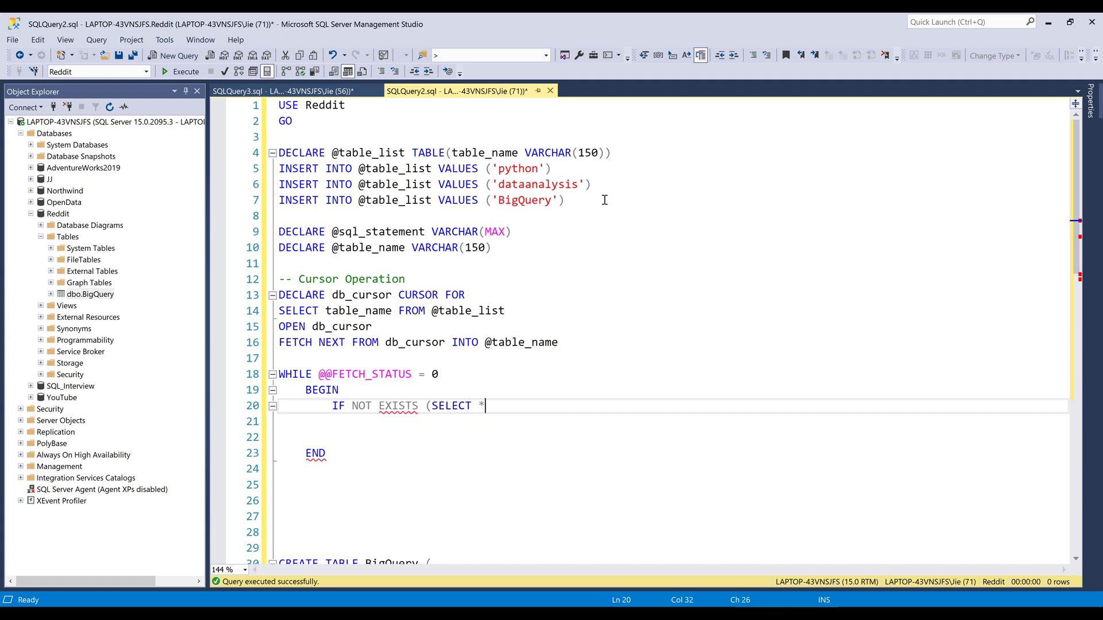
pyautogui.write('FROM s')
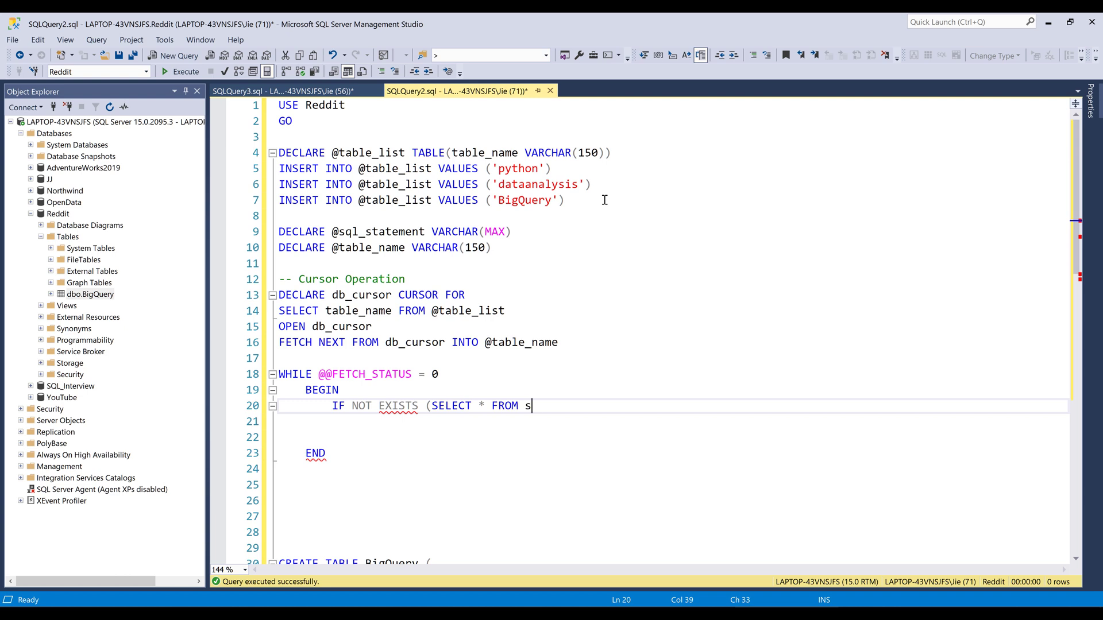
pyautogui.write('ys')
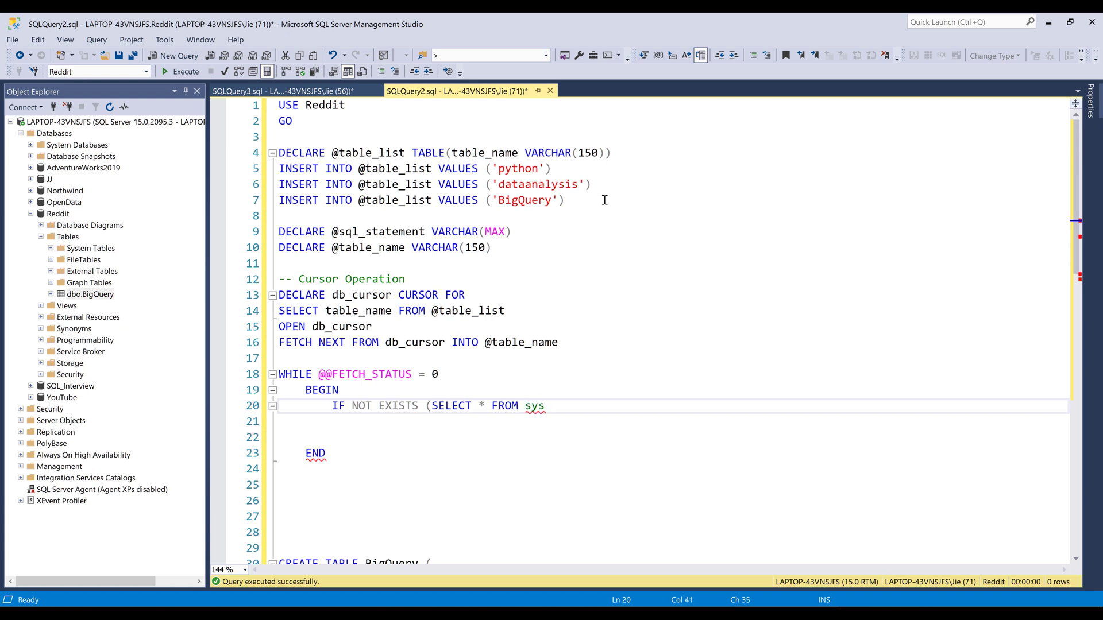
pyautogui.write('.objects')
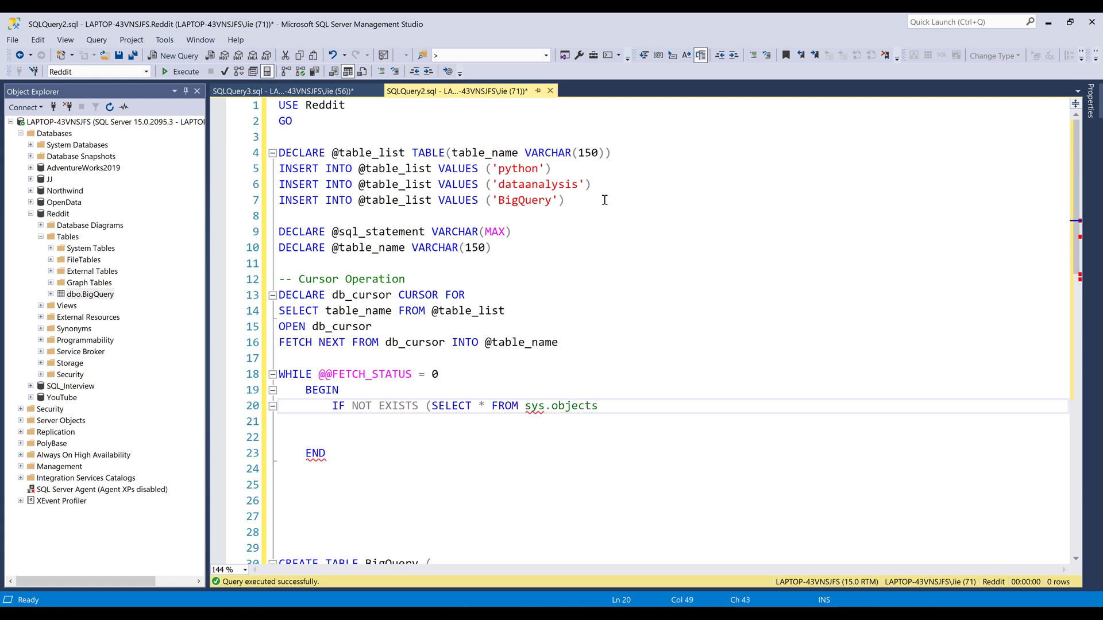
pyautogui.write('WHERE _ob')
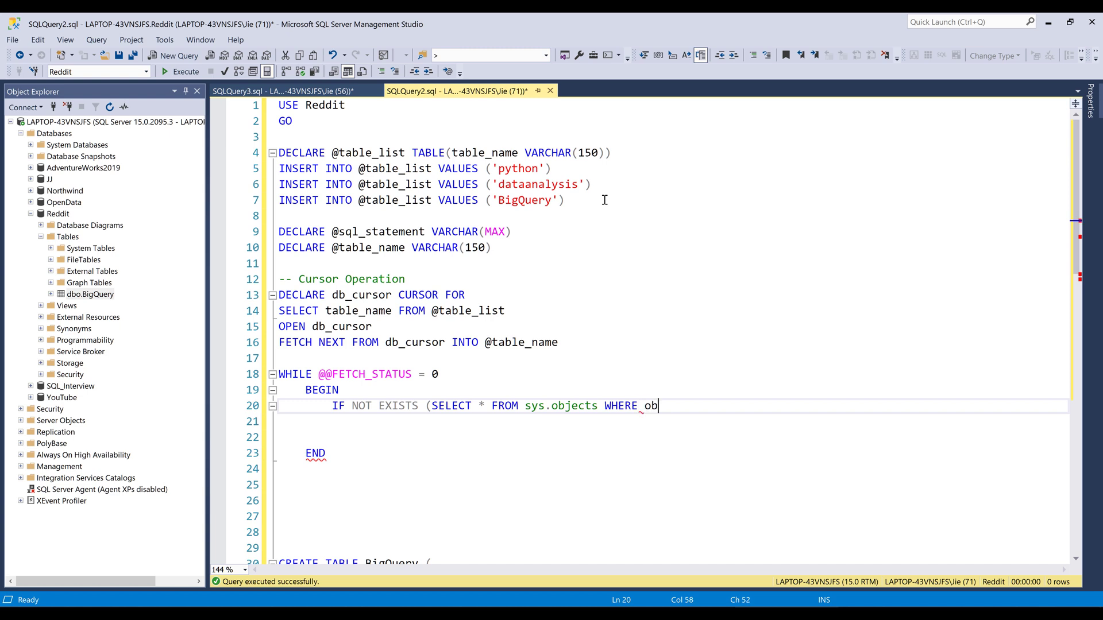
pyautogui.write('ject_i')
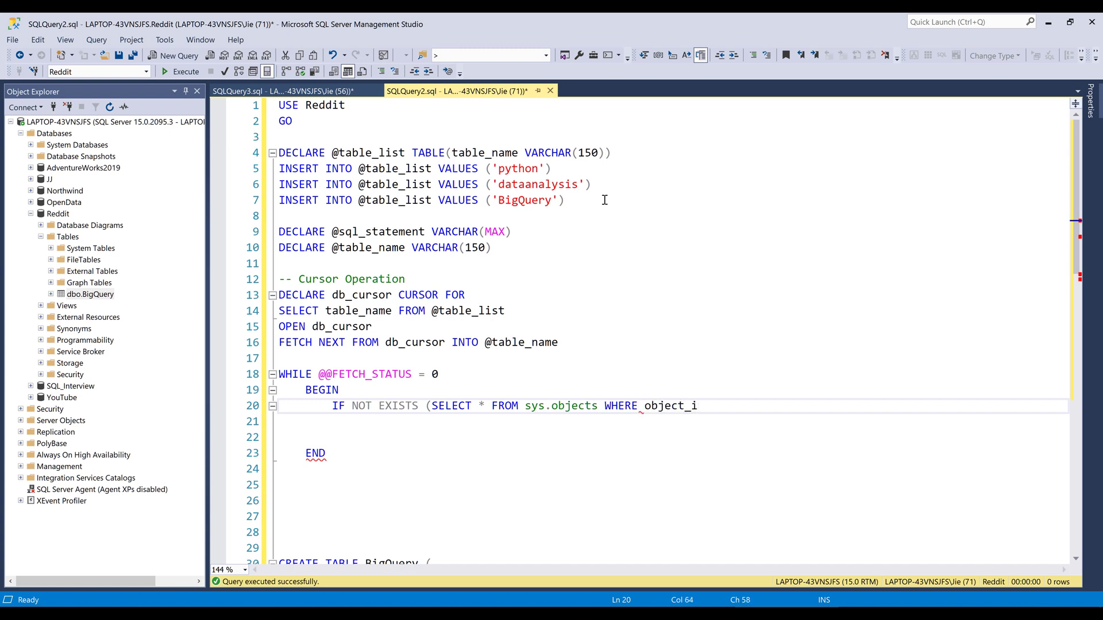
pyautogui.write('d =')
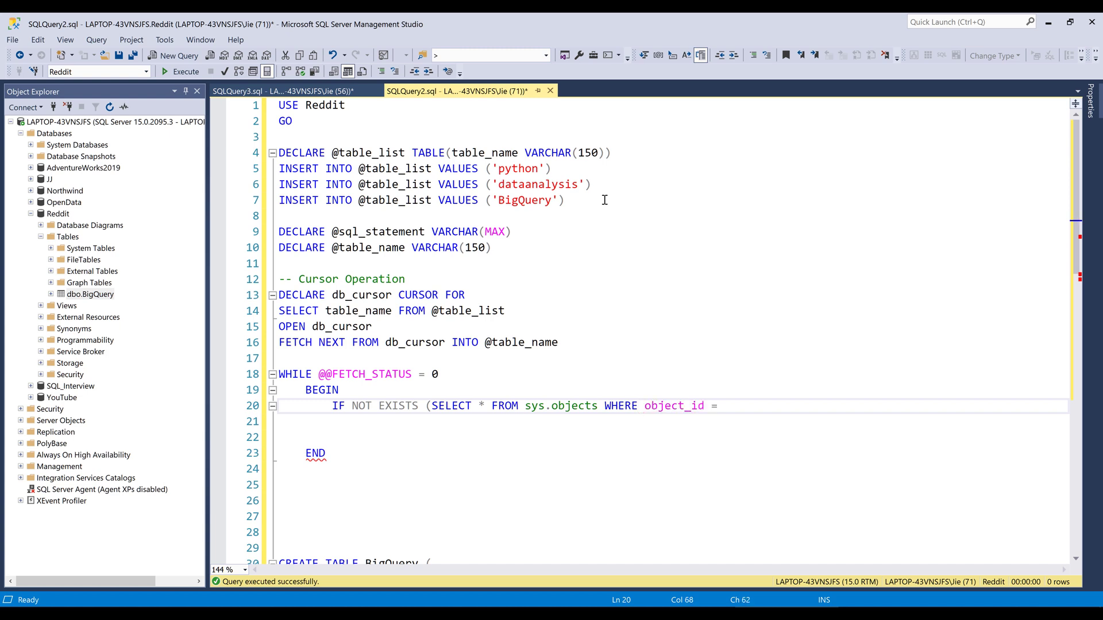
pyautogui.write('OBJECT_ID')
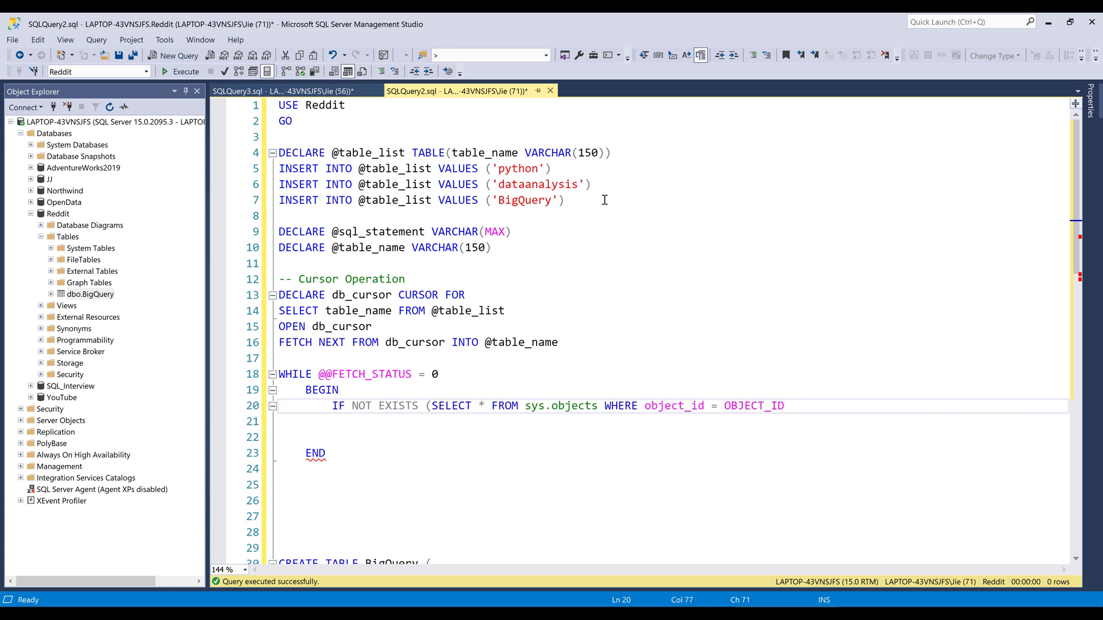
pyautogui.write('(@')
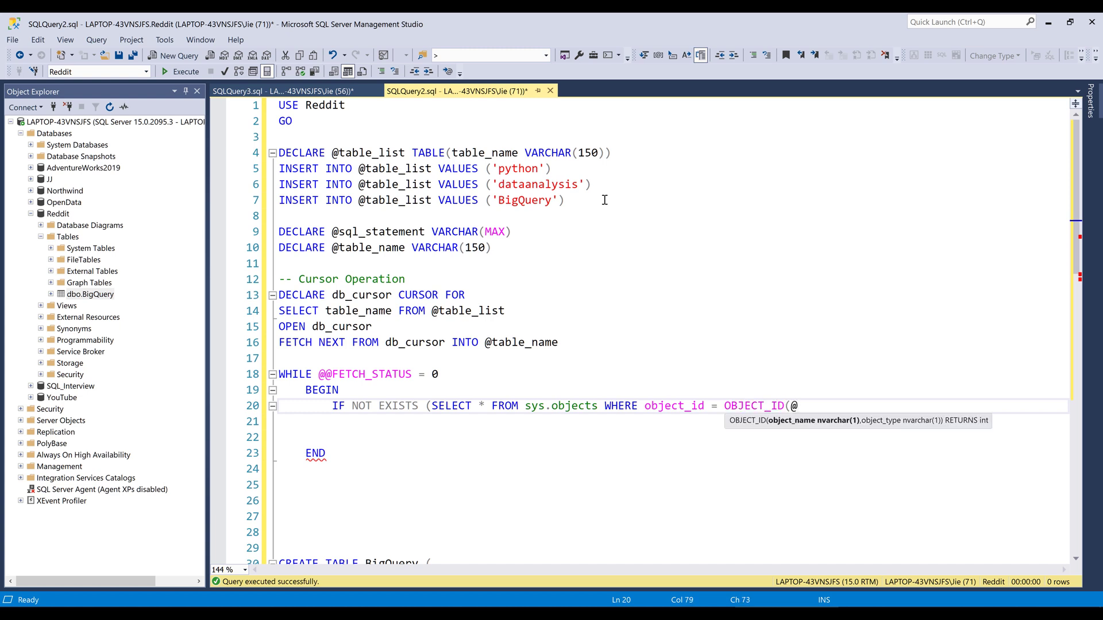
pyautogui.write('table_')
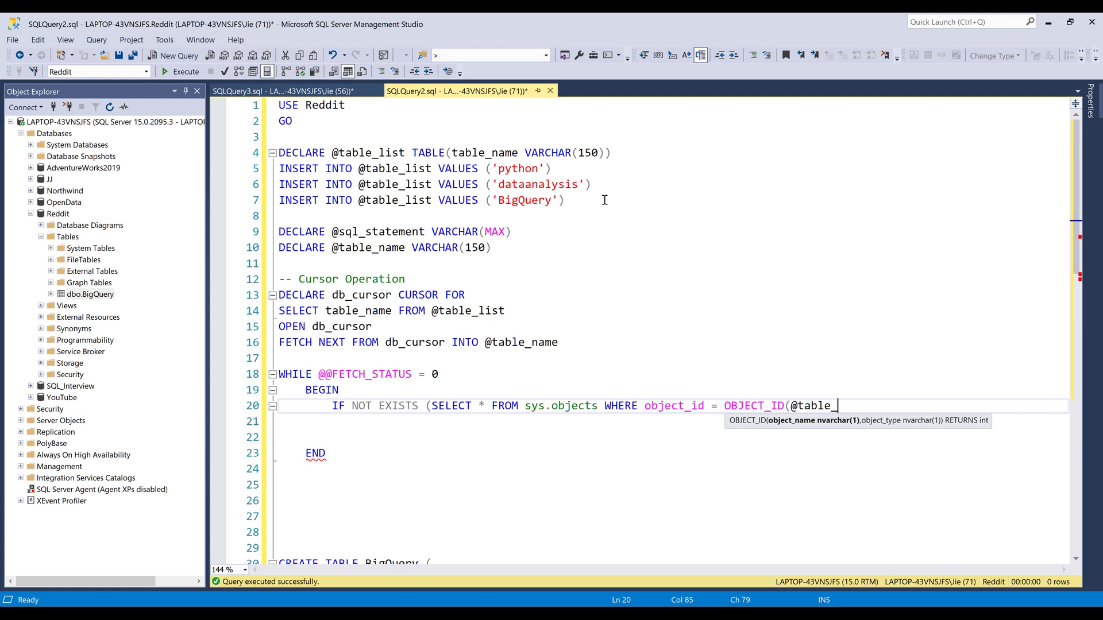
pyautogui.write('name,')
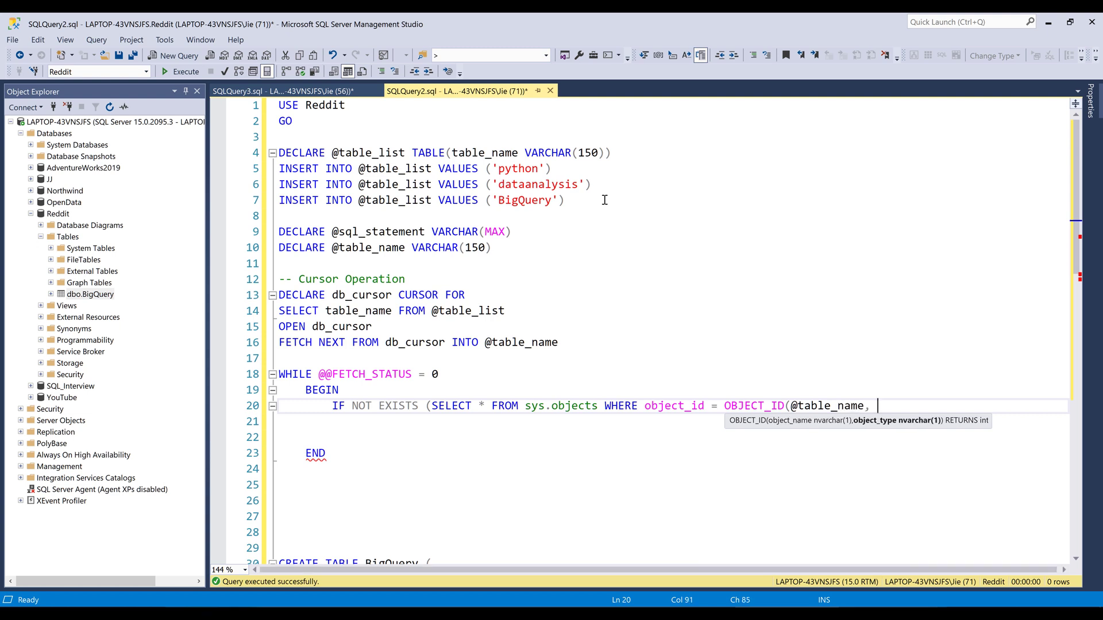
pyautogui.write("'u")
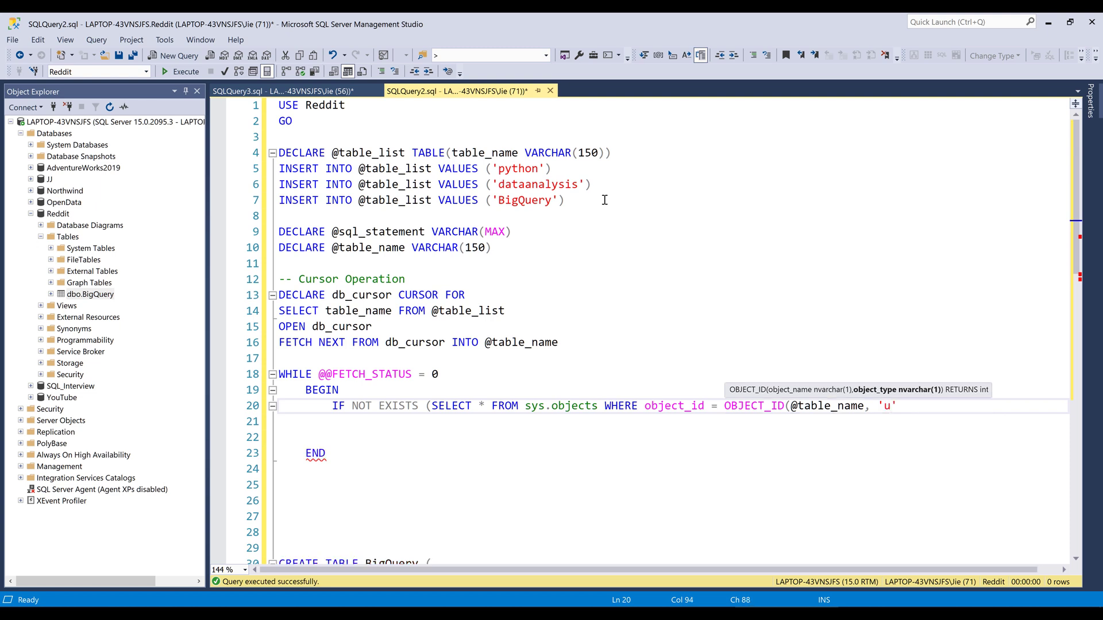
pyautogui.write('))')
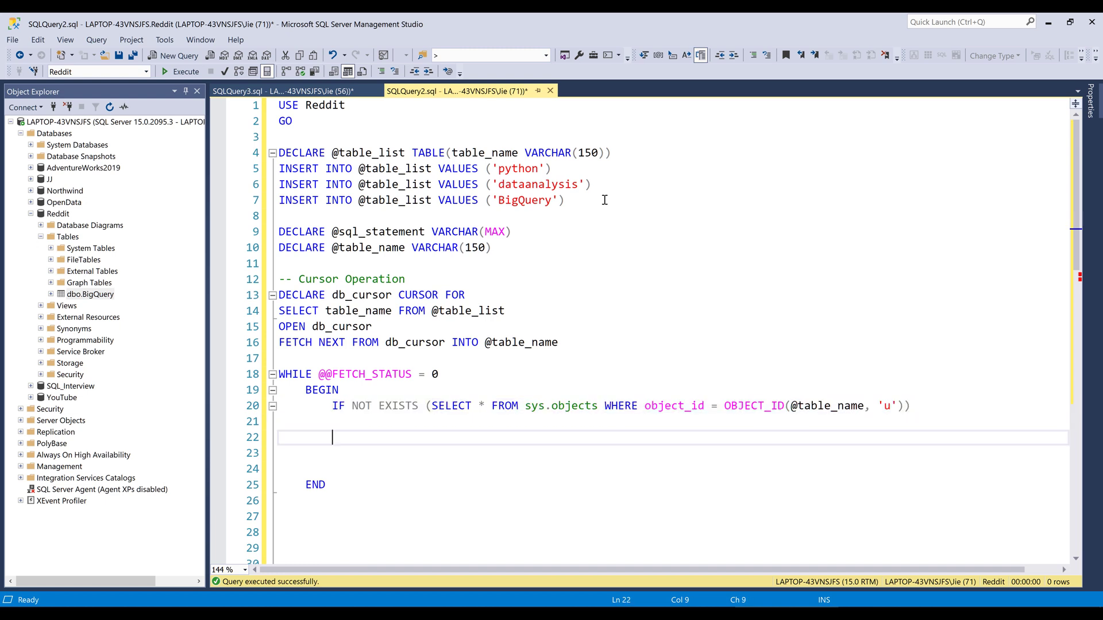
pyautogui.write('BEGIN')
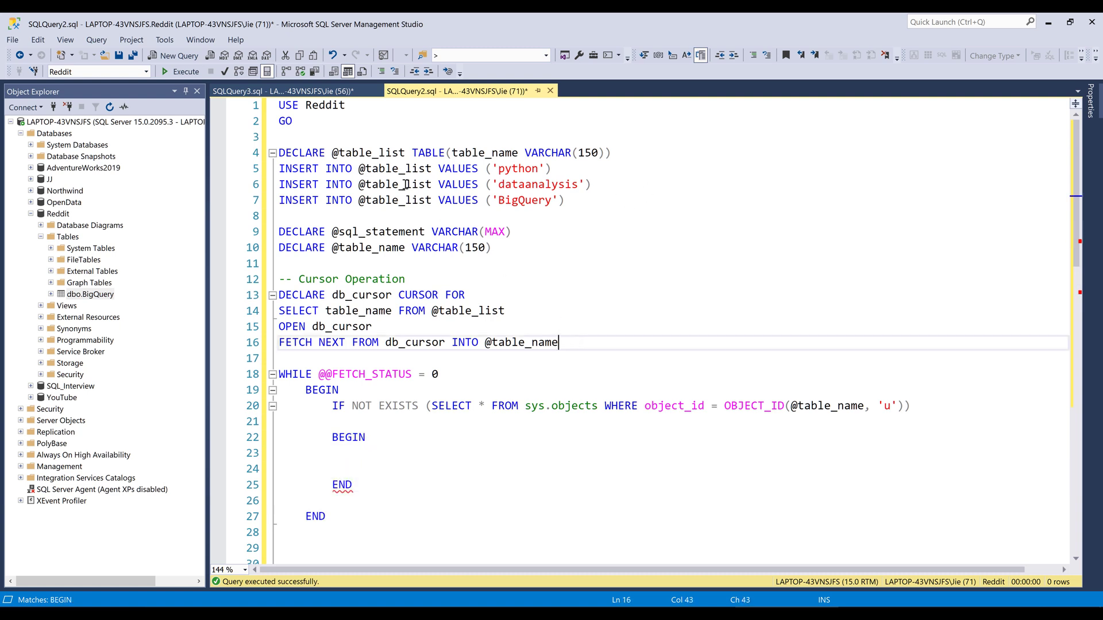
pyautogui.click(281, 90)
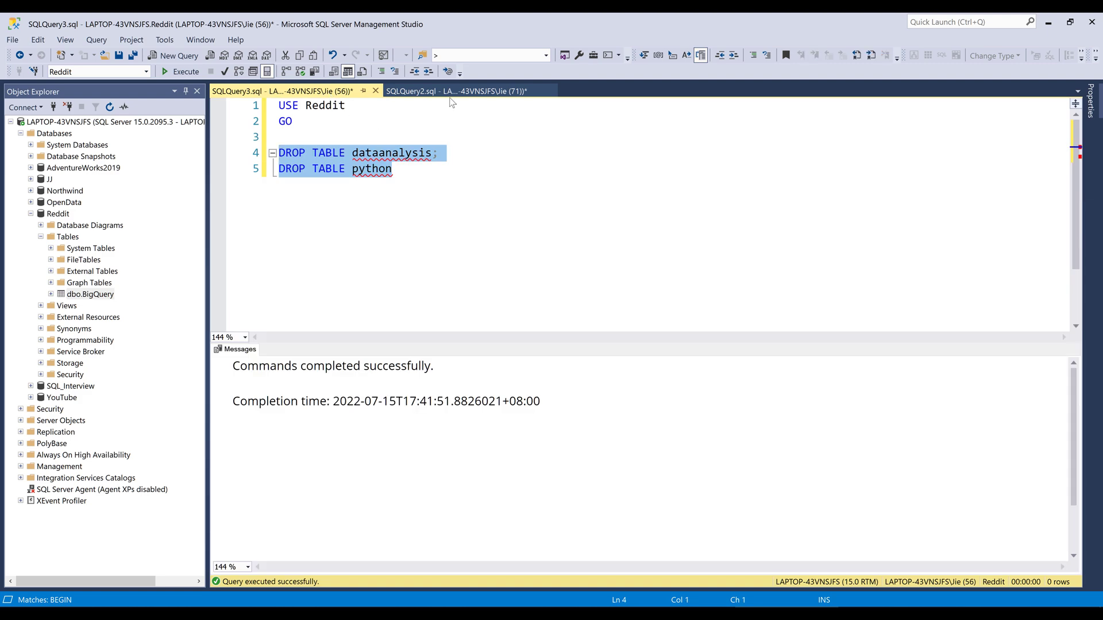
pyautogui.click(454, 91)
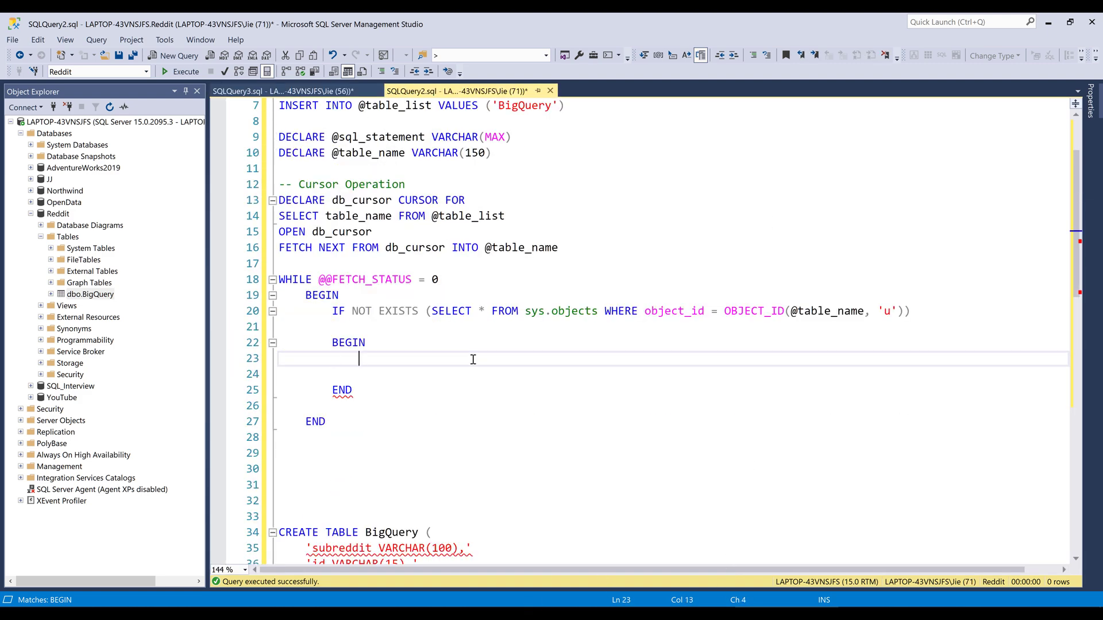
pyautogui.moveTo(464, 247)
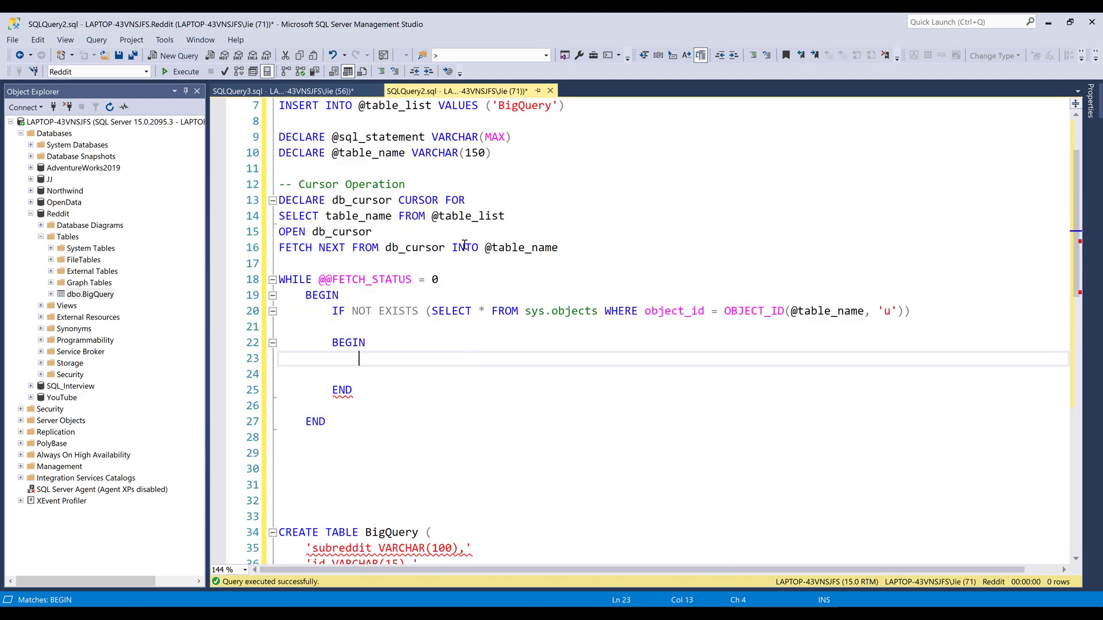
pyautogui.moveTo(597, 292)
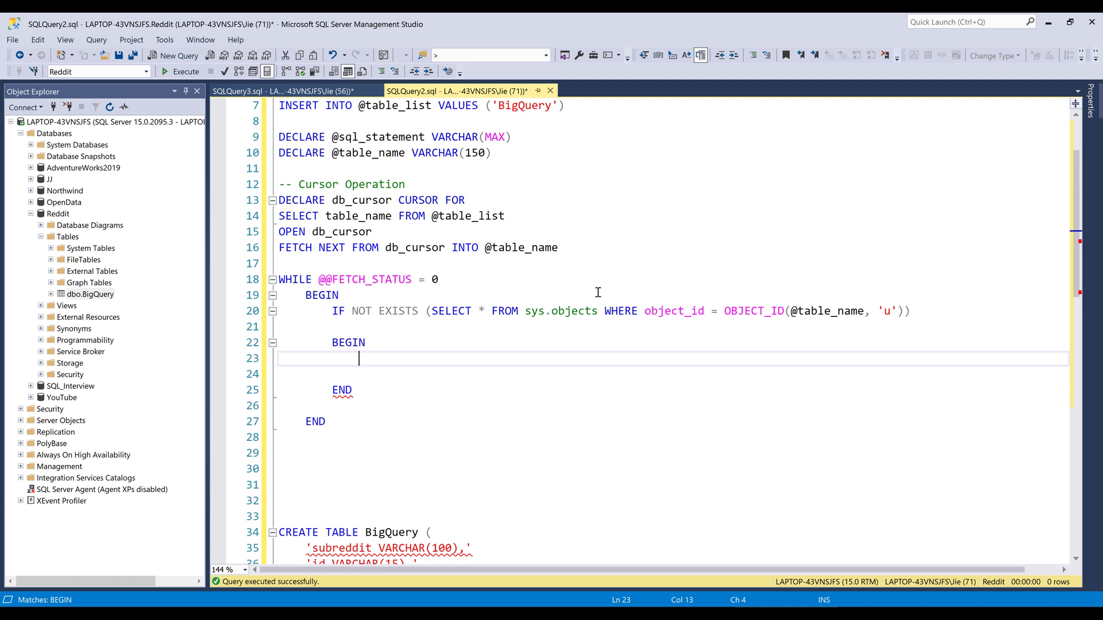
pyautogui.write('SET')
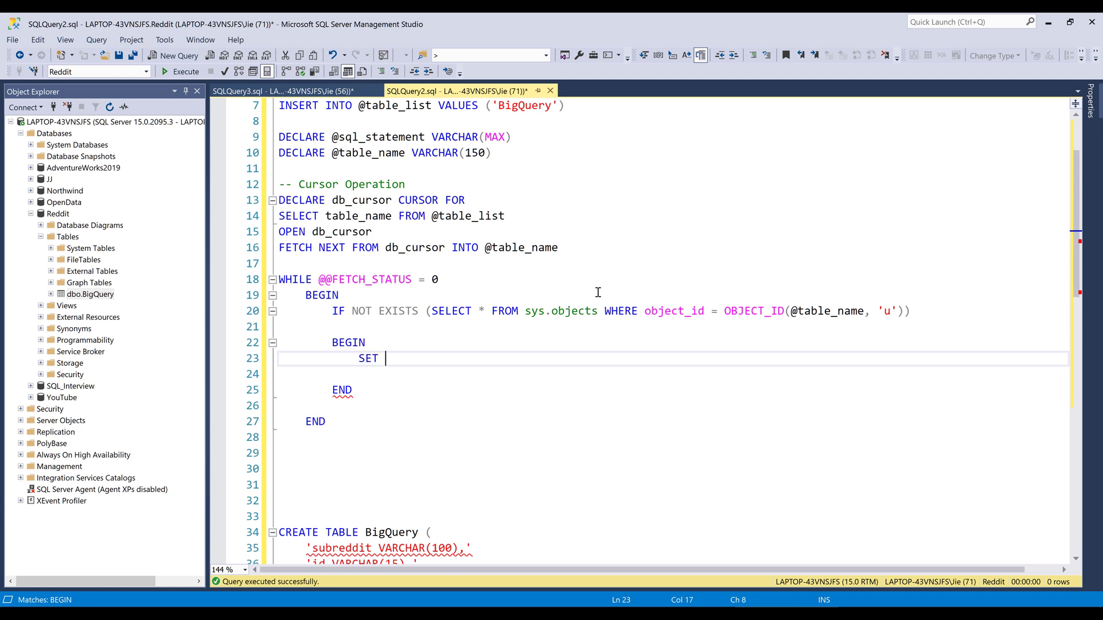
pyautogui.write('@')
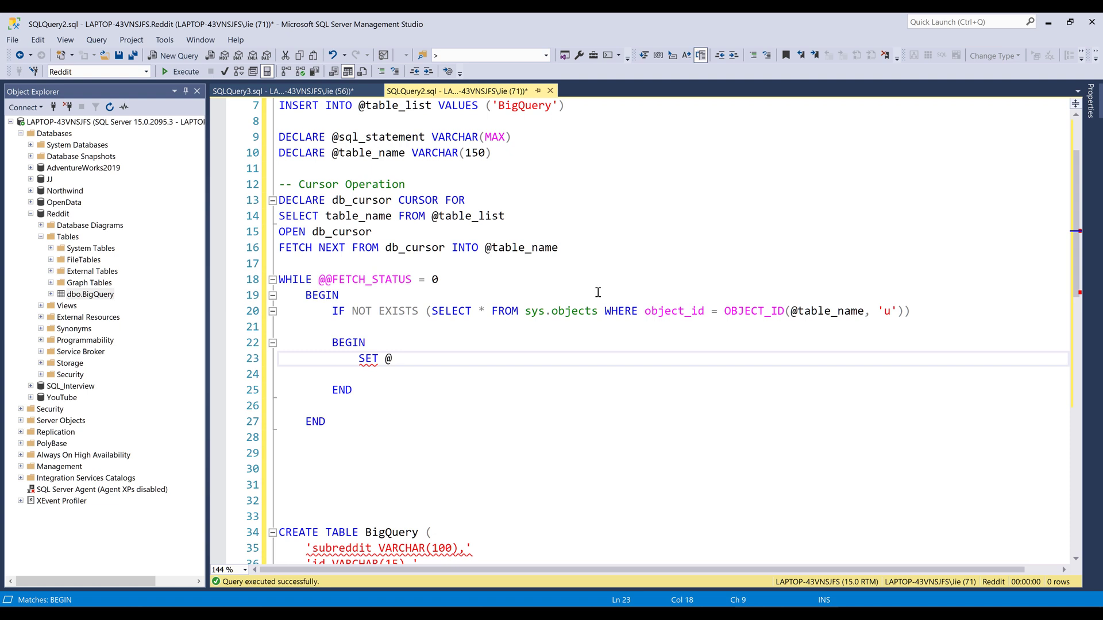
pyautogui.write('s')
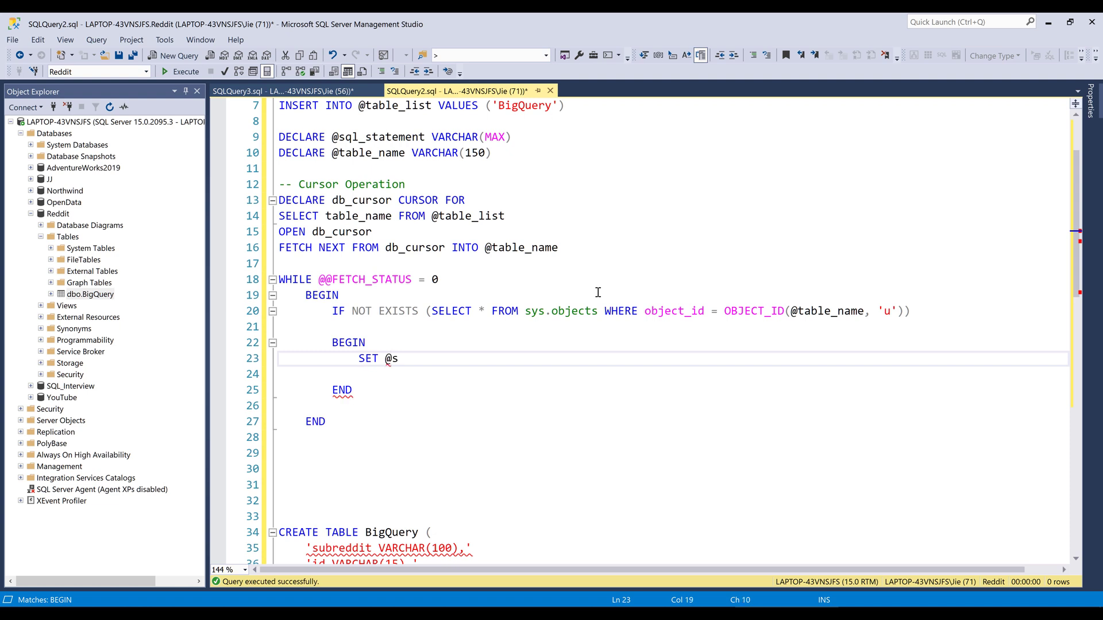
pyautogui.write('ql_statement =')
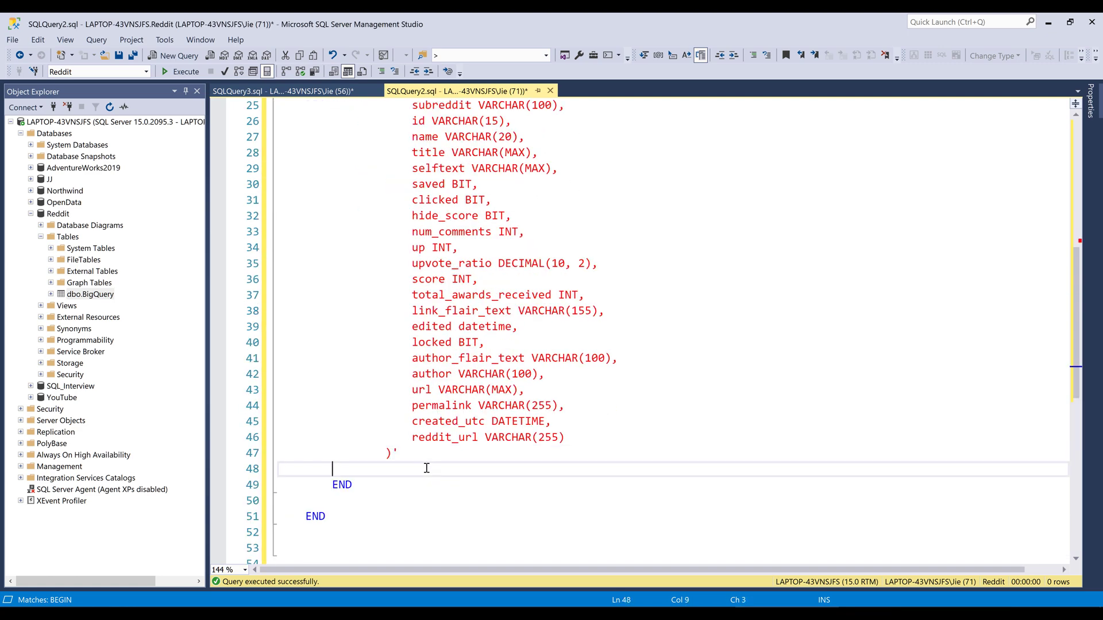
pyautogui.scroll(3)
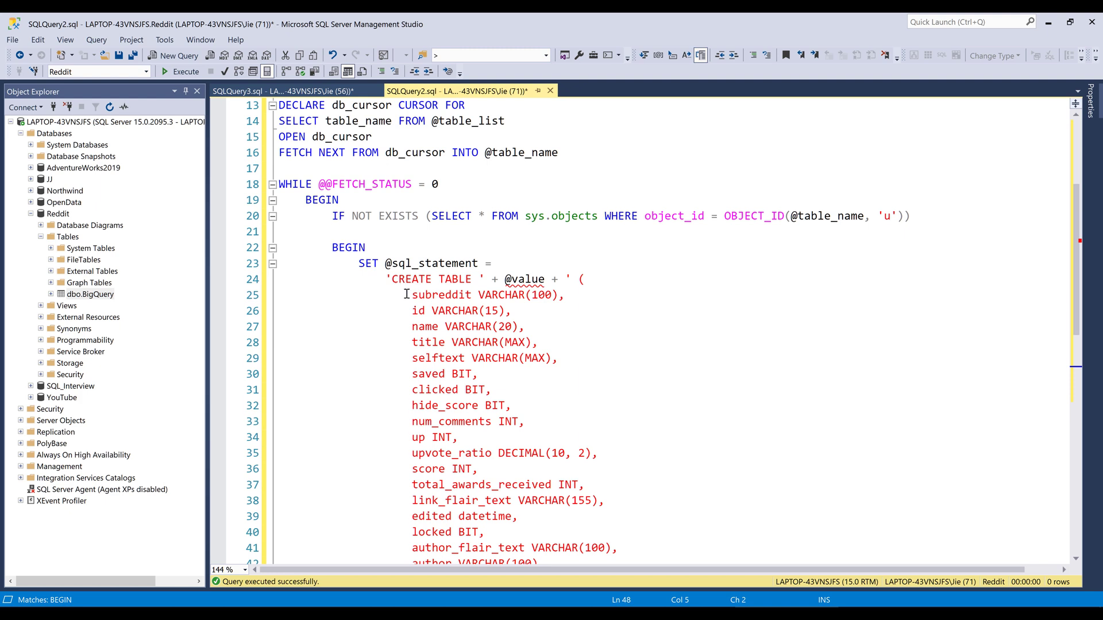
pyautogui.moveTo(568, 276)
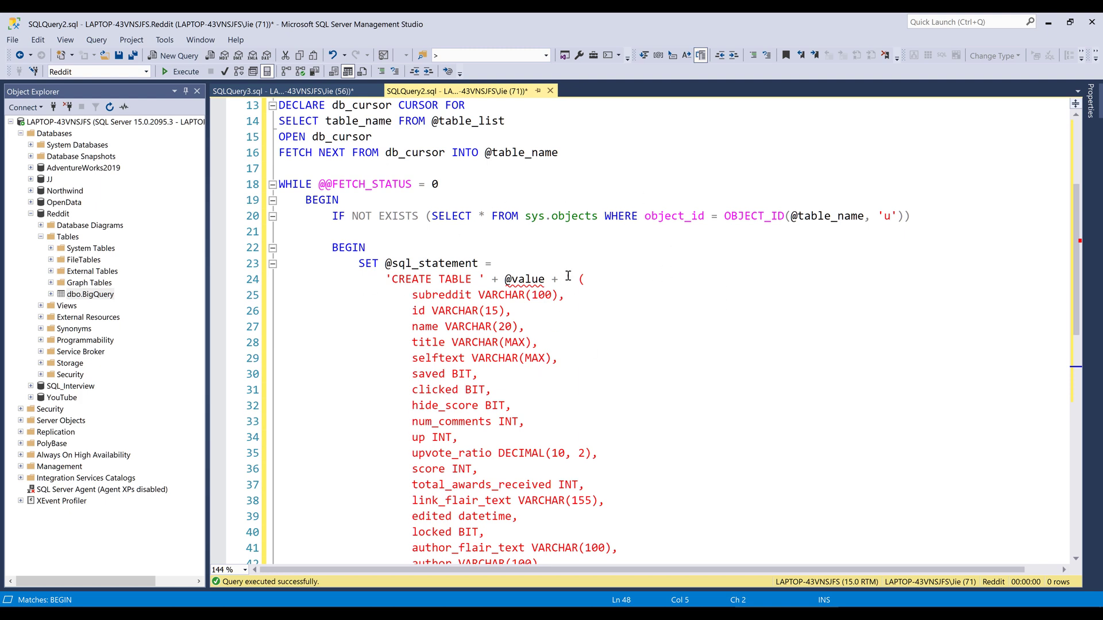
pyautogui.doubleClick(826, 216)
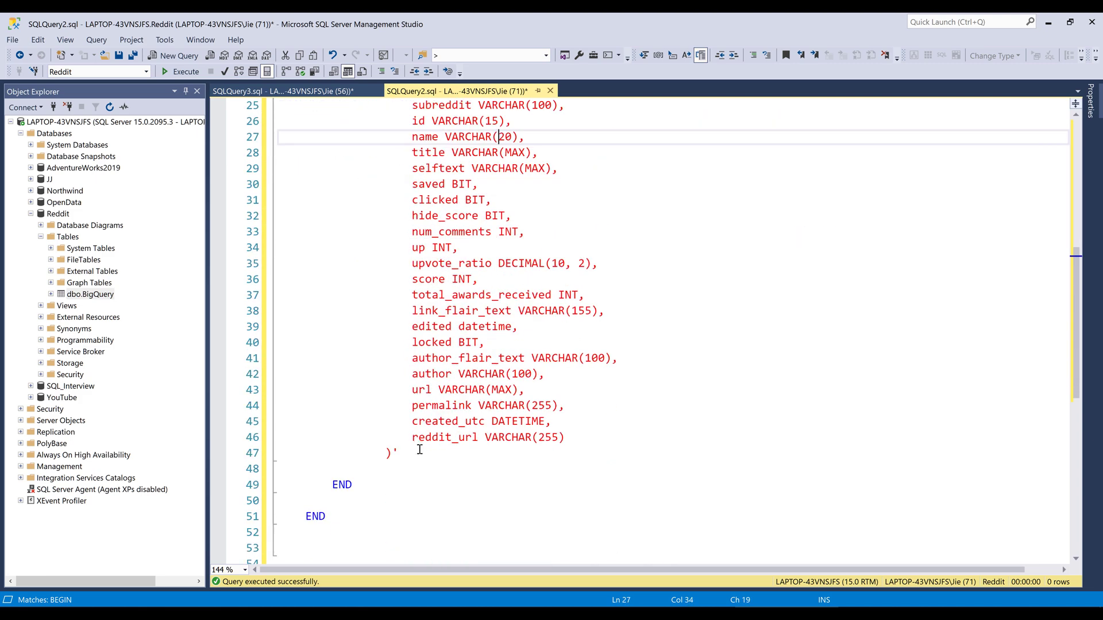
pyautogui.scroll(3)
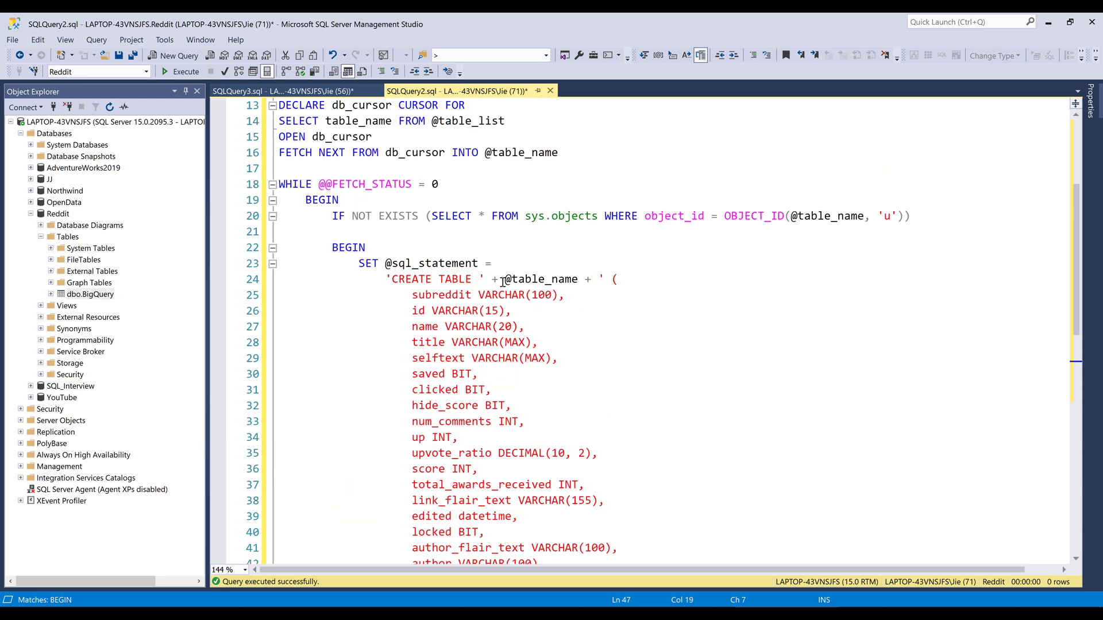
pyautogui.doubleClick(542, 279)
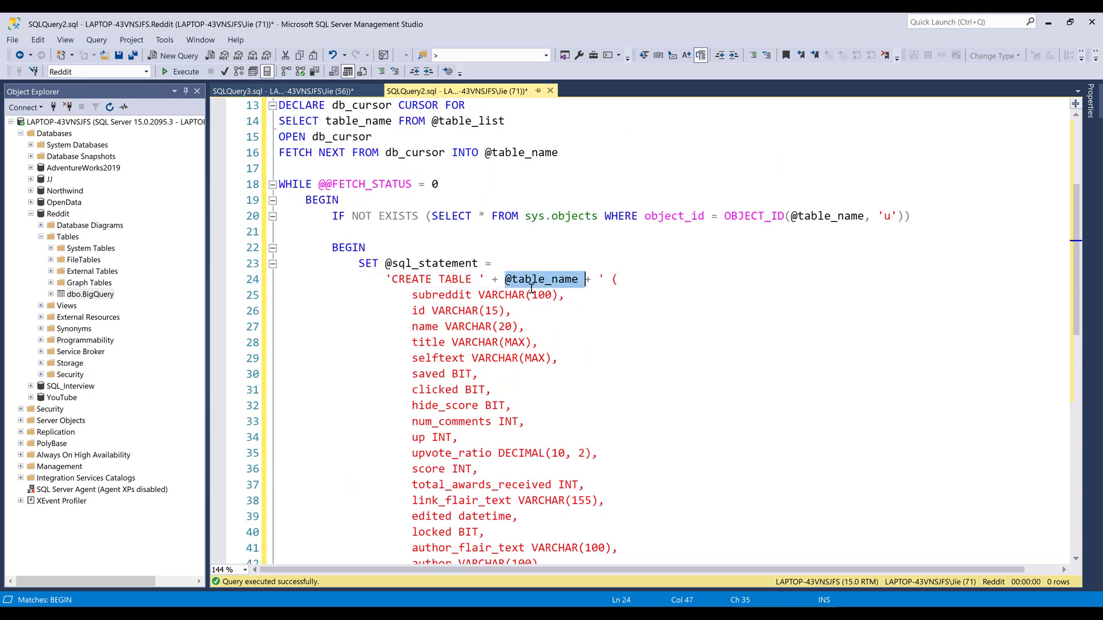
pyautogui.scroll(3)
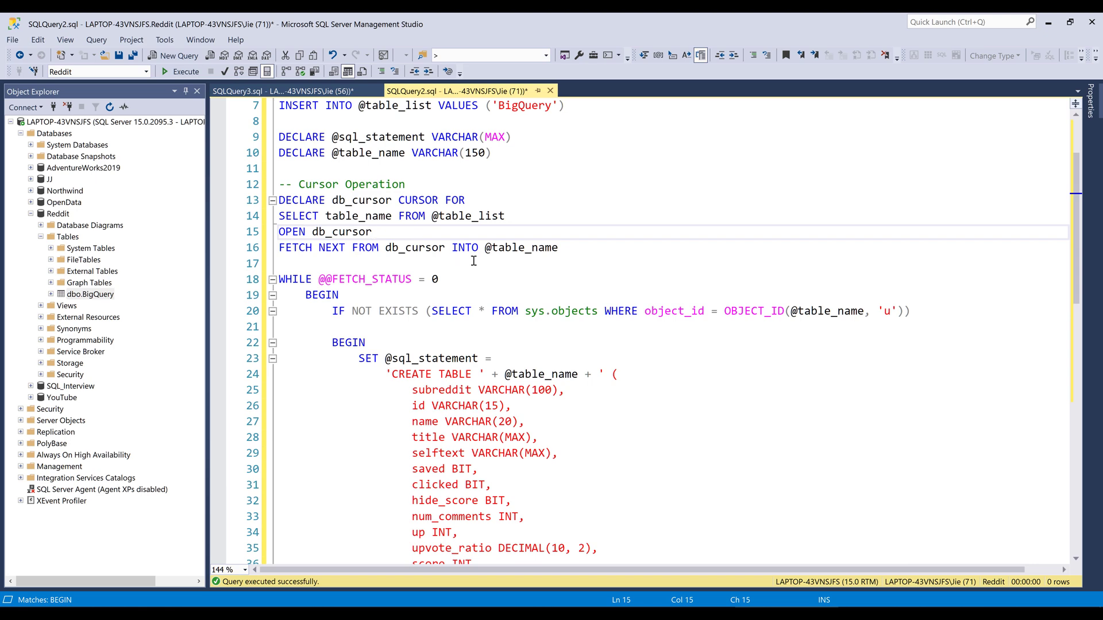
pyautogui.scroll(3)
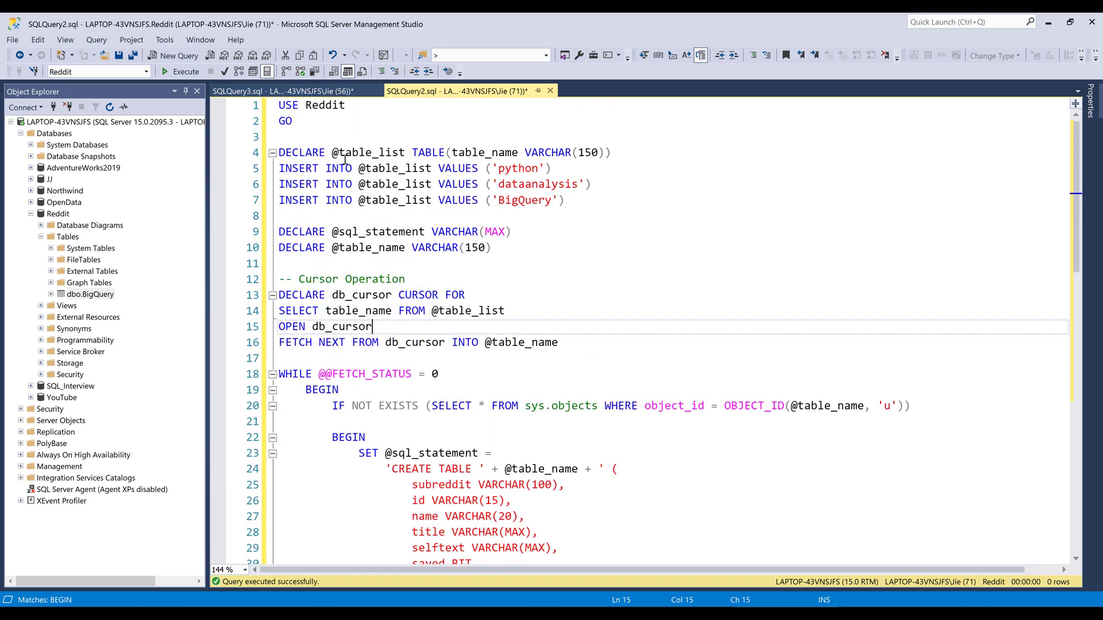
pyautogui.scroll(-3)
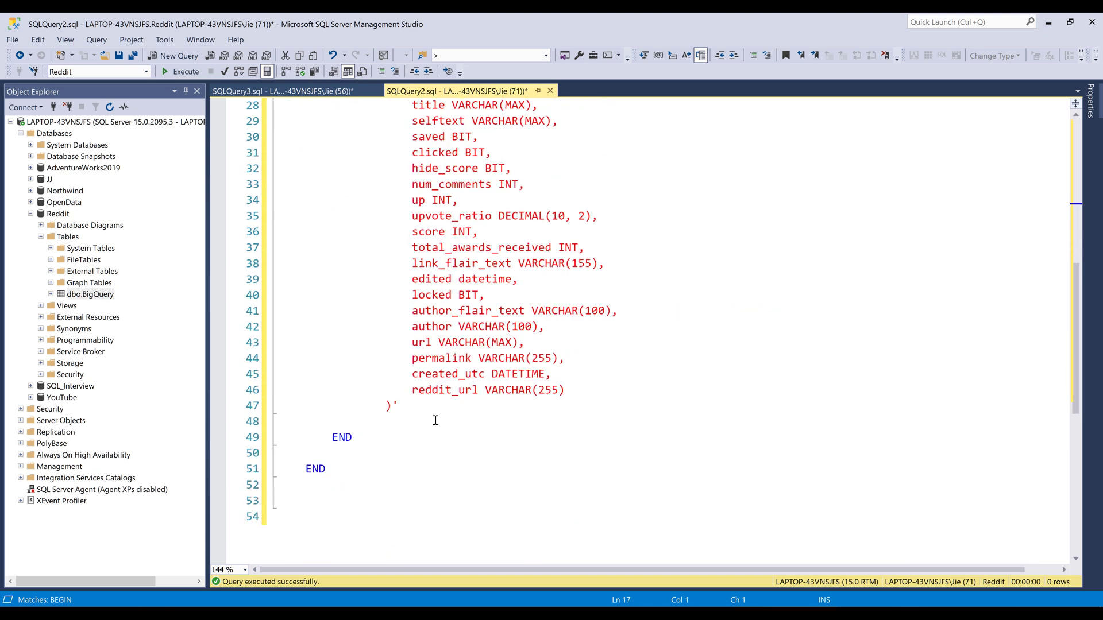
pyautogui.click(450, 416)
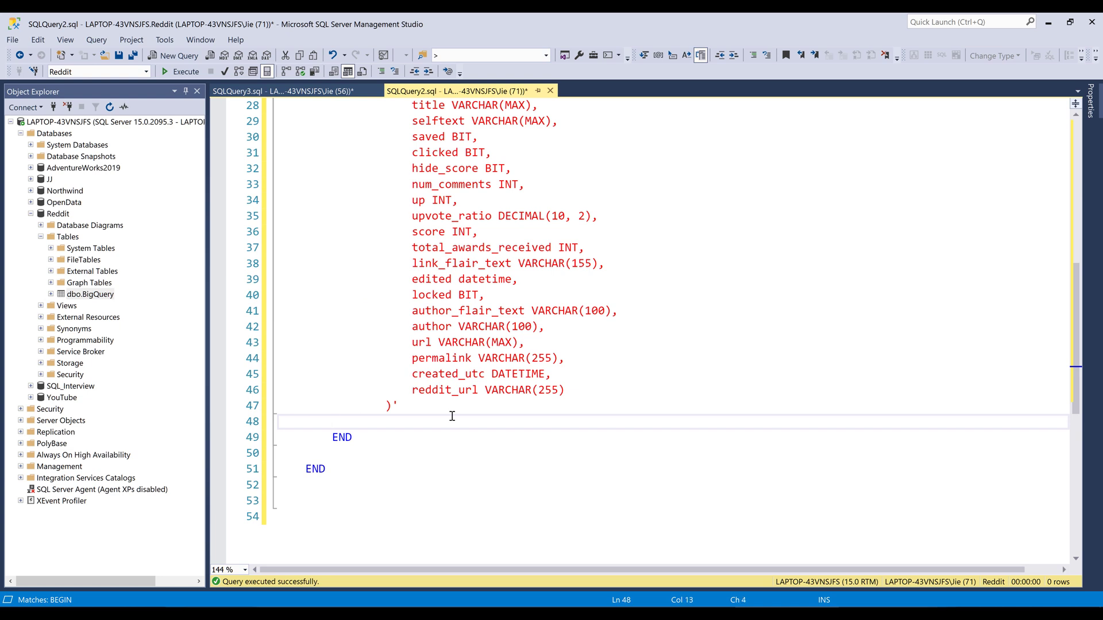
pyautogui.write('PR')
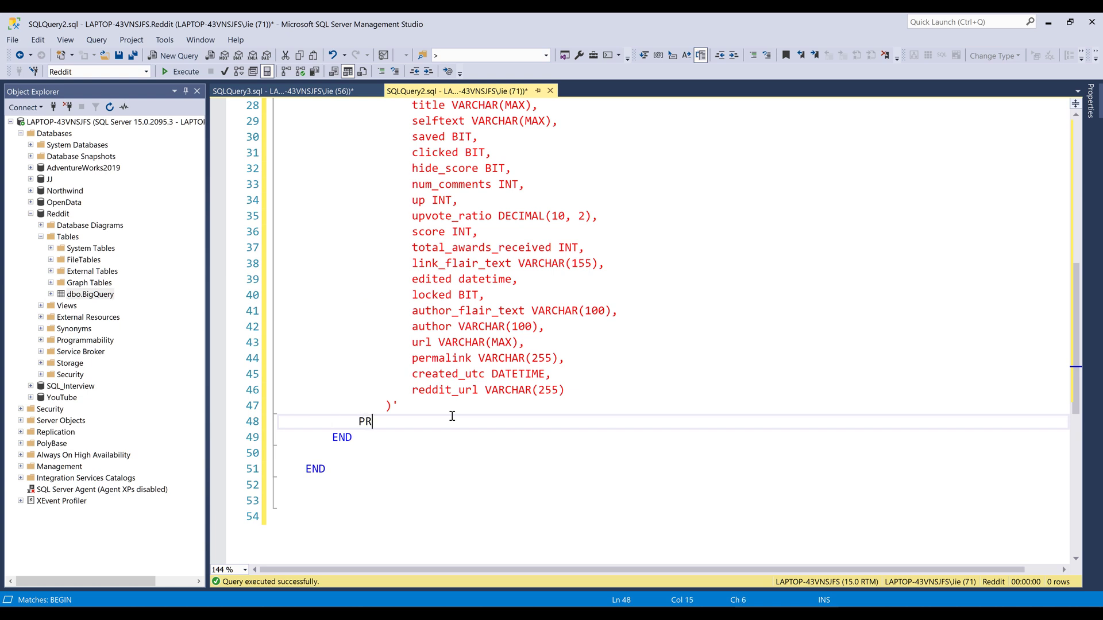
pyautogui.write("INT 'Table ' + @table_")
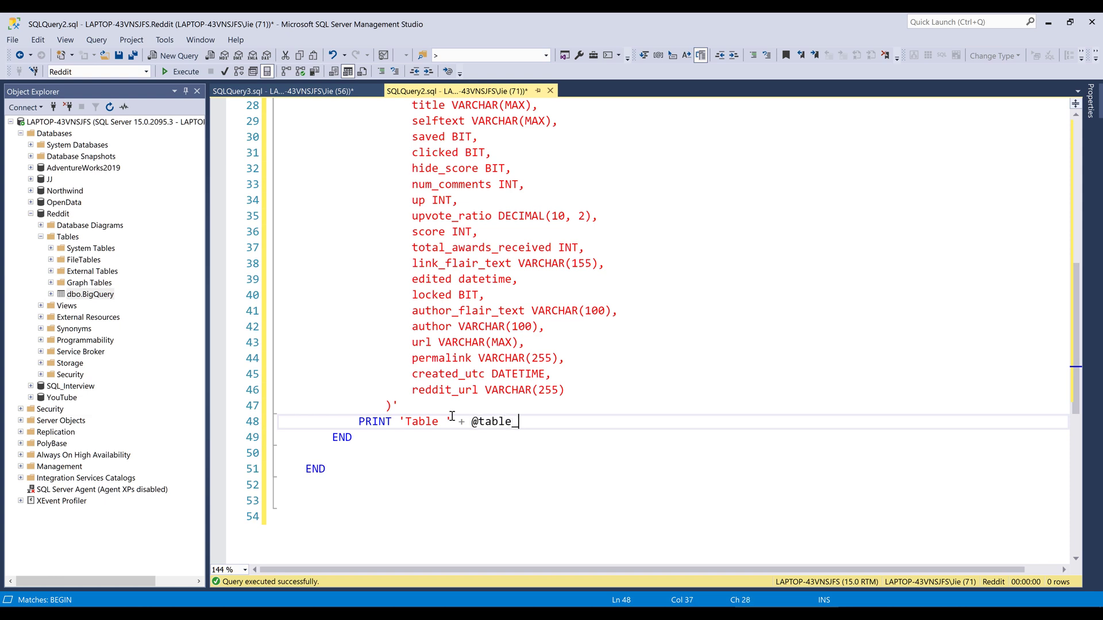
pyautogui.write('name +')
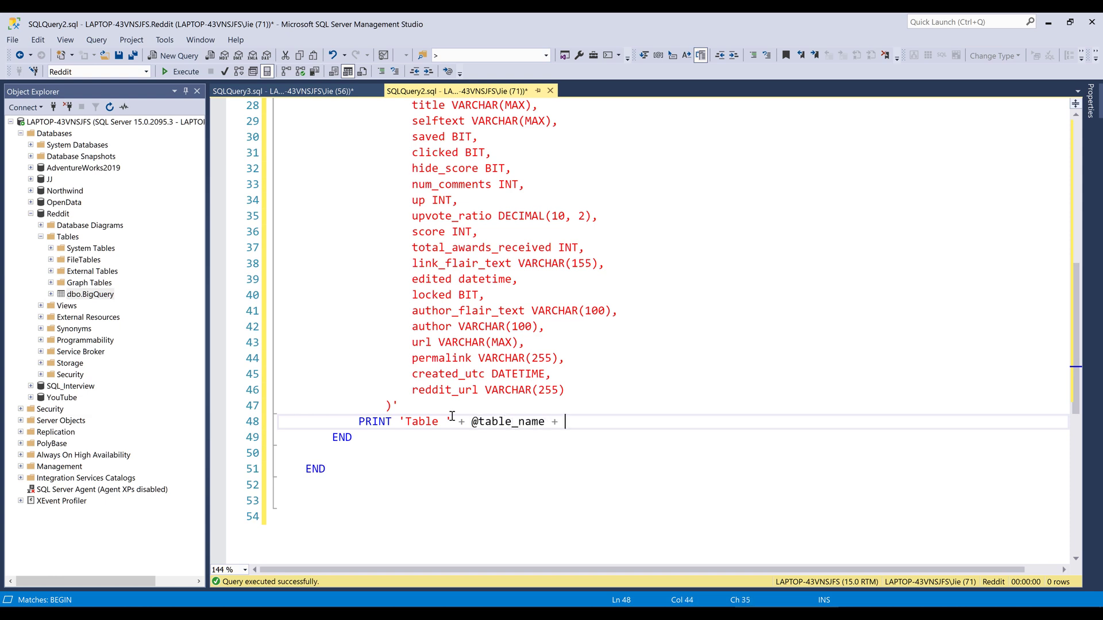
pyautogui.write("' c")
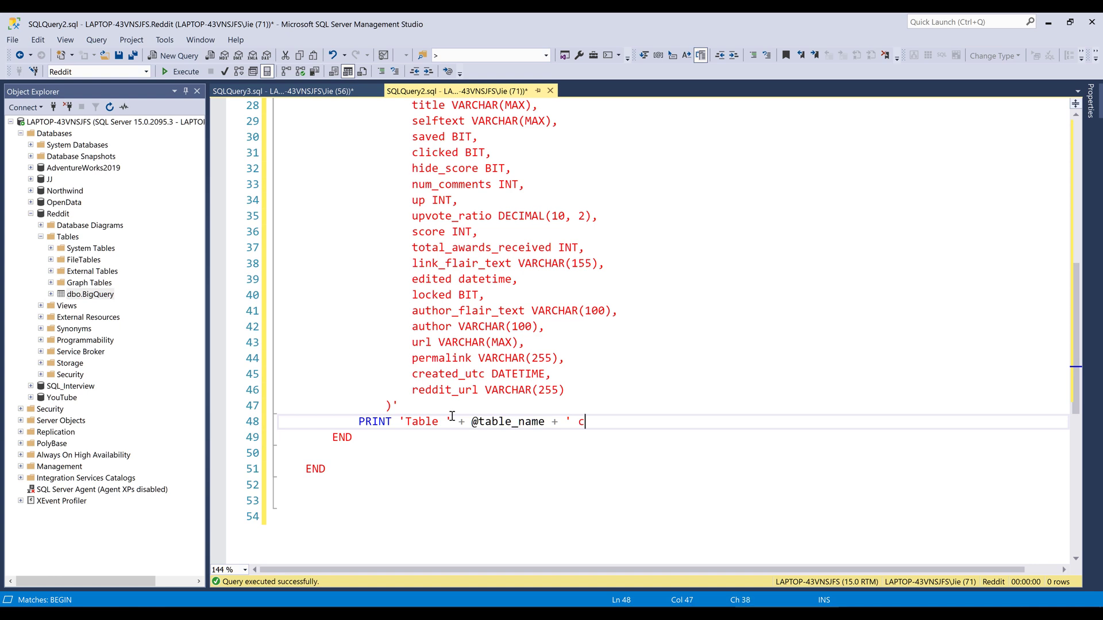
pyautogui.write("reated'")
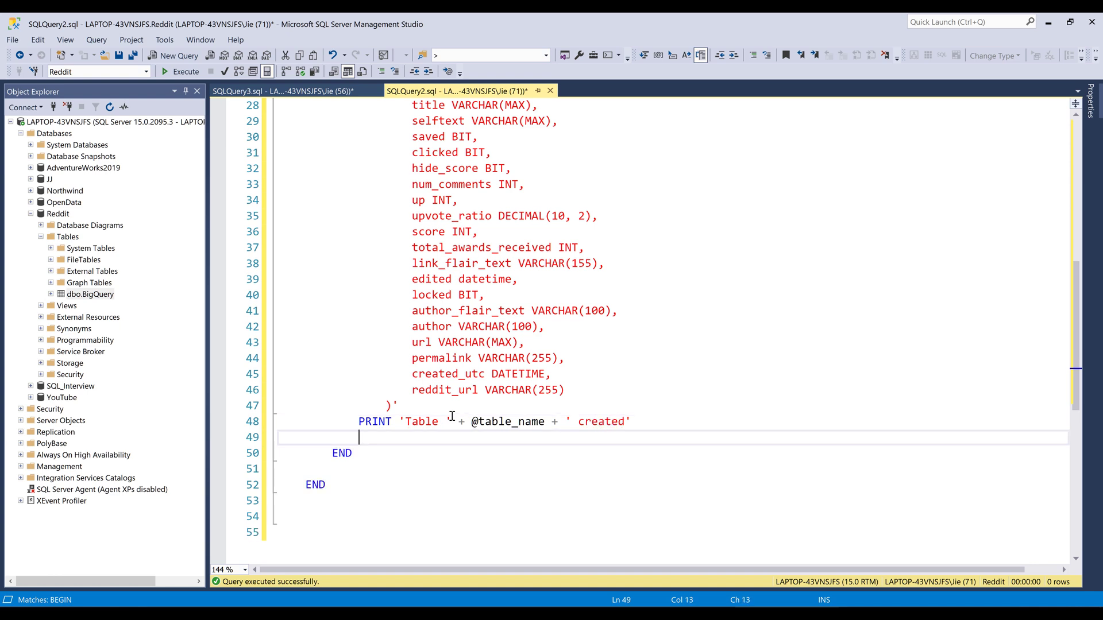
pyautogui.write('EXEC')
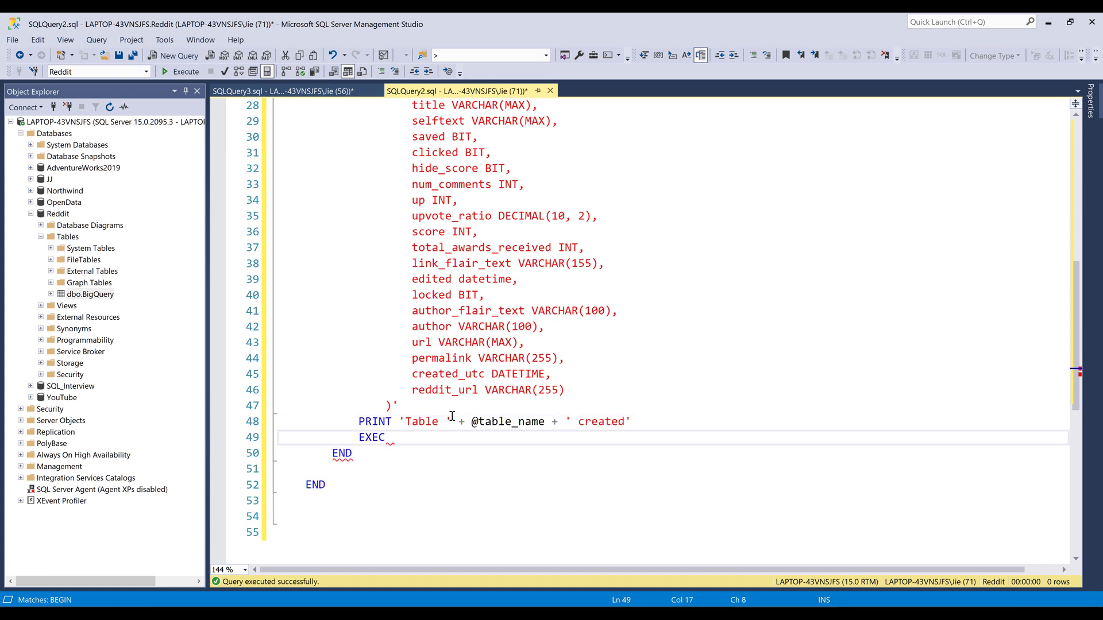
pyautogui.write('(@')
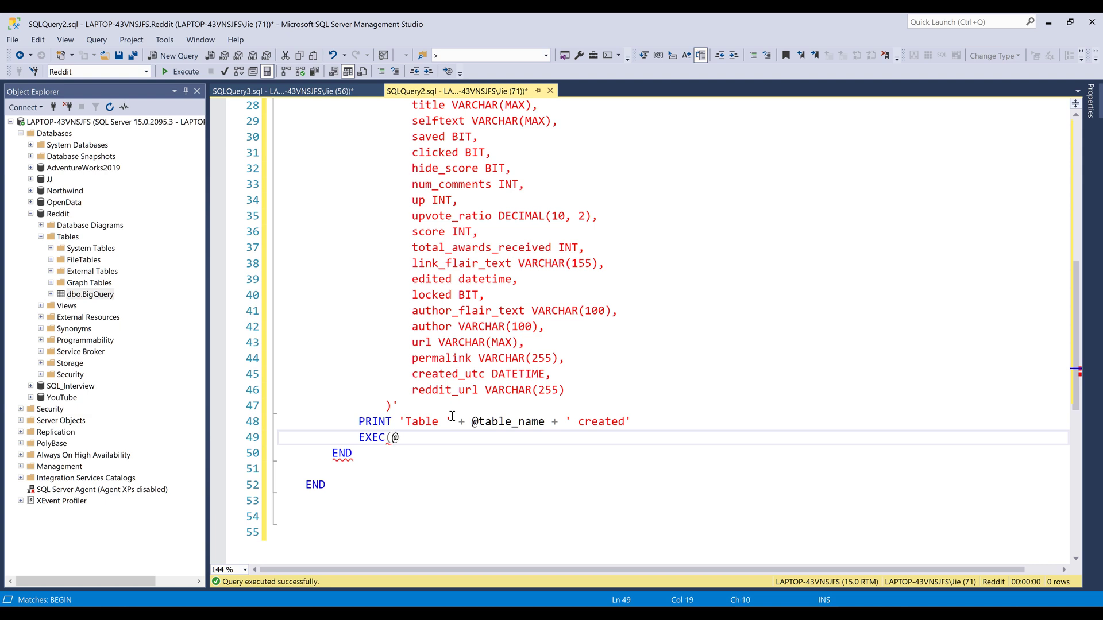
pyautogui.write('sql_statement')
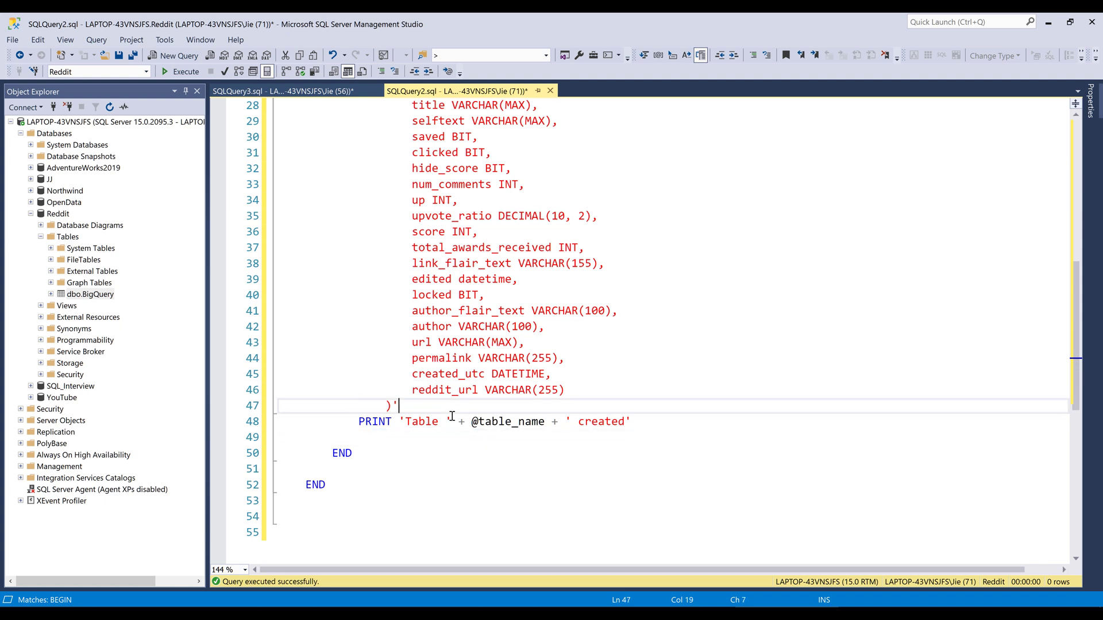
pyautogui.write('EXEC(@sql_statement)')
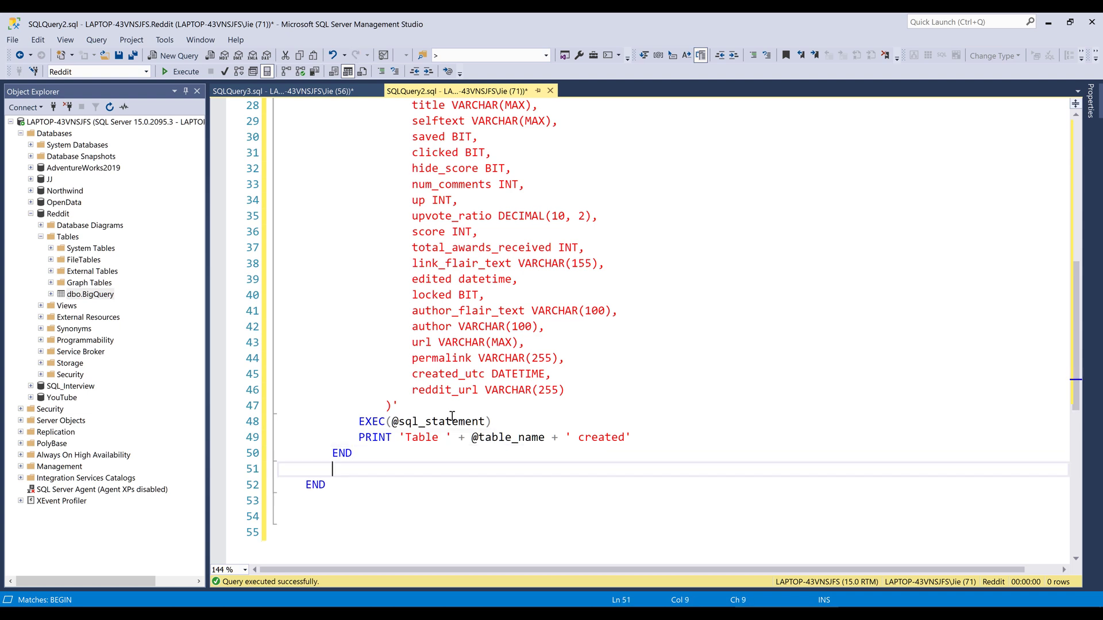
pyautogui.write('FETCH NE')
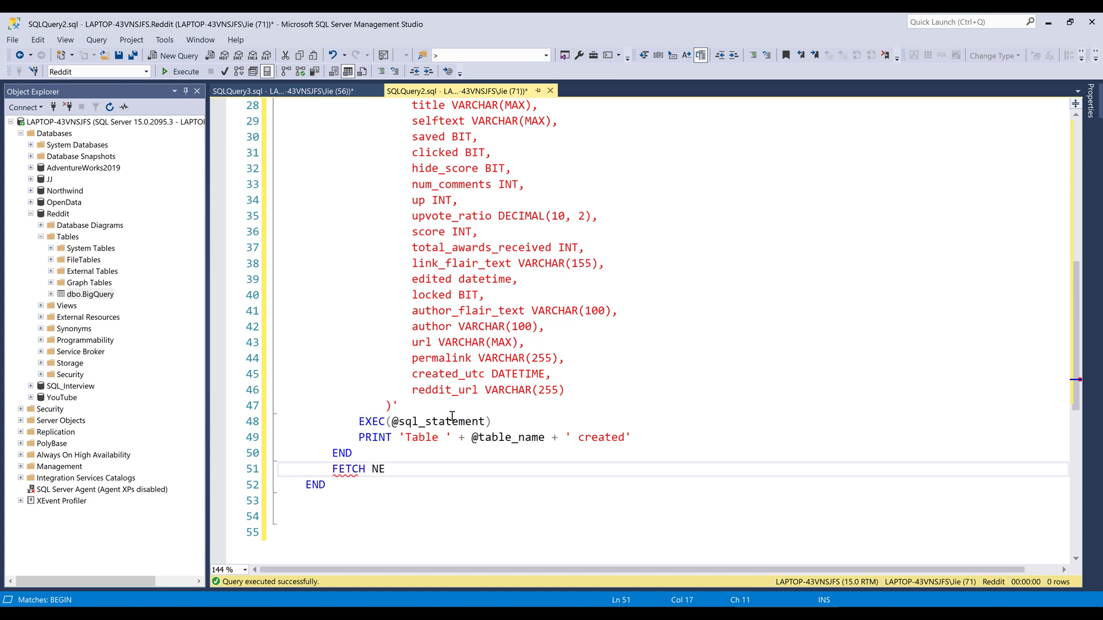
pyautogui.write('XT FROM db_cursor INTO')
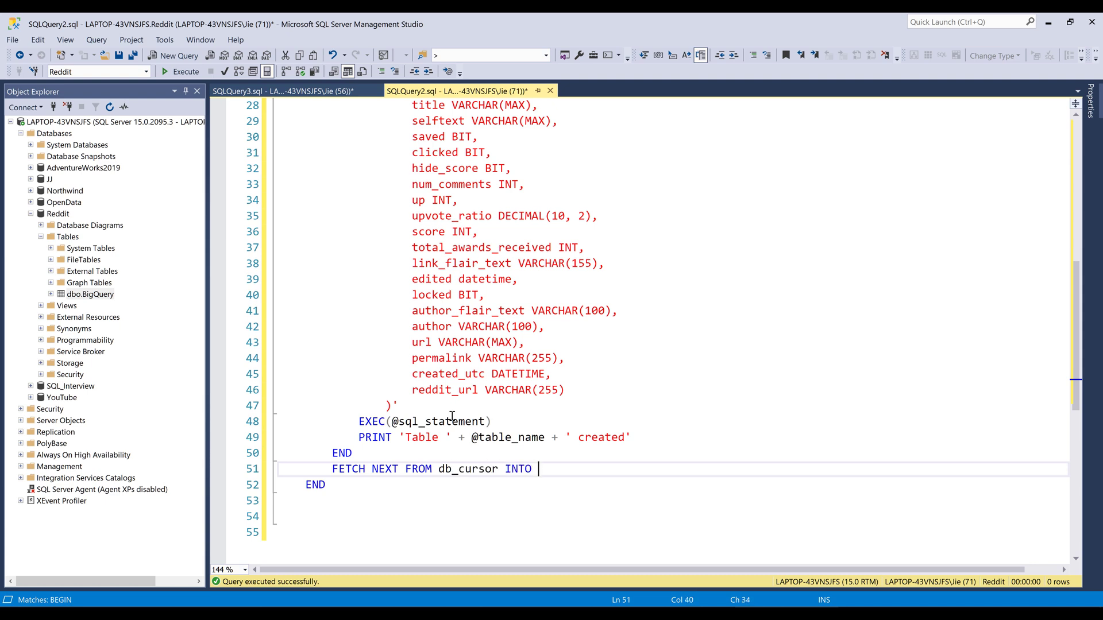
pyautogui.write('@')
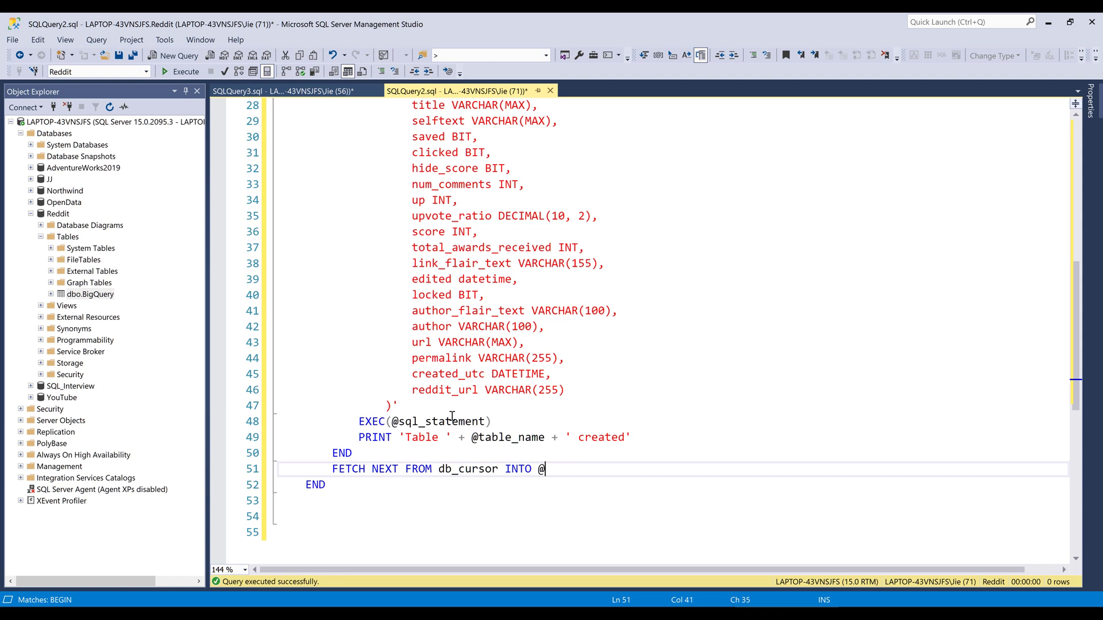
pyautogui.write('table_name')
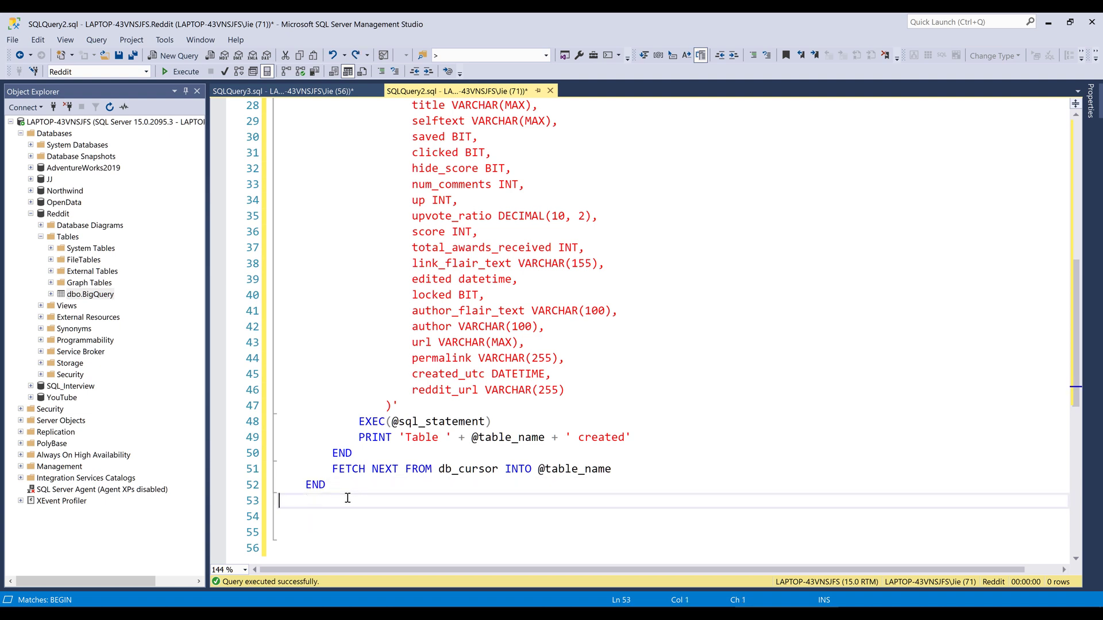
# Step: Append CLOSE db_cursor, DEALLOCATE db_cursor and GO after the outer END
pyautogui.write('c')
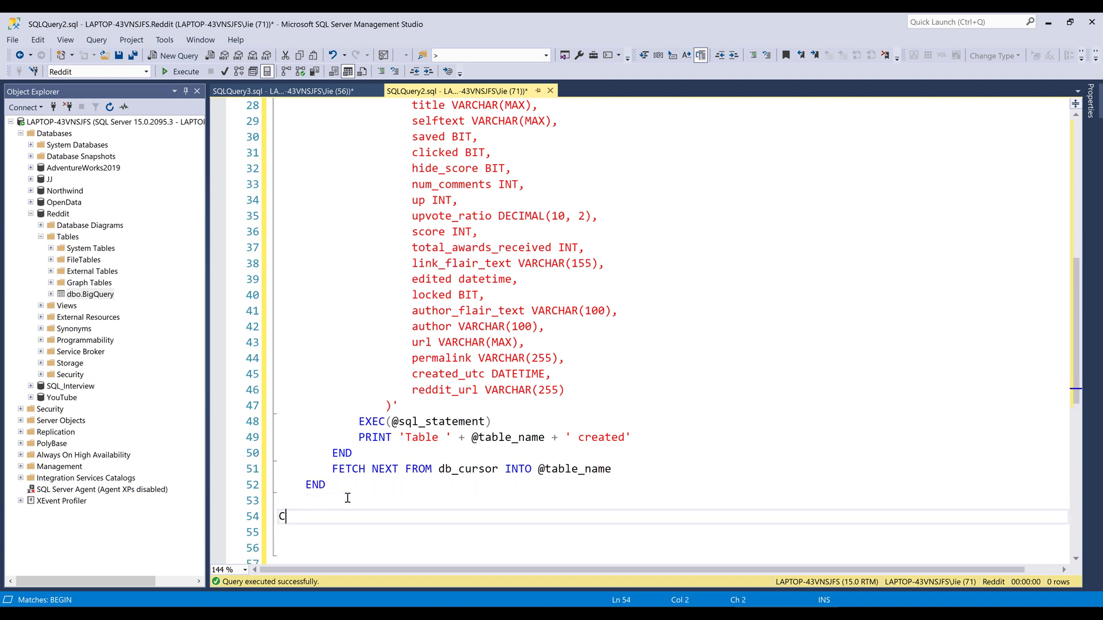
pyautogui.write('LOSE db_cursor')
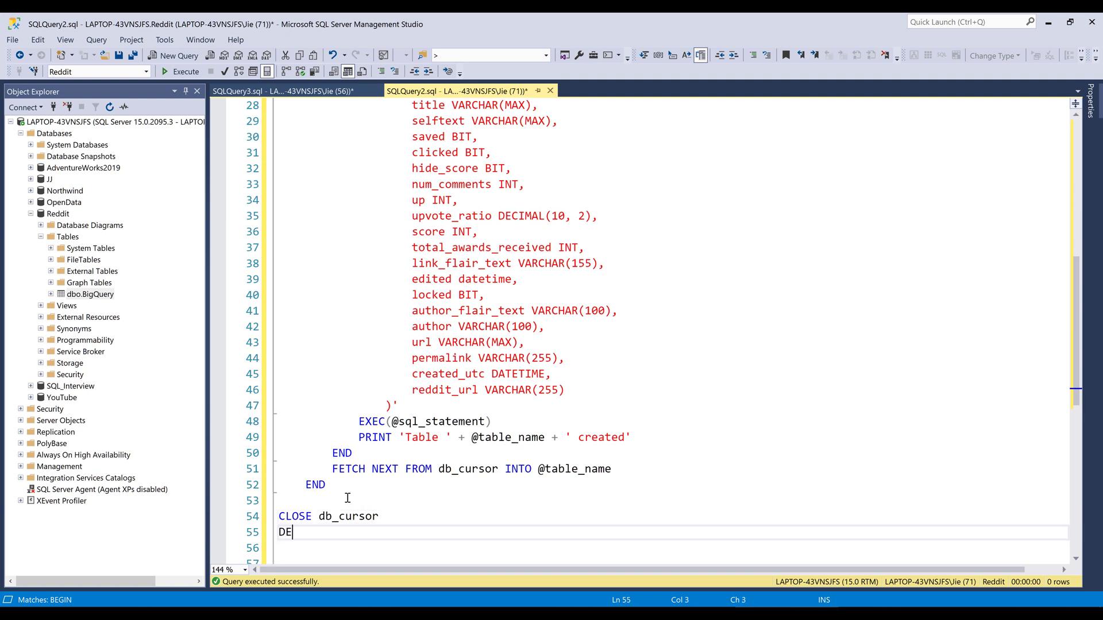
pyautogui.write('C')
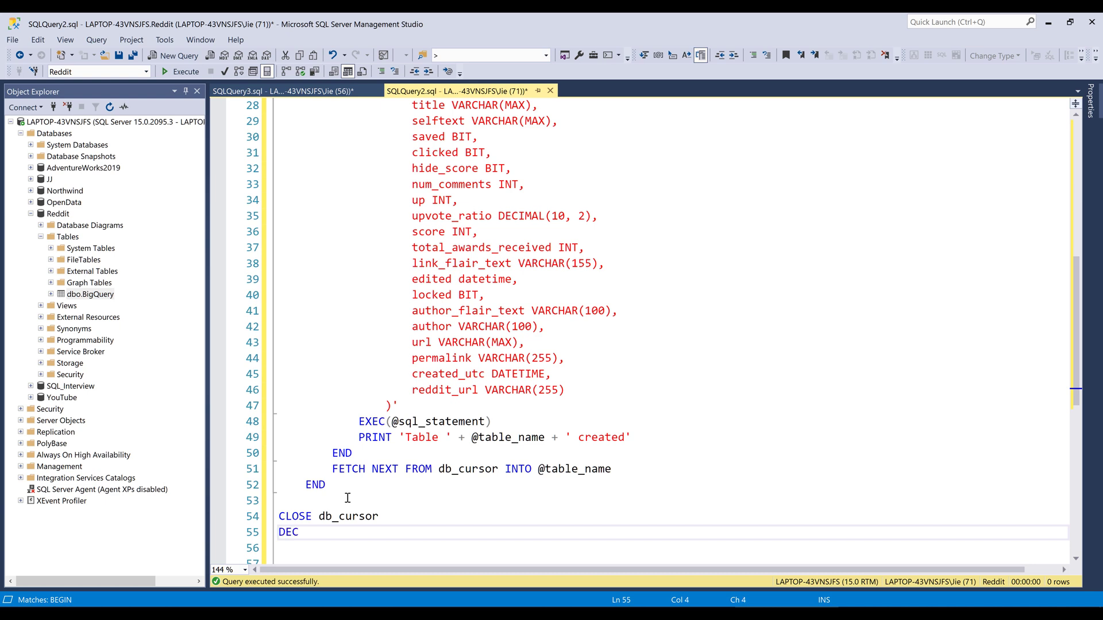
pyautogui.write('ALLOCATE db_c')
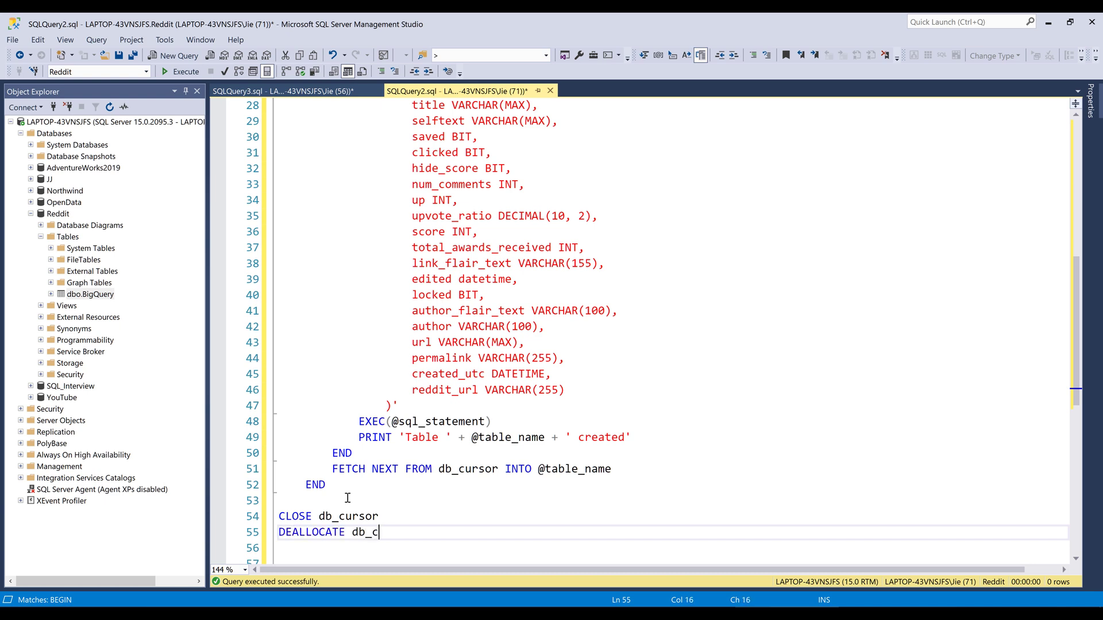
pyautogui.write('ursor')
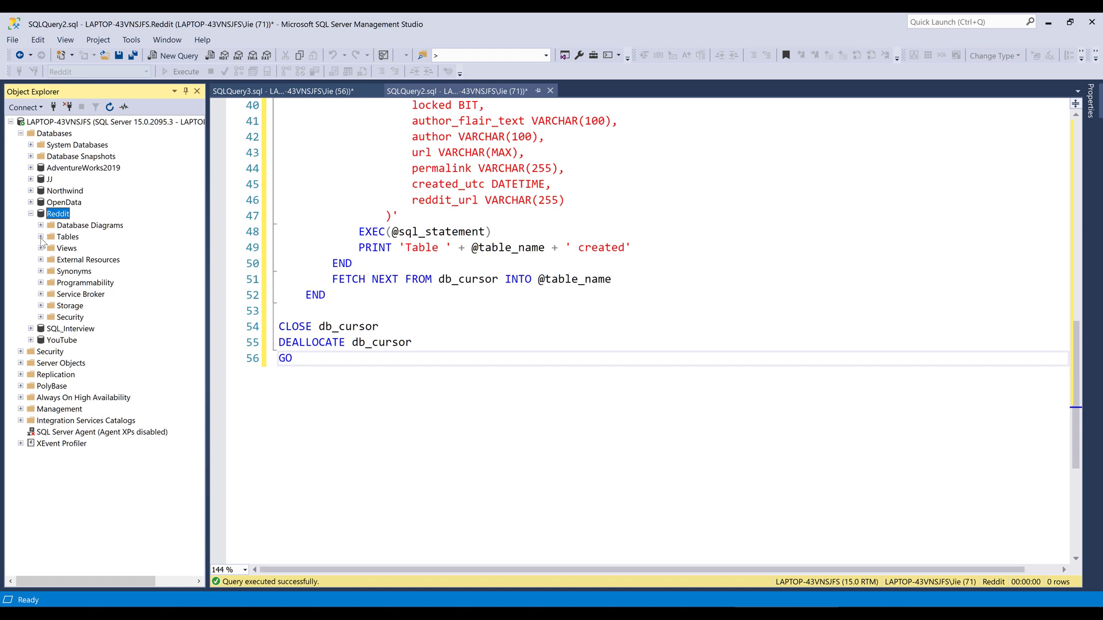
# Step: Execute the script and confirm 'Table python created' and 'Table dataanalysis created' messages
pyautogui.click(41, 236)
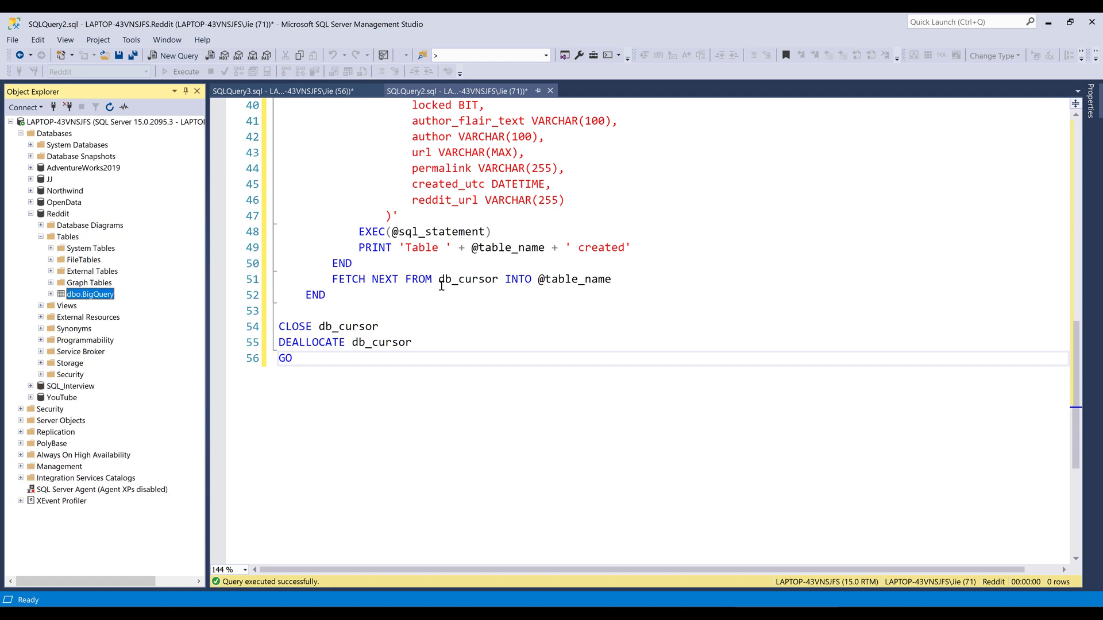
pyautogui.moveTo(88, 227)
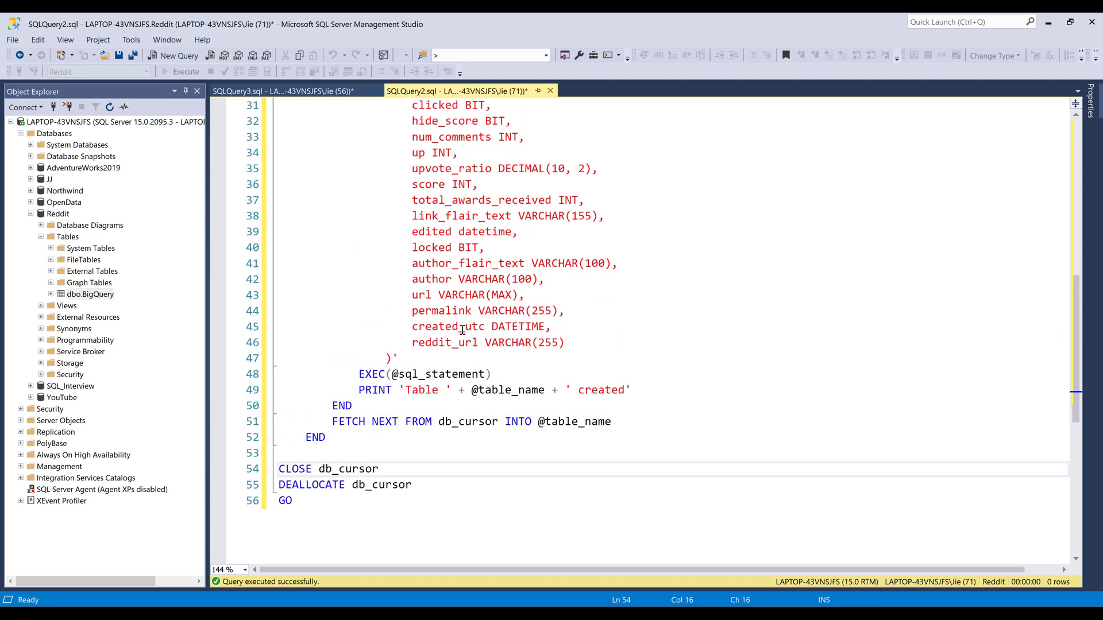
pyautogui.scroll(3)
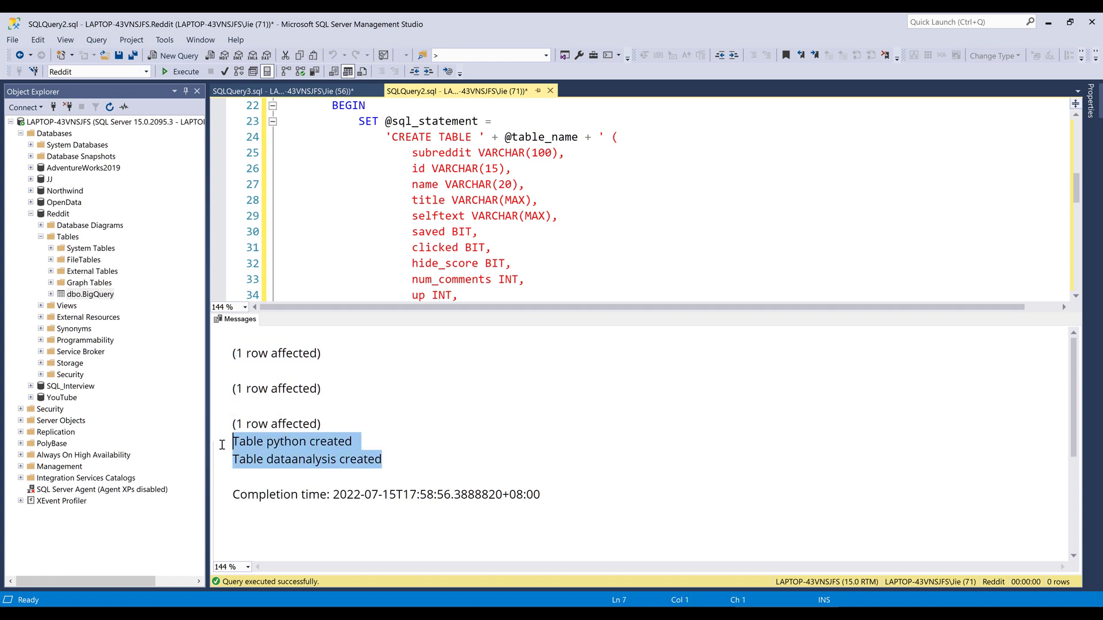
# Step: Refresh the Reddit database's Tables folder to reveal dbo.dataanalysis and dbo.python
pyautogui.click(413, 247)
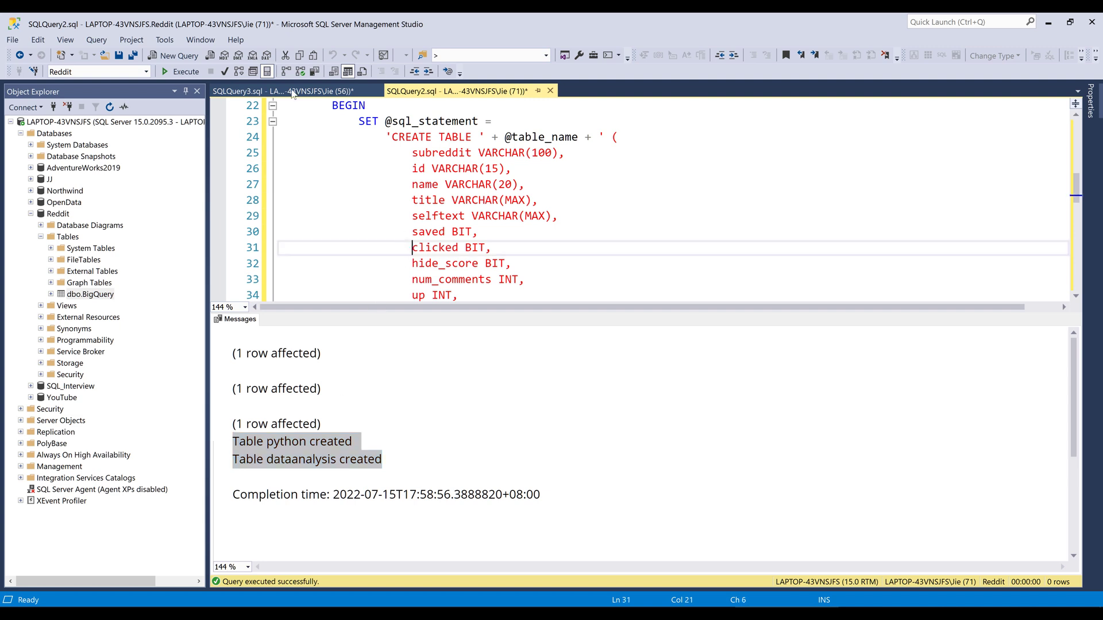
pyautogui.click(59, 213)
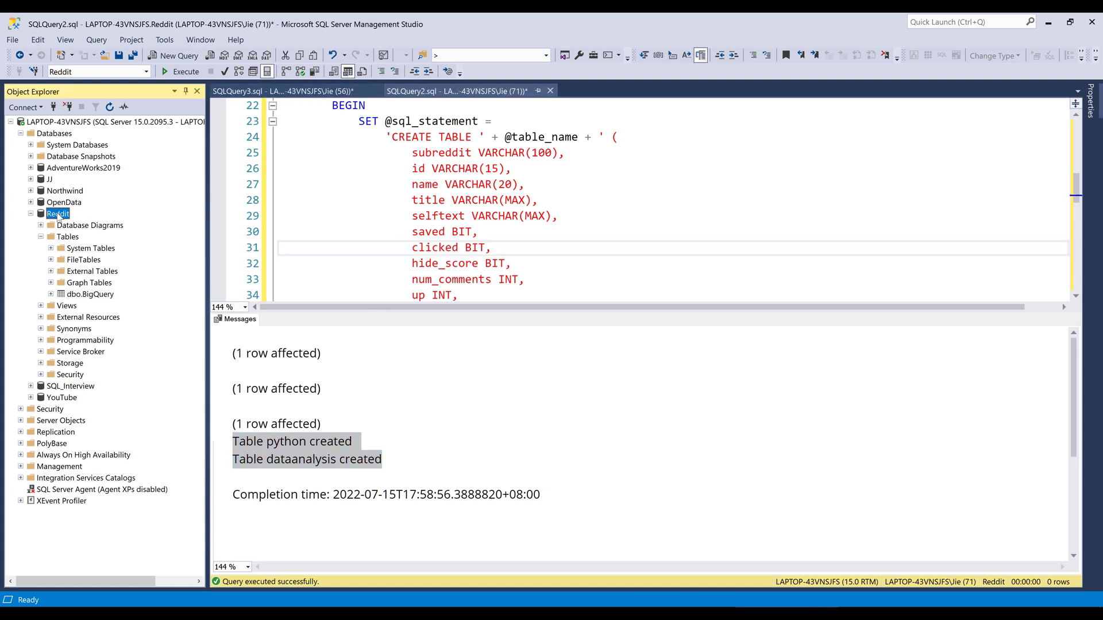
pyautogui.click(41, 237)
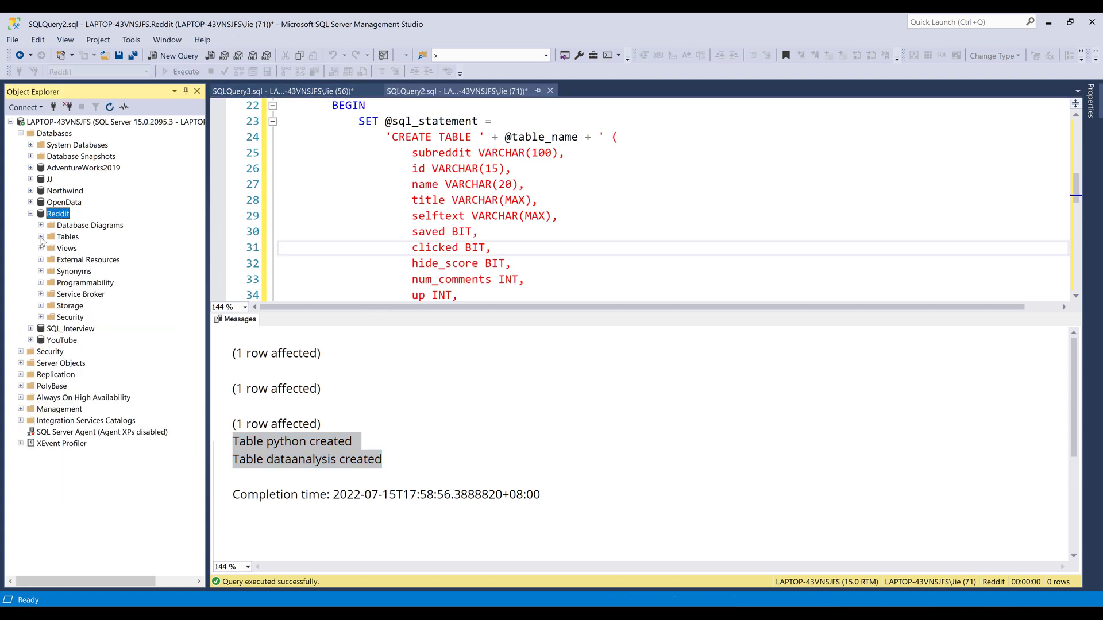
pyautogui.click(41, 238)
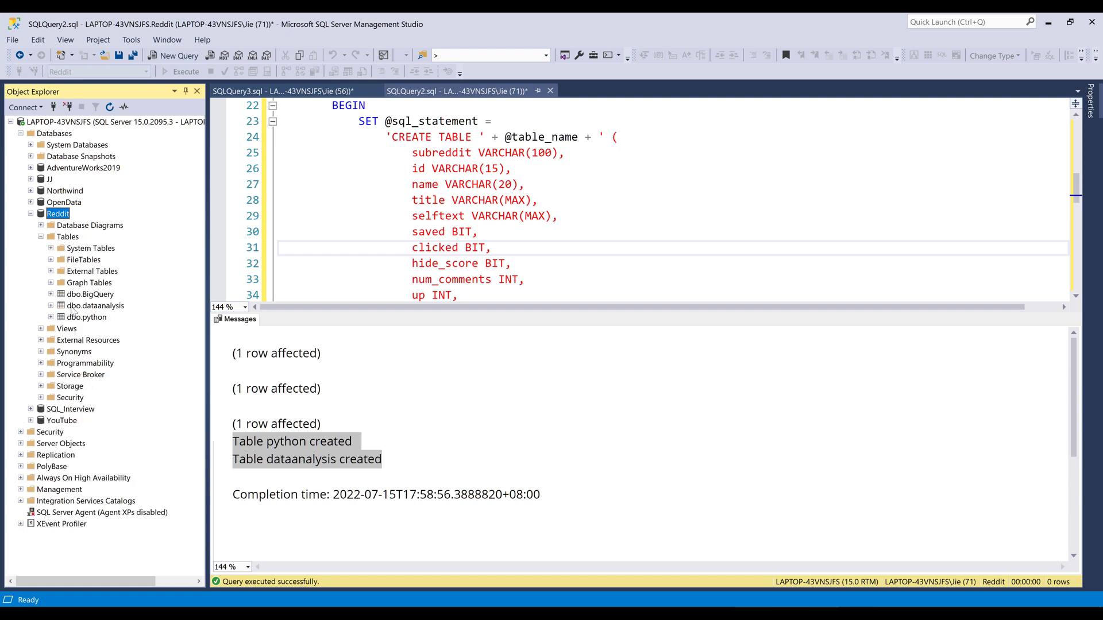
pyautogui.moveTo(120, 310)
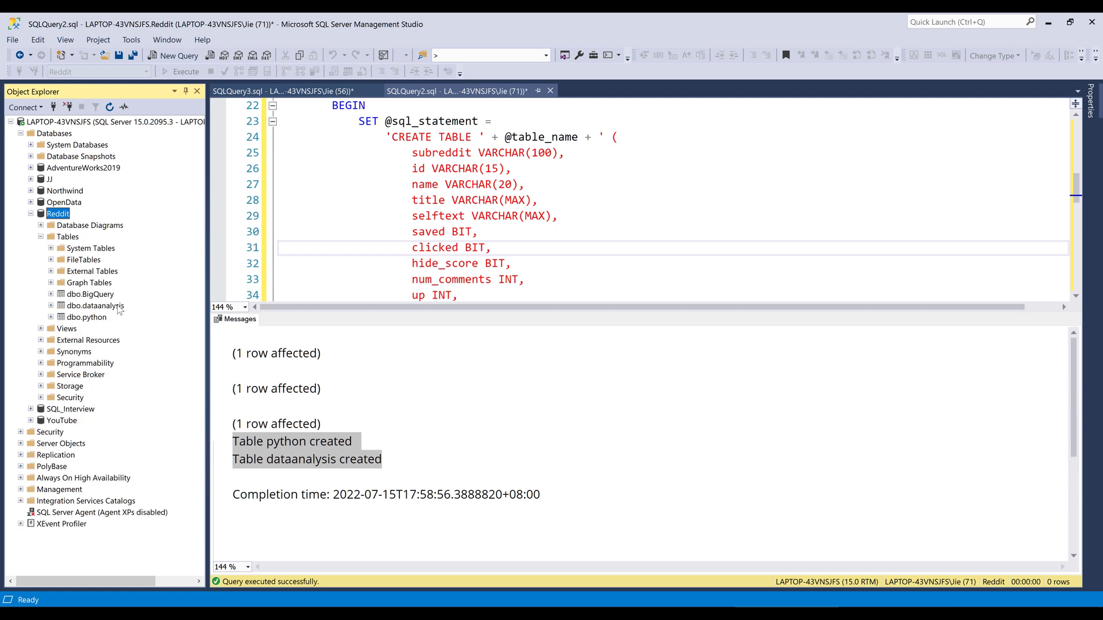
pyautogui.moveTo(94, 322)
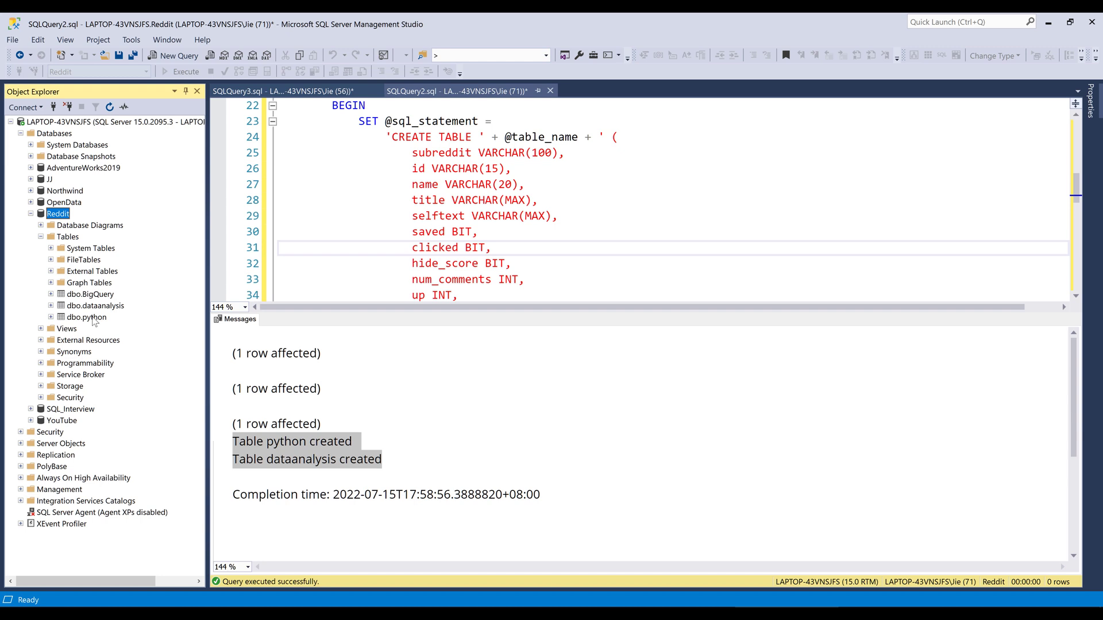